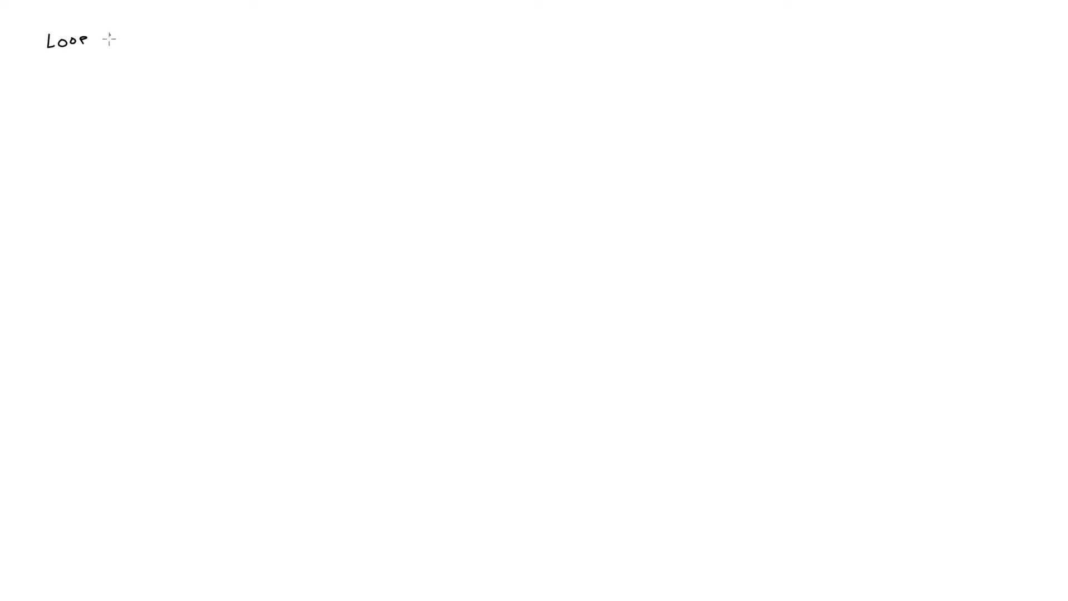
# Step: Handwrite the heading LOOP INVARIANTS with CORRECTNESS and INDUCTION beneath it
pyautogui.write('INVA')
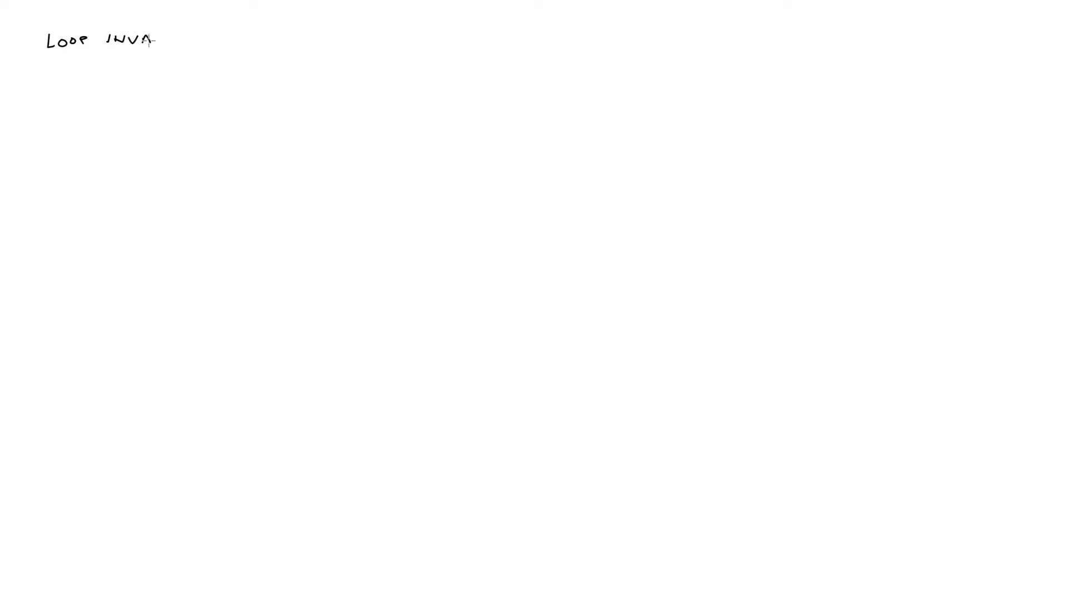
pyautogui.write('RIA')
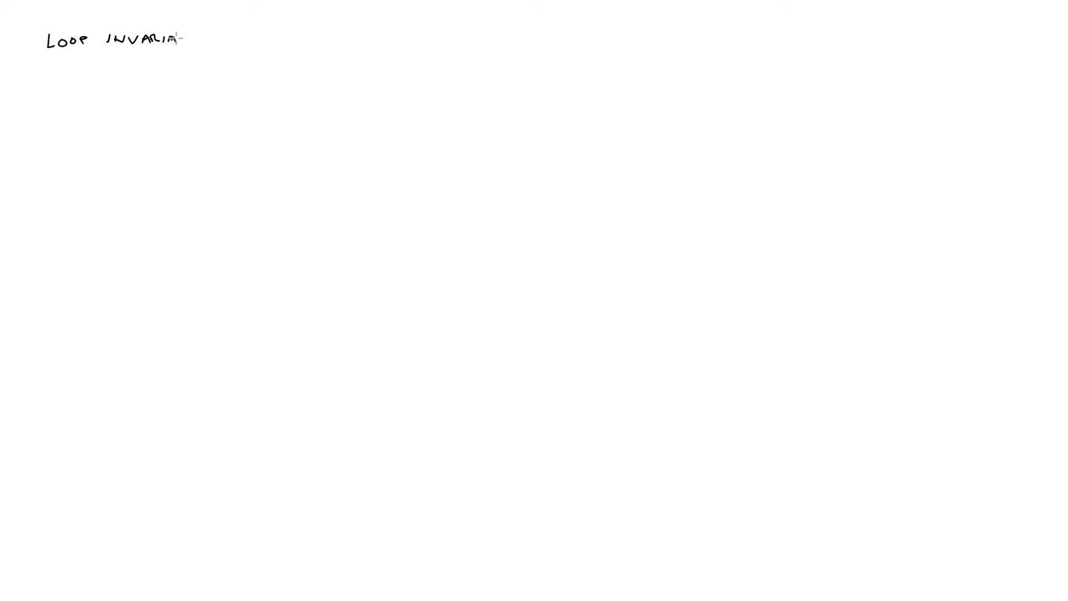
pyautogui.write('NTS')
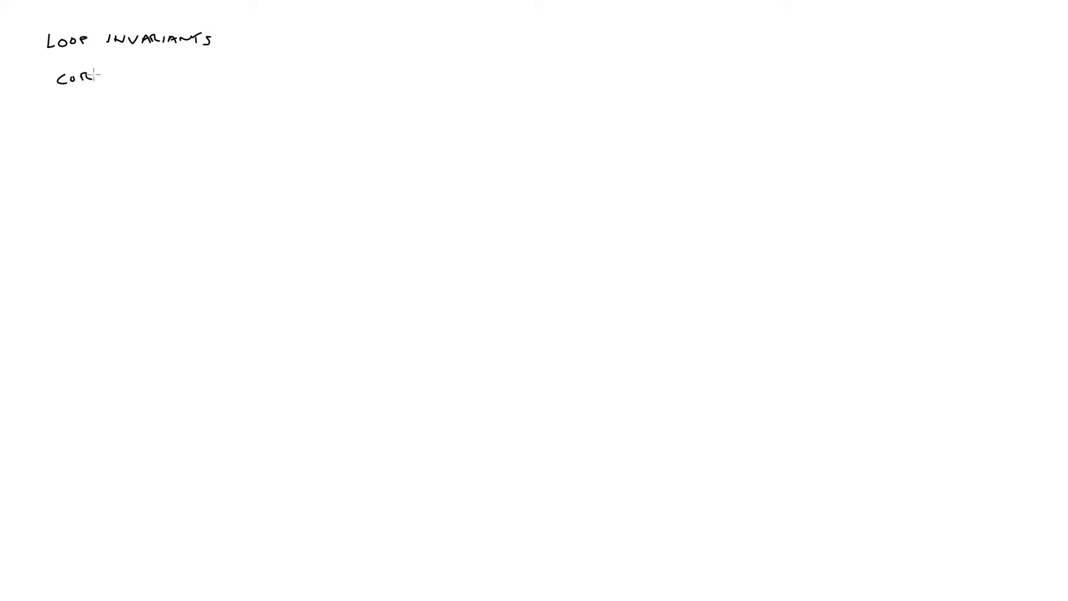
pyautogui.write('RECTNESS')
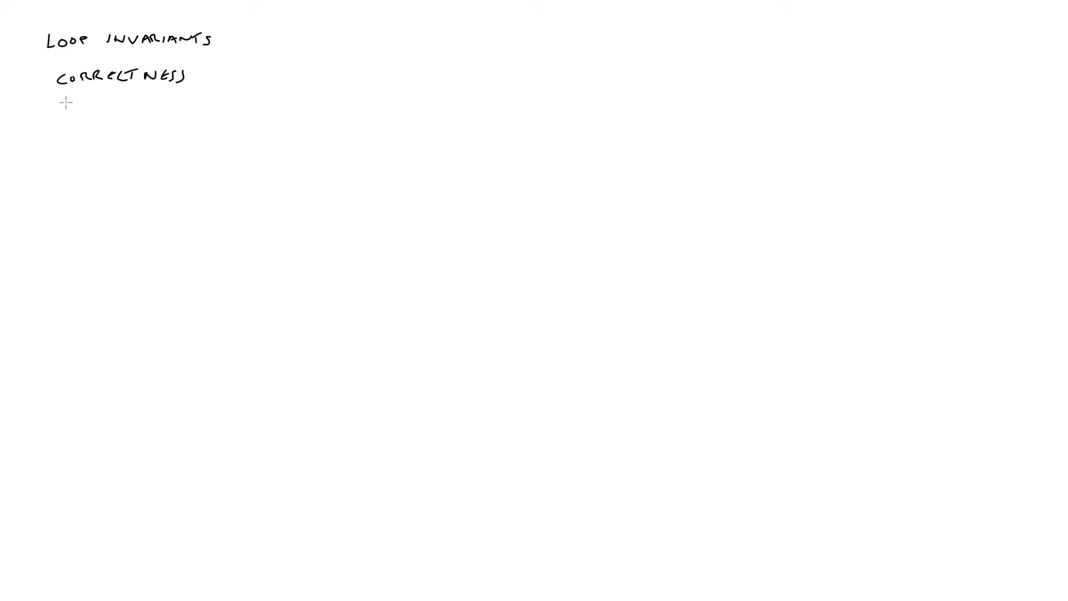
pyautogui.write('INDUCTION')
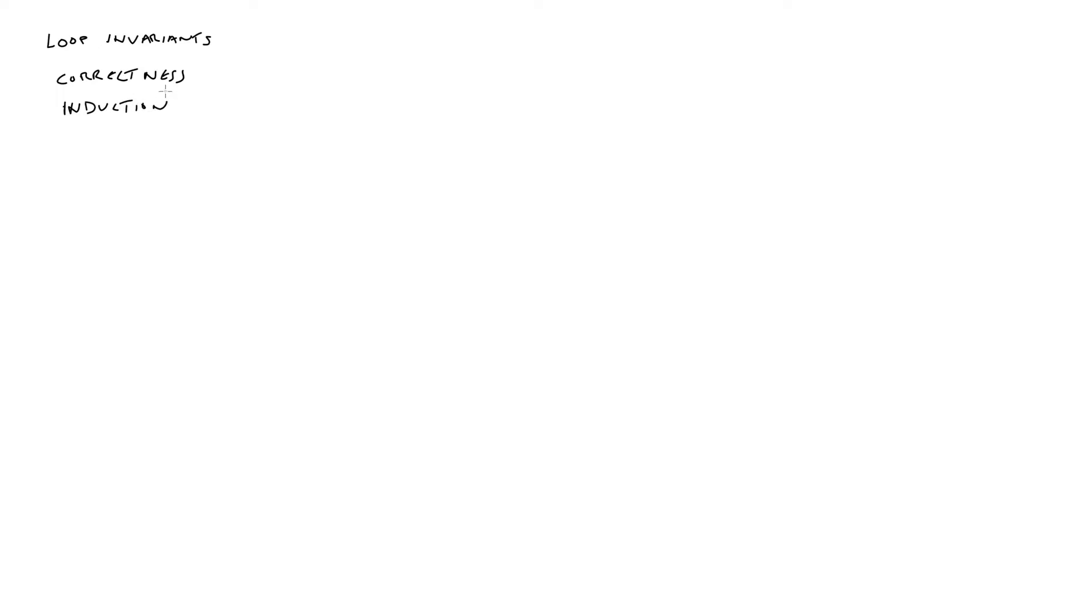
pyautogui.moveTo(96, 176)
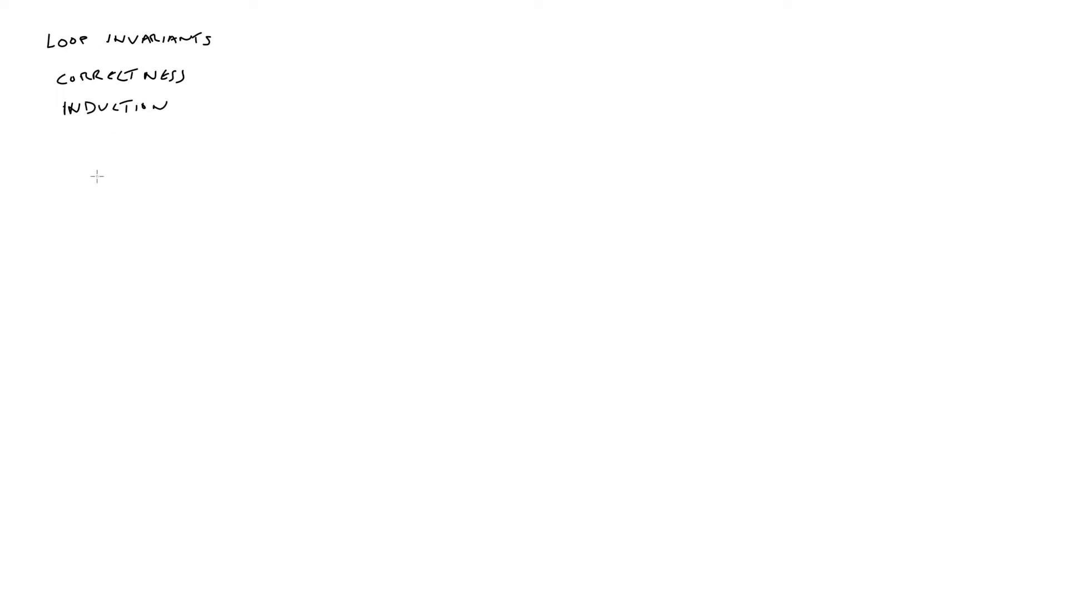
pyautogui.moveTo(72, 157)
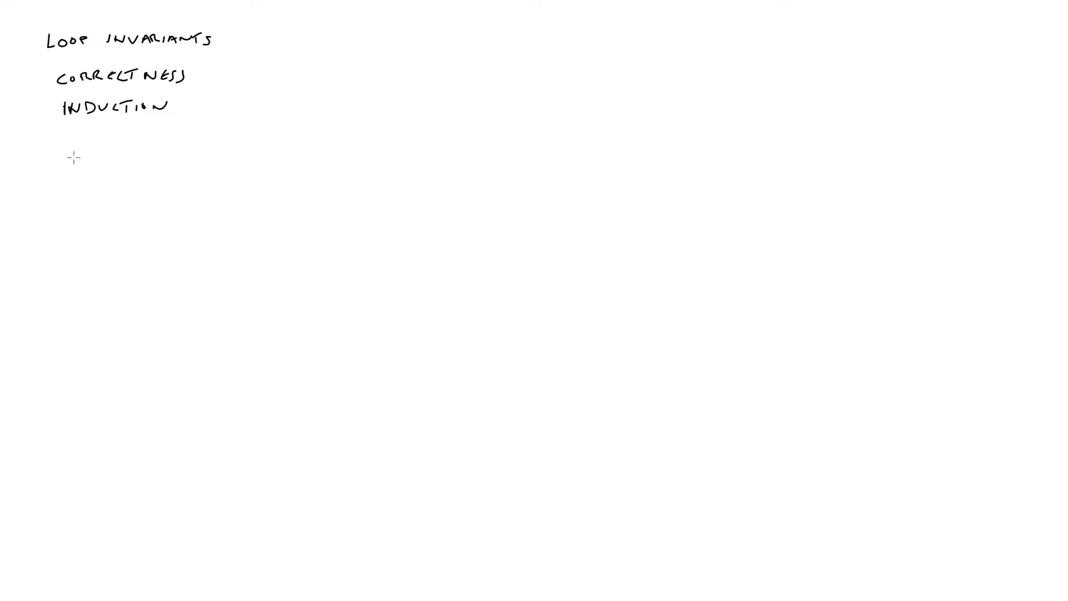
# Step: Handwrite '3 CONDITIONS' on the line below the notes
pyautogui.write('3')
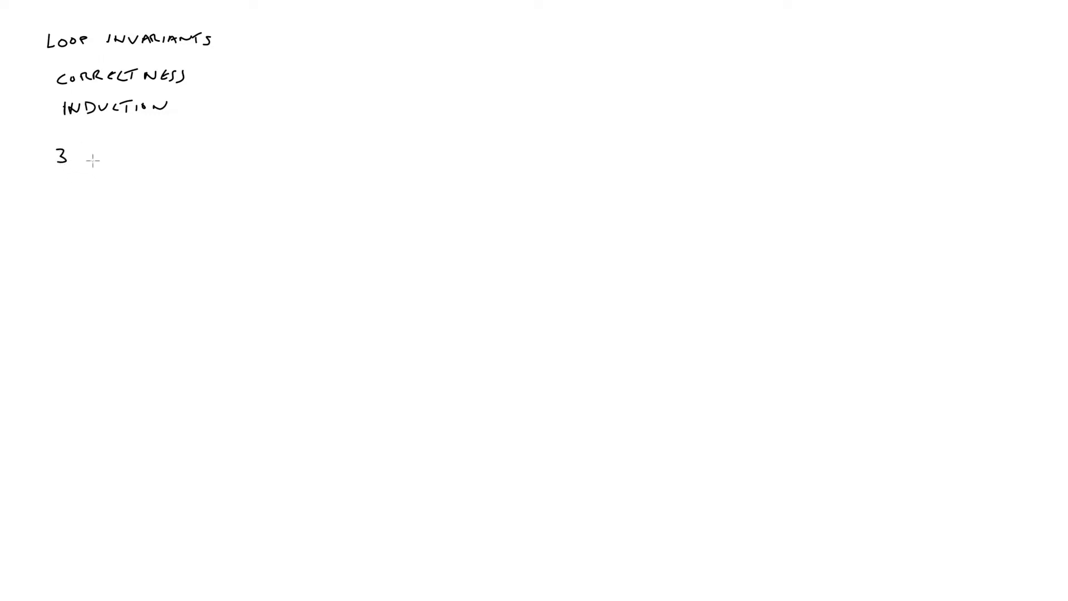
pyautogui.write('CON')
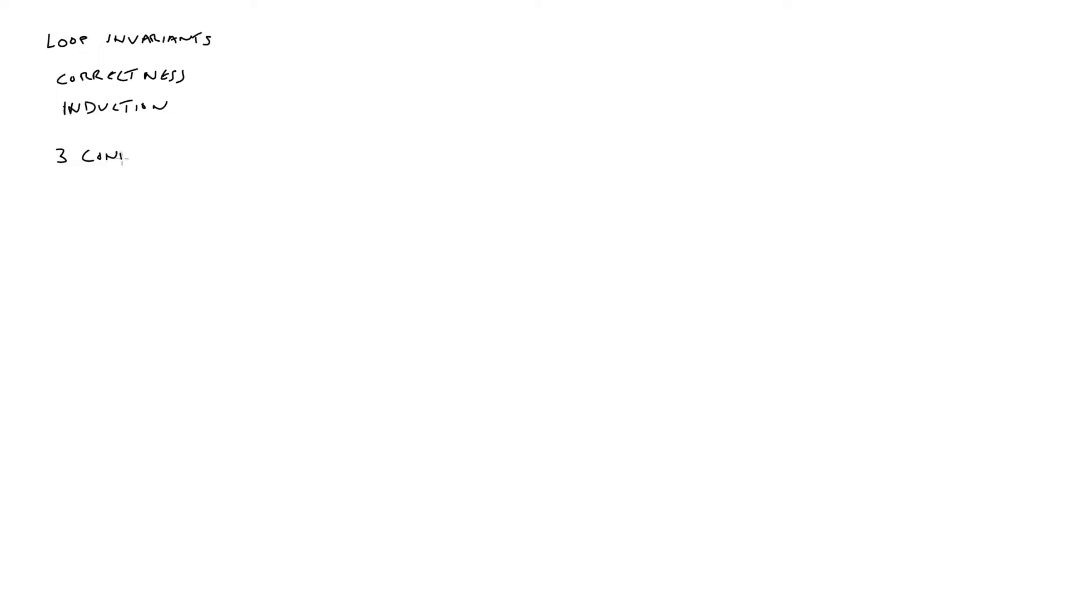
pyautogui.write('DITIONS')
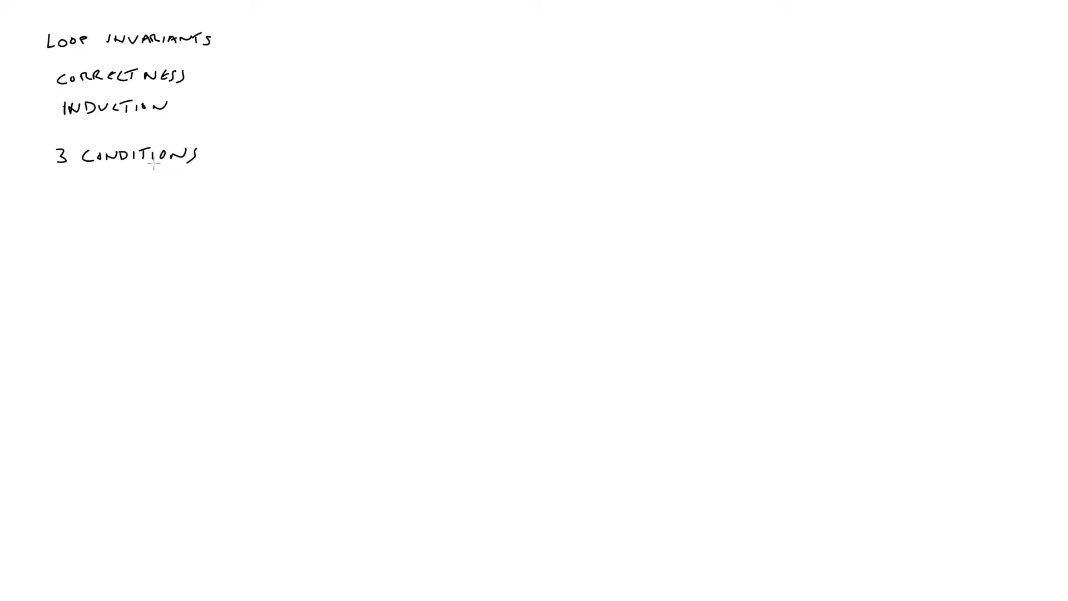
pyautogui.moveTo(56, 242)
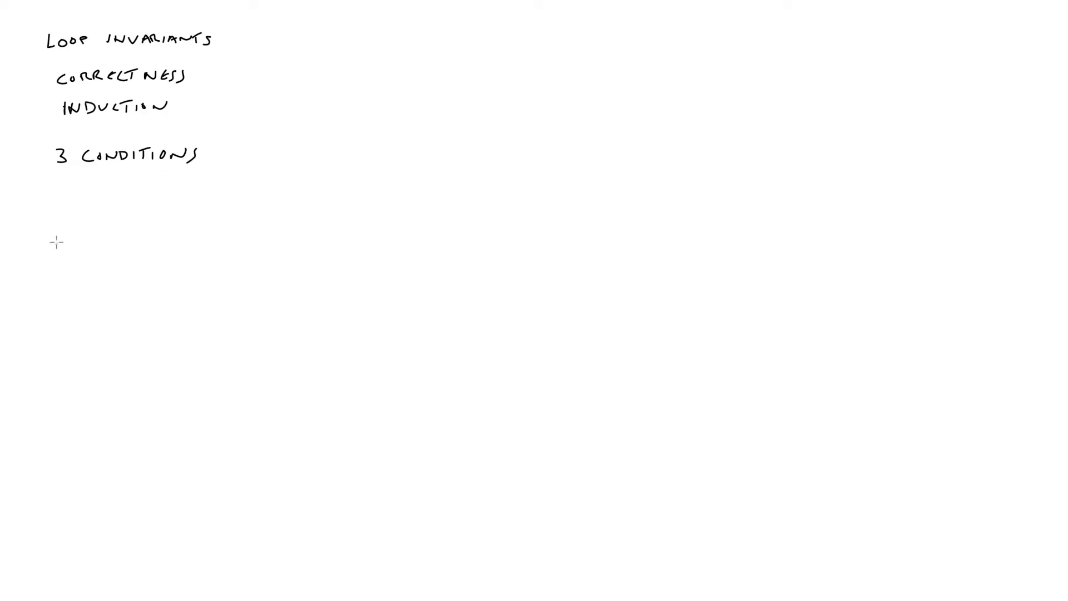
pyautogui.moveTo(67, 224)
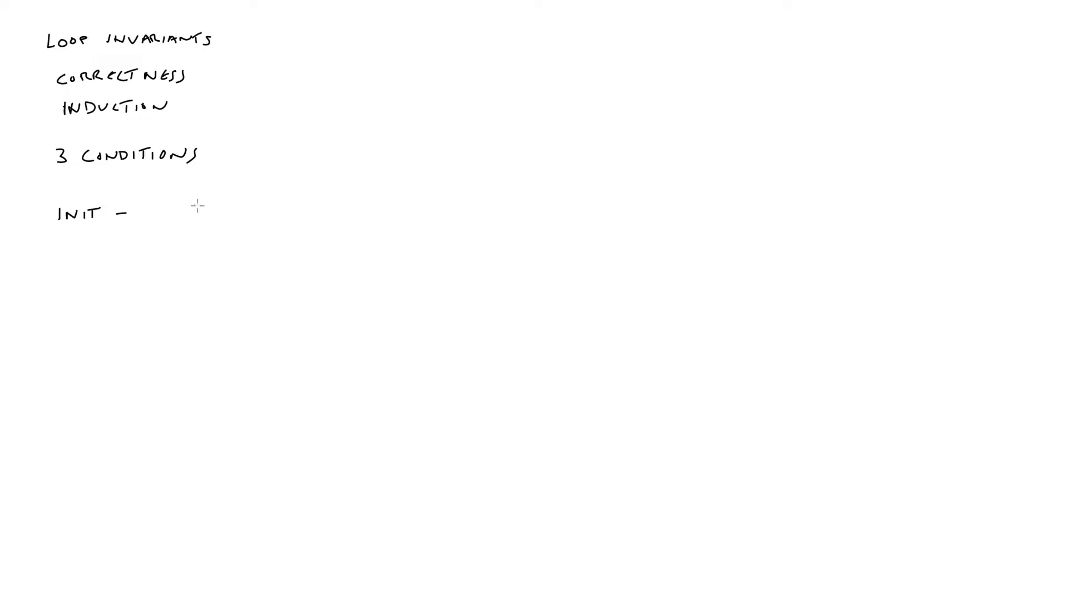
# Step: Handwrite the INIT line: TRUE BEFORE LOOP
pyautogui.write('T')
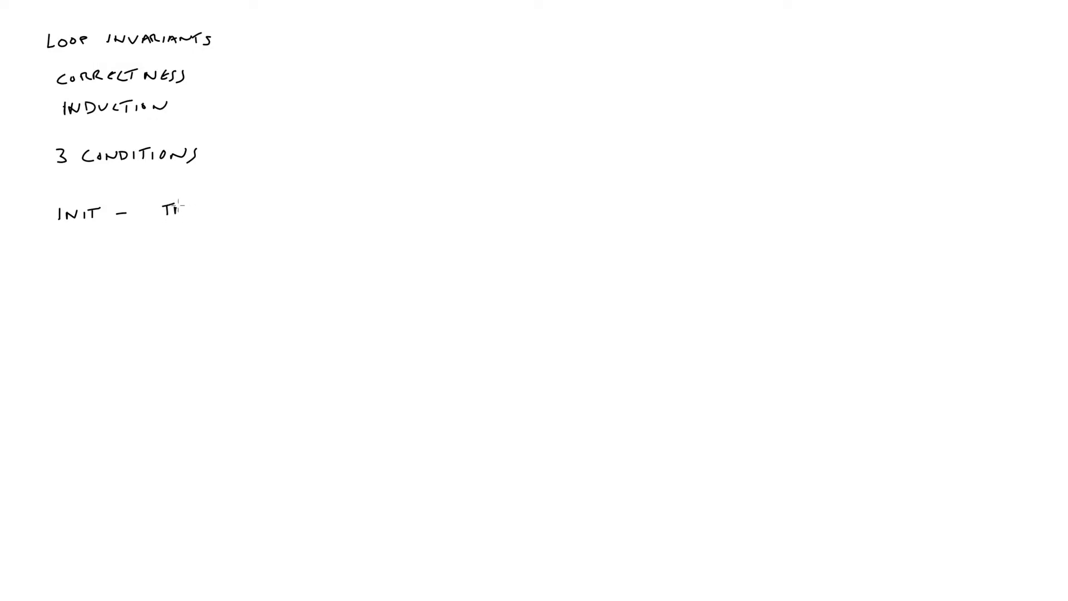
pyautogui.write('TRUE')
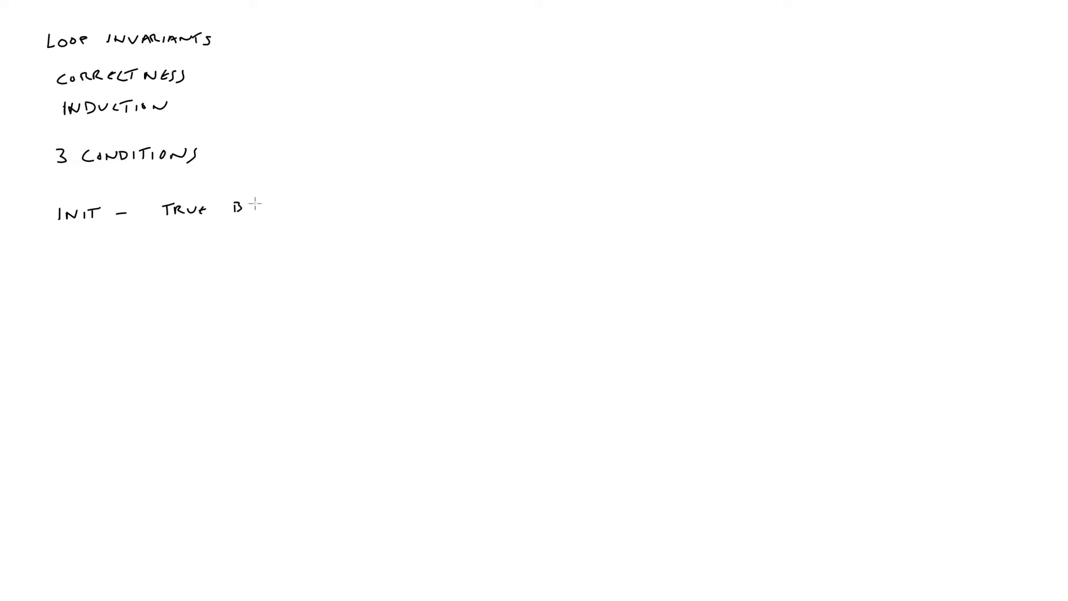
pyautogui.write('BEFORE')
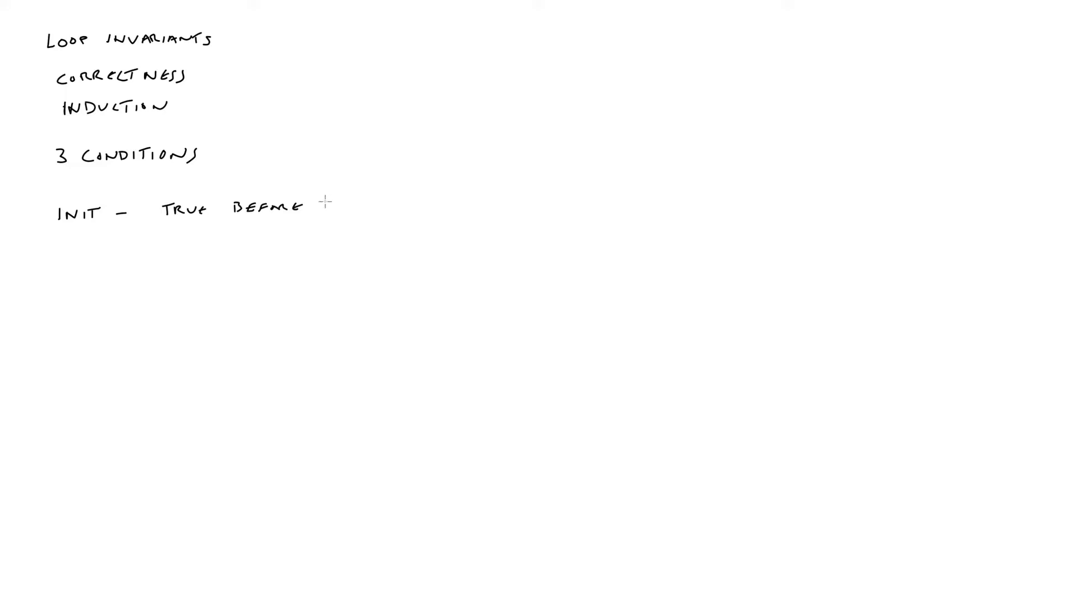
pyautogui.write('LOOP')
pyautogui.write('MAINT -')
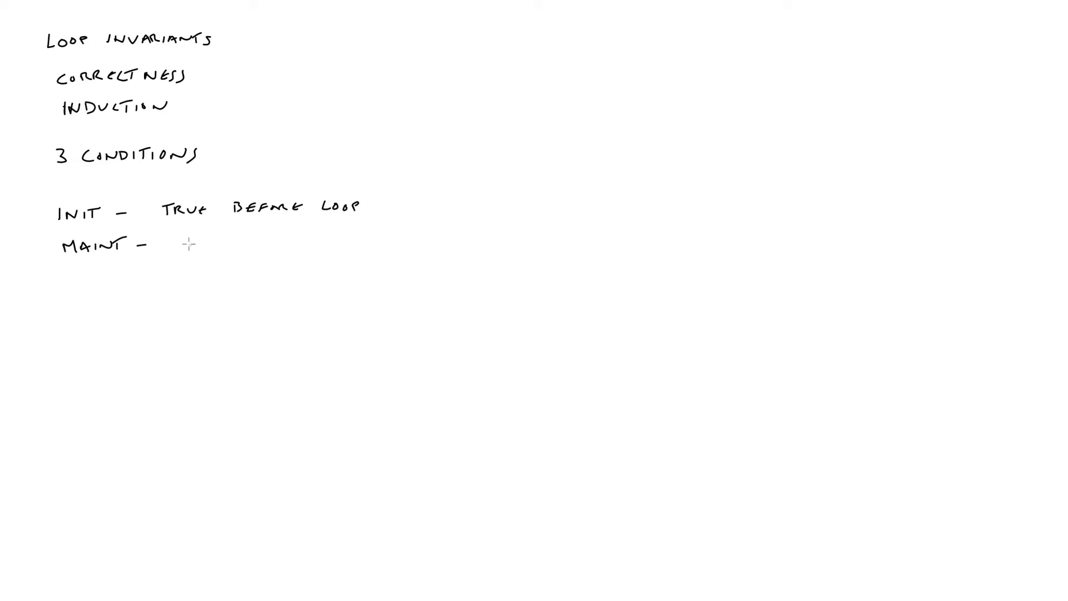
# Step: Handwrite the MAINT line: IF TRUE FOR K THEN TRUE FOR K+1
pyautogui.write('IF')
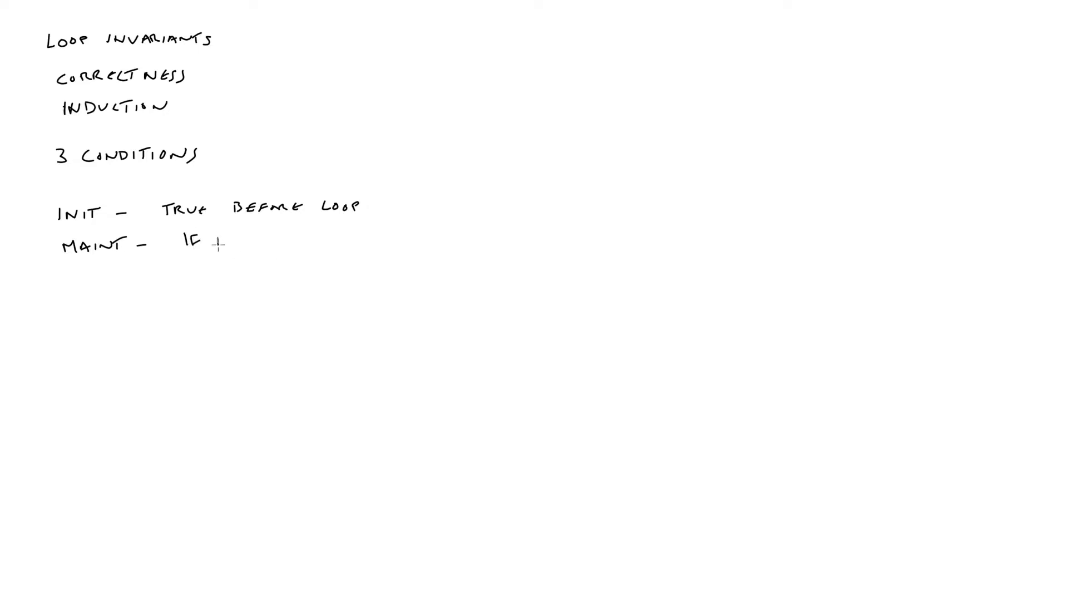
pyautogui.write('TRUE')
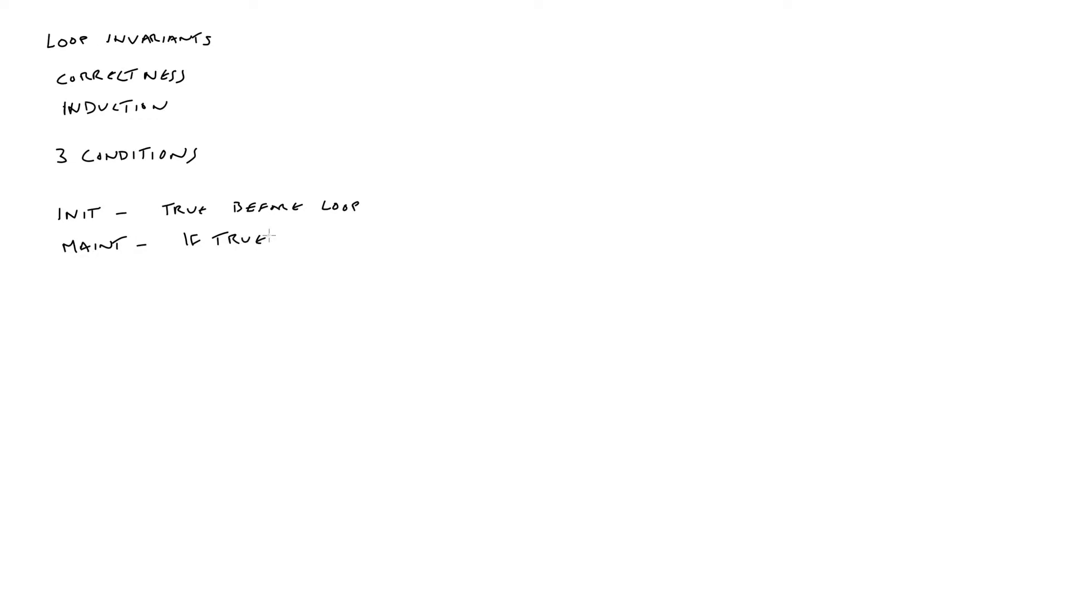
pyautogui.write('FO')
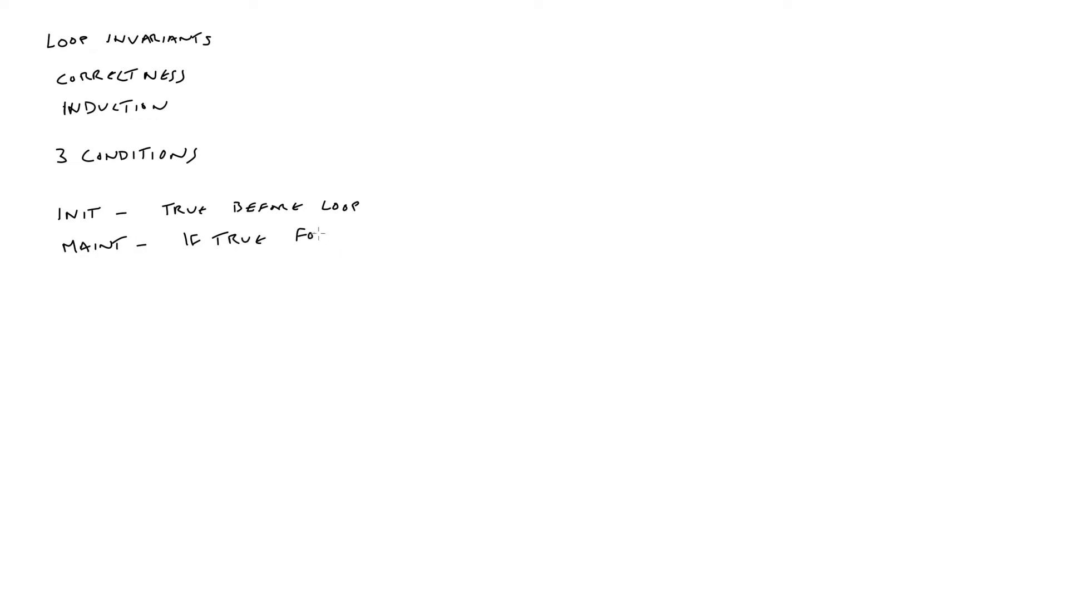
pyautogui.write('FOR K')
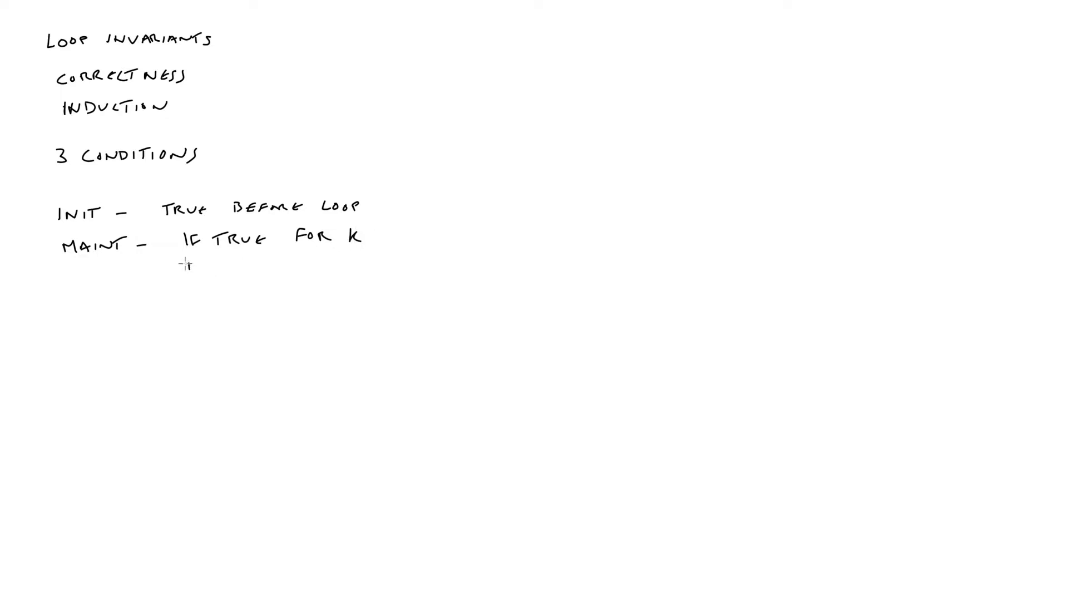
pyautogui.write('THEN')
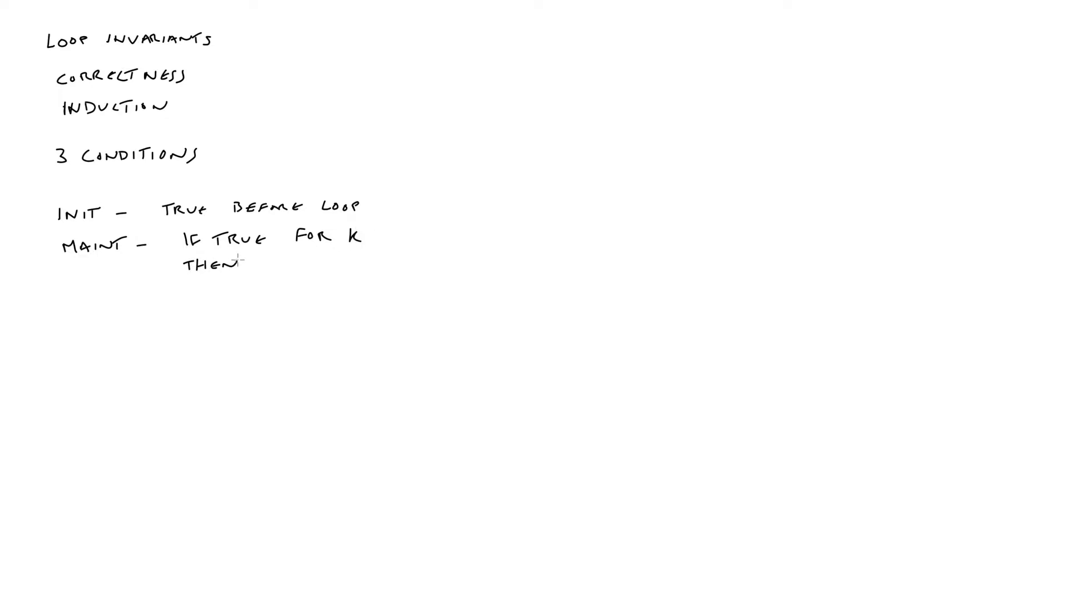
pyautogui.write('TRUE FOR')
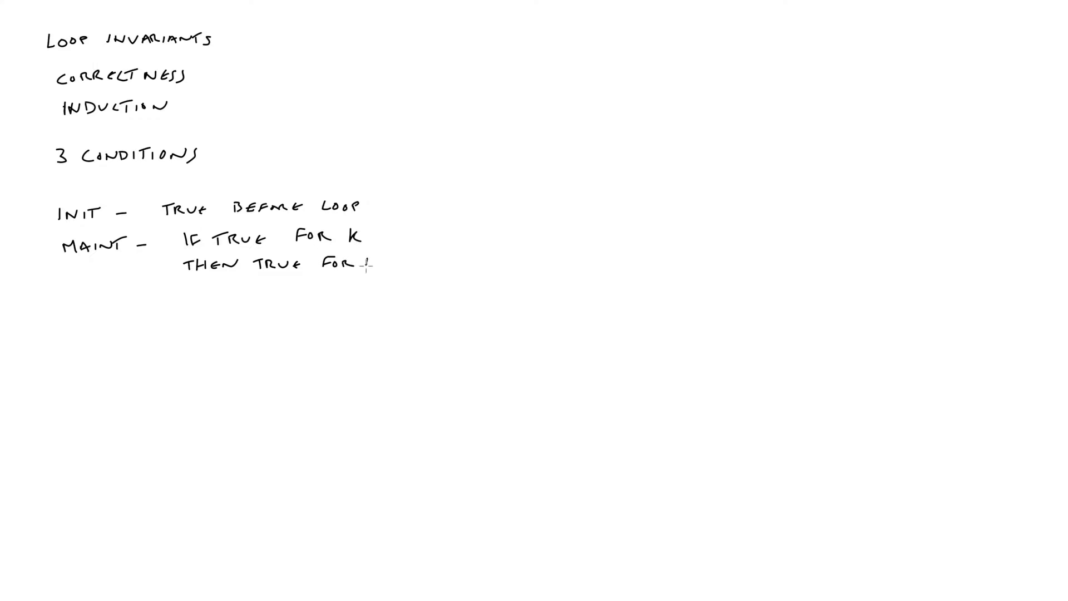
pyautogui.write('K+1')
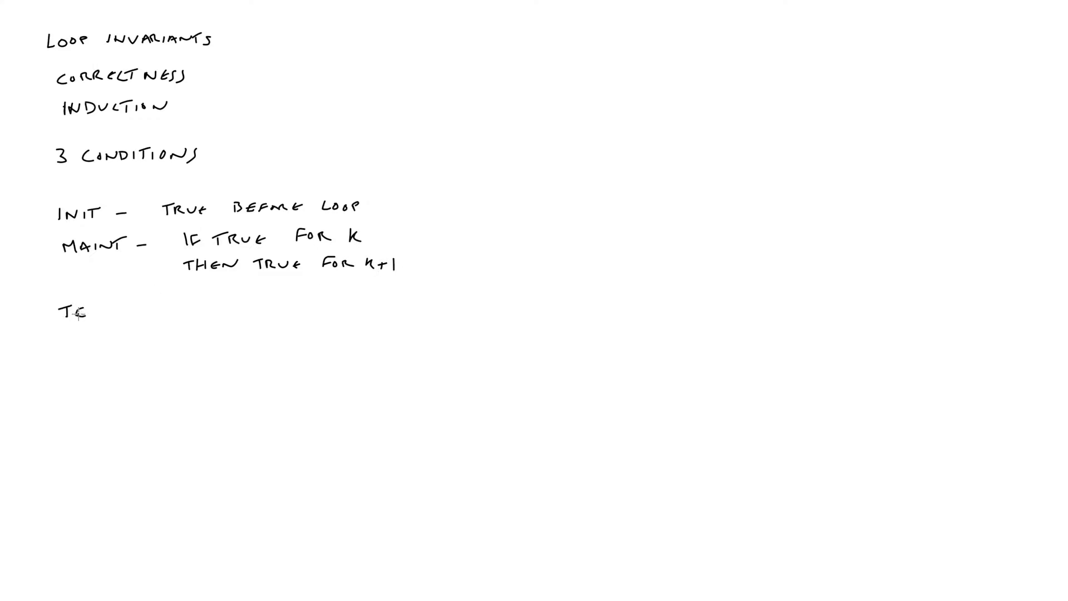
# Step: Handwrite the TERM line: useful PROPERTY AFTER LOOP completes
pyautogui.write('ERM - USEFUL')
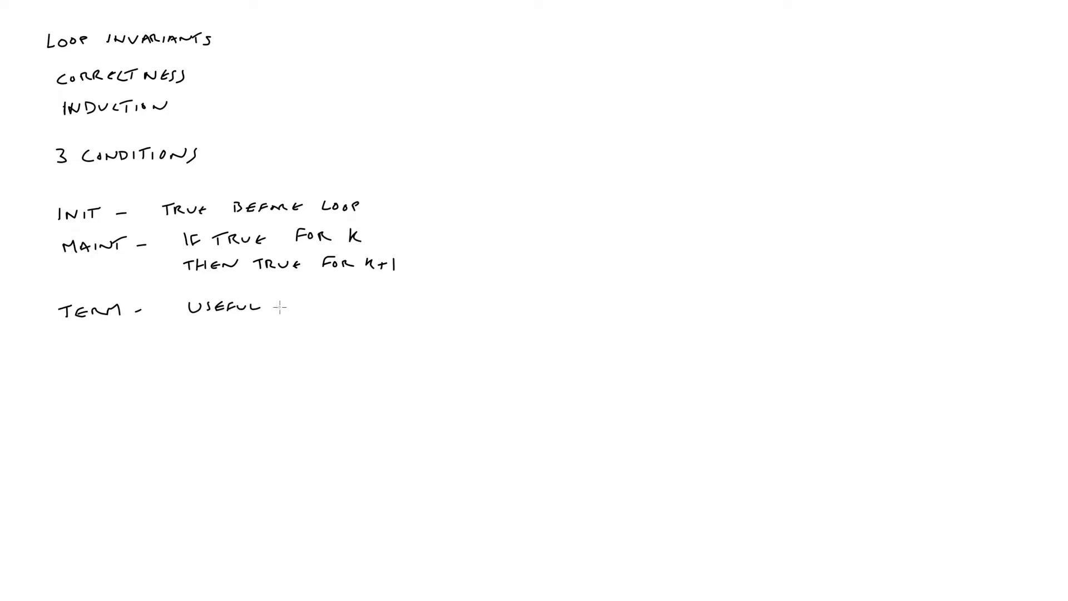
pyautogui.write('PR')
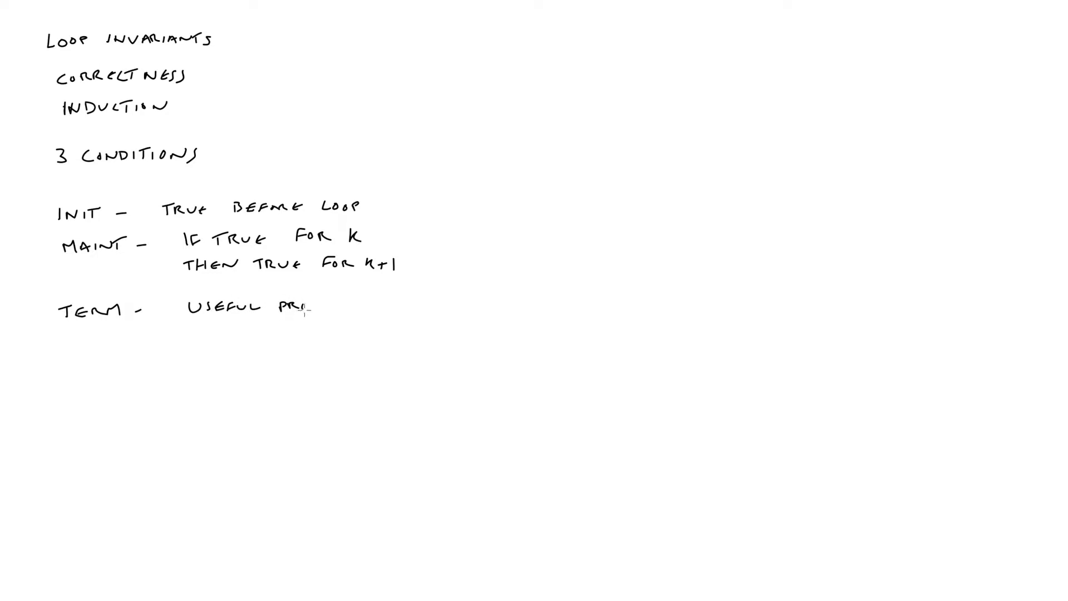
pyautogui.write('PROPER')
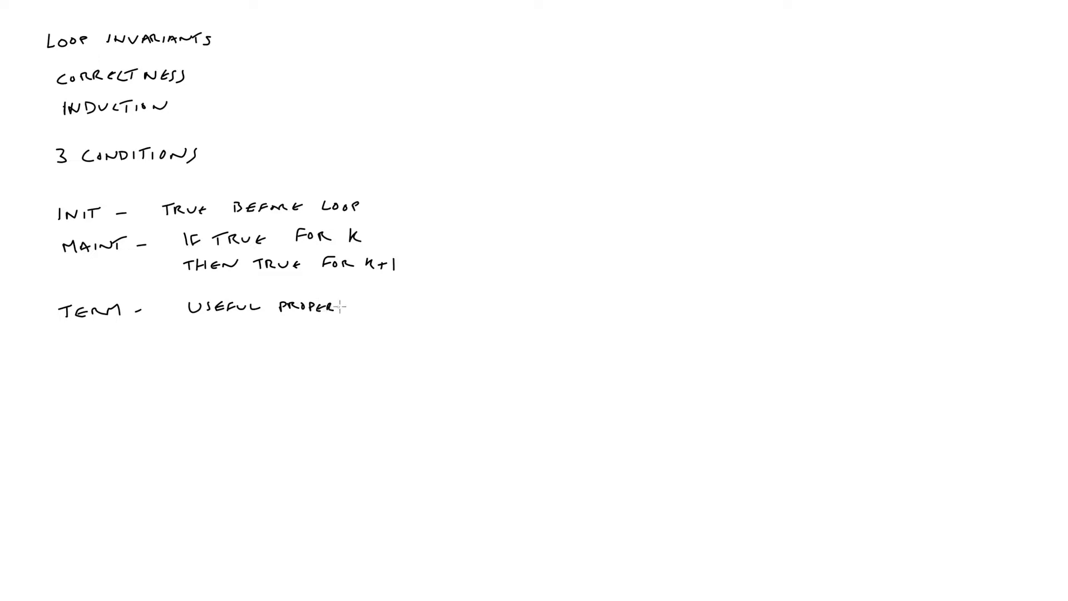
pyautogui.write('TY')
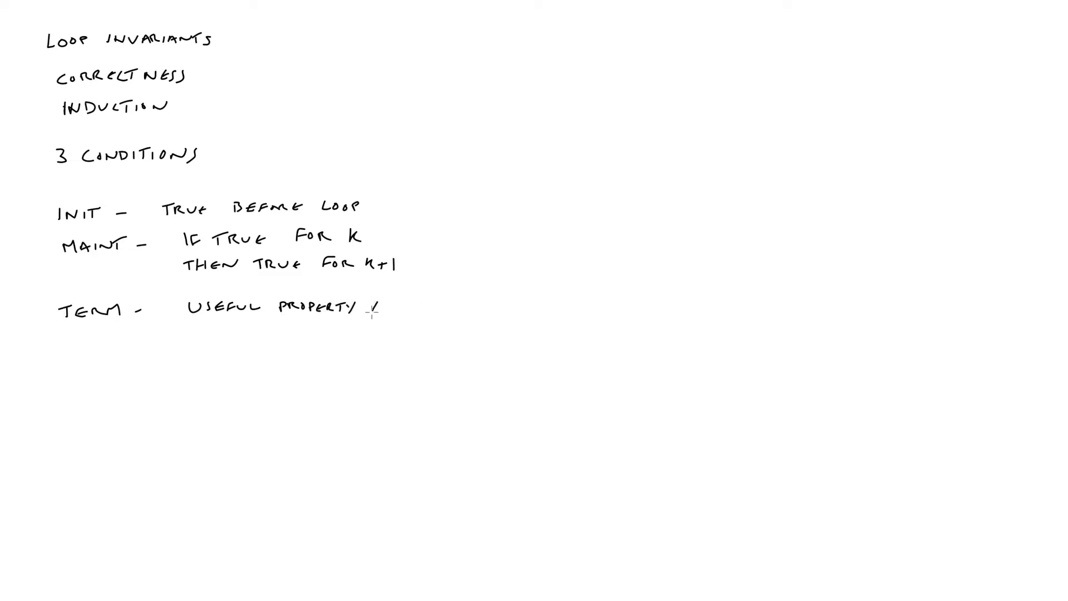
pyautogui.write('AFTER')
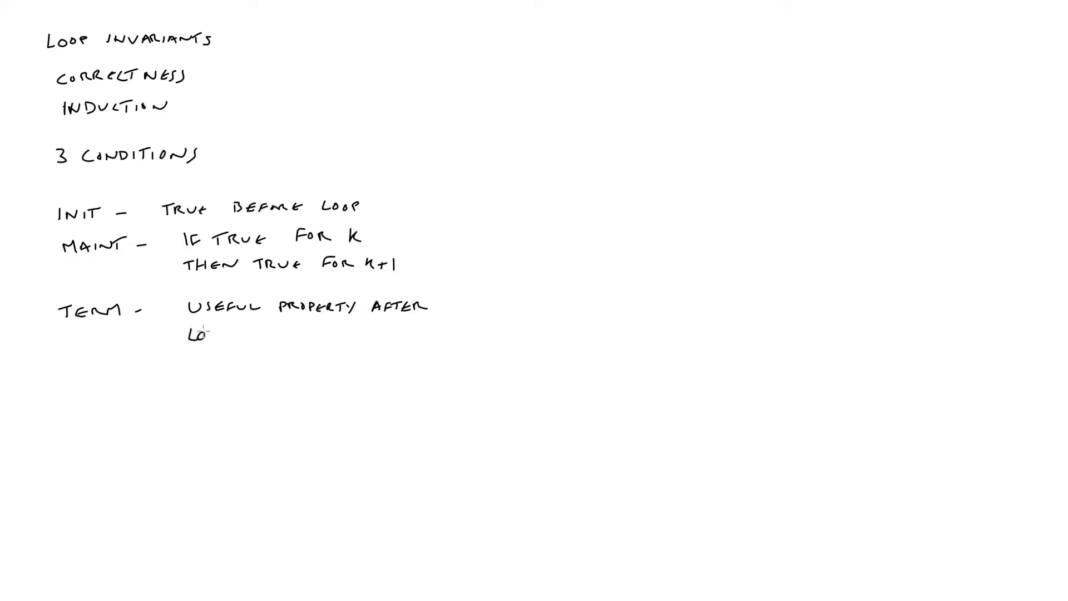
pyautogui.write('LOOP')
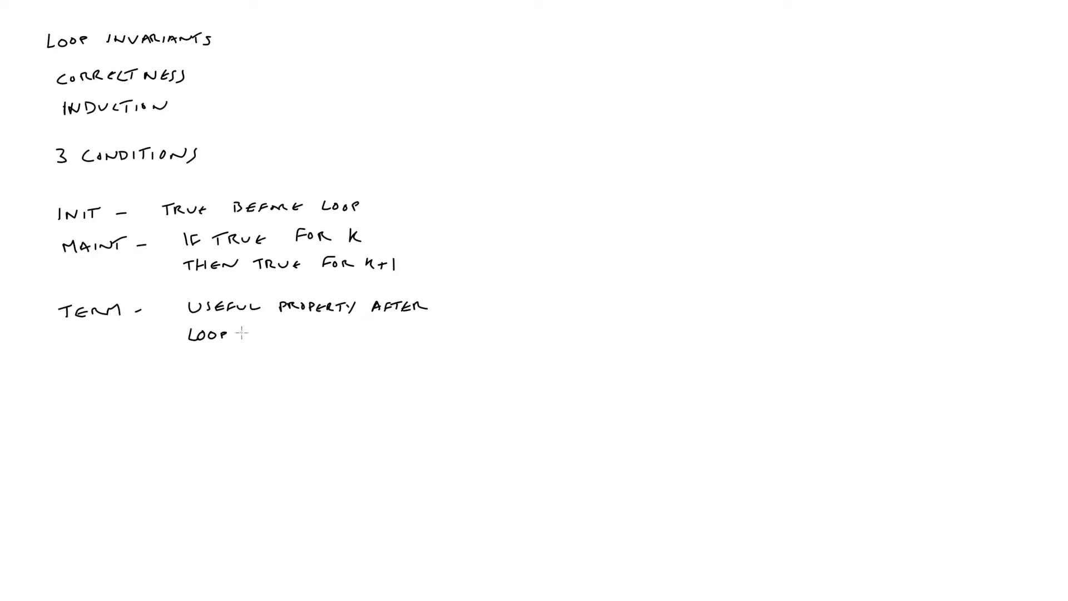
pyautogui.write('CON')
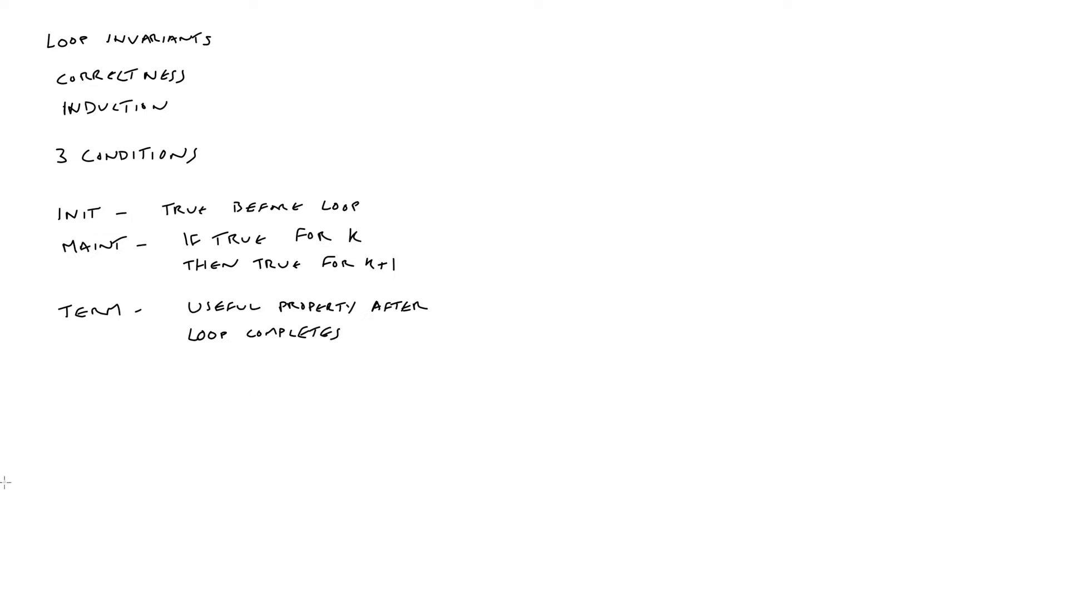
pyautogui.moveTo(82, 441)
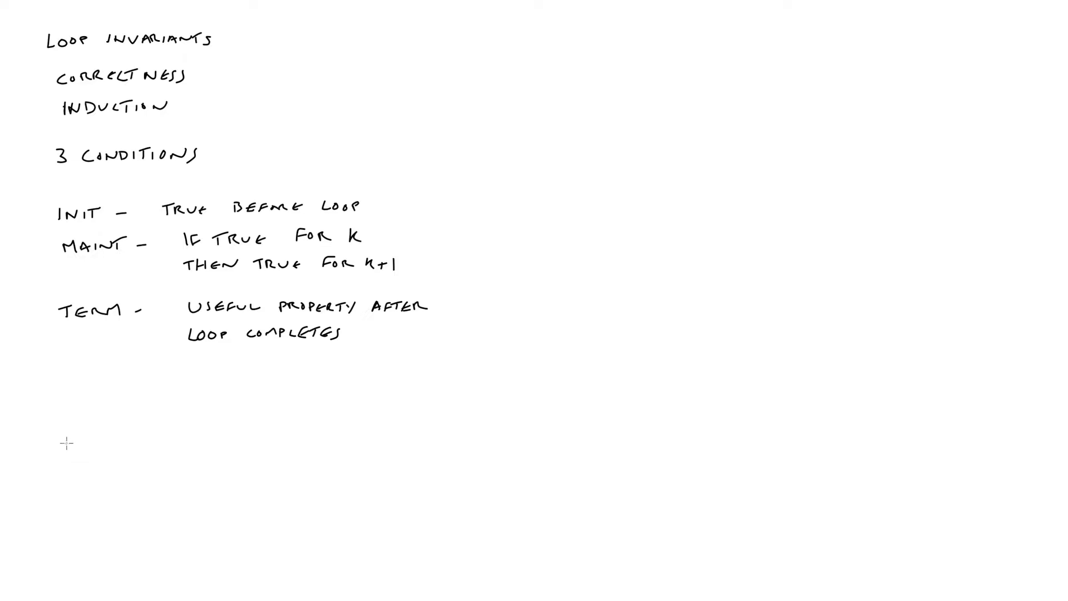
pyautogui.moveTo(471, 27)
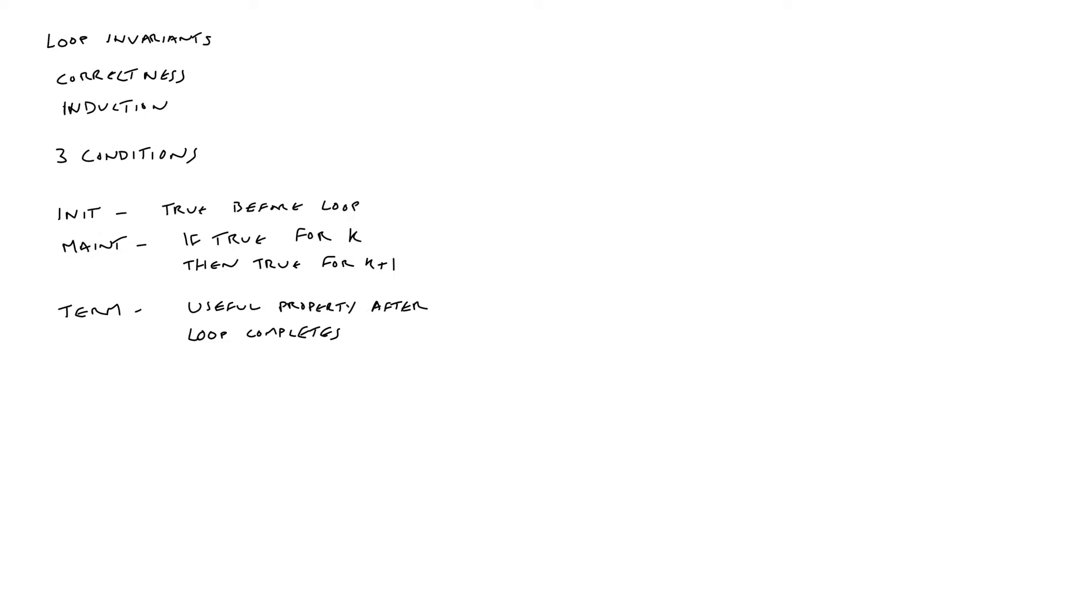
# Step: Draw a vertical divider and write INPUT: array A of N REALS on the right
pyautogui.moveTo(460, 0); pyautogui.dragTo(456, 187)
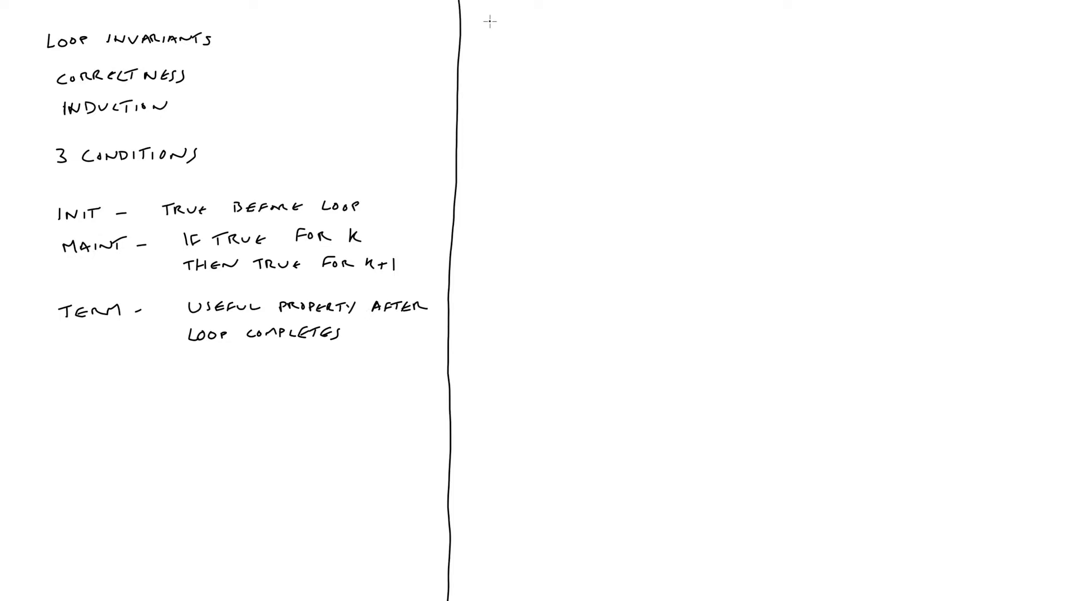
pyautogui.write('INPUT')
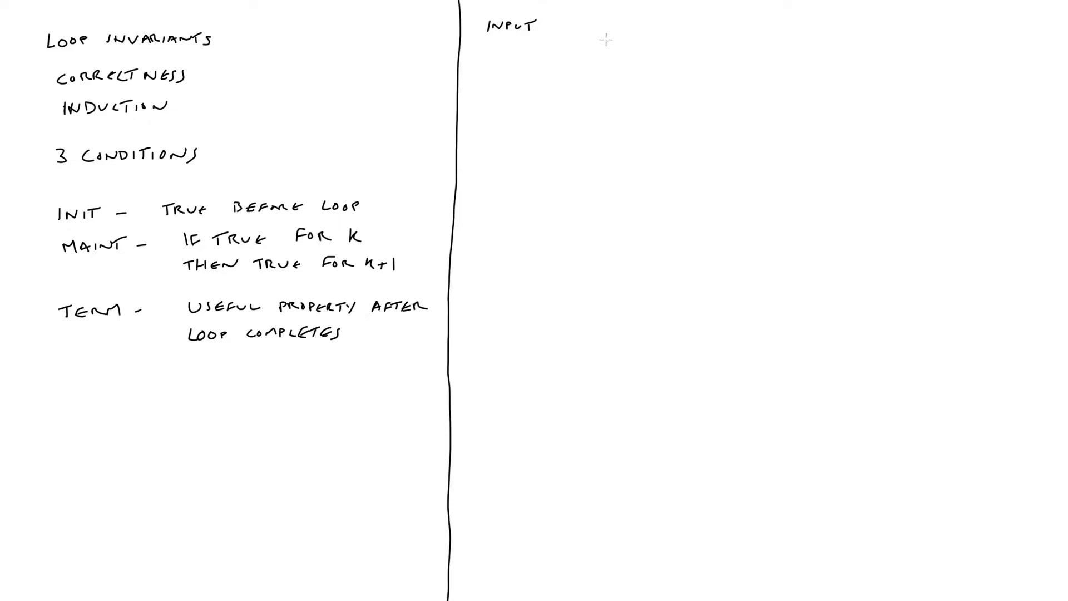
pyautogui.moveTo(577, 30)
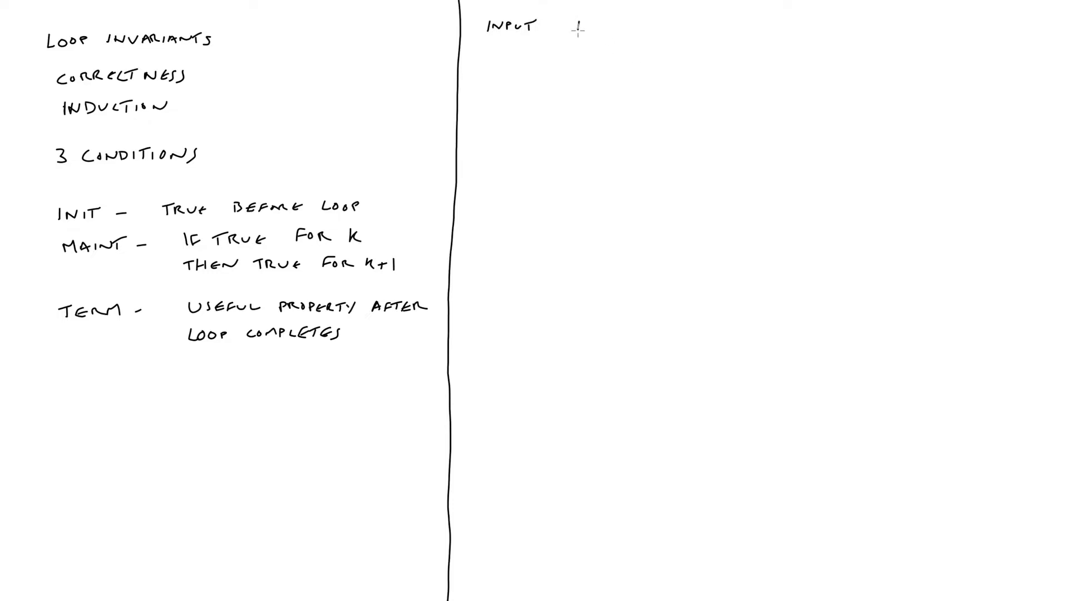
pyautogui.write('ARRAY')
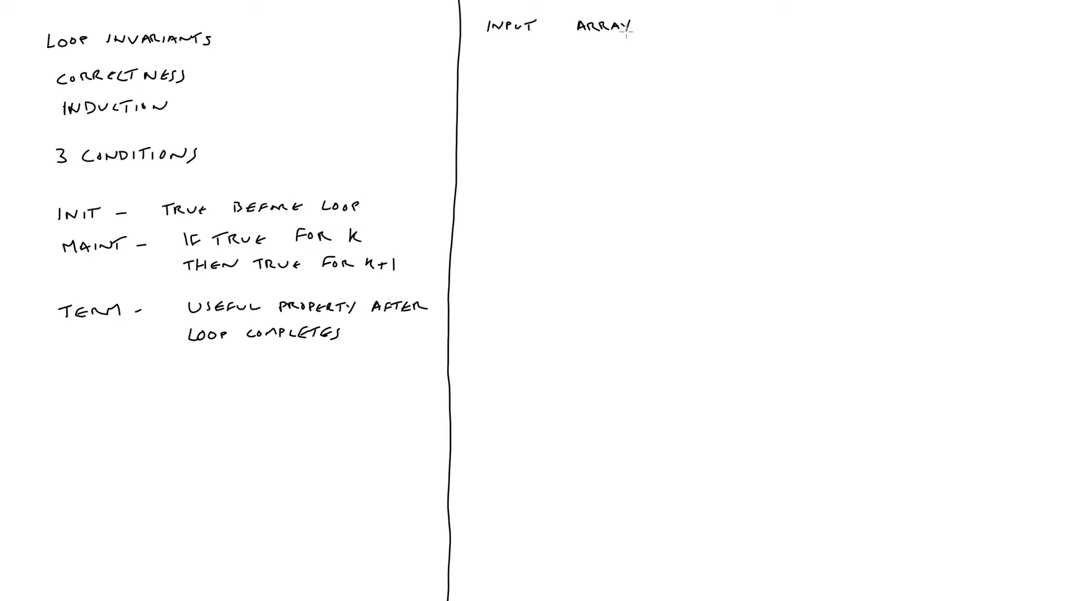
pyautogui.write('A')
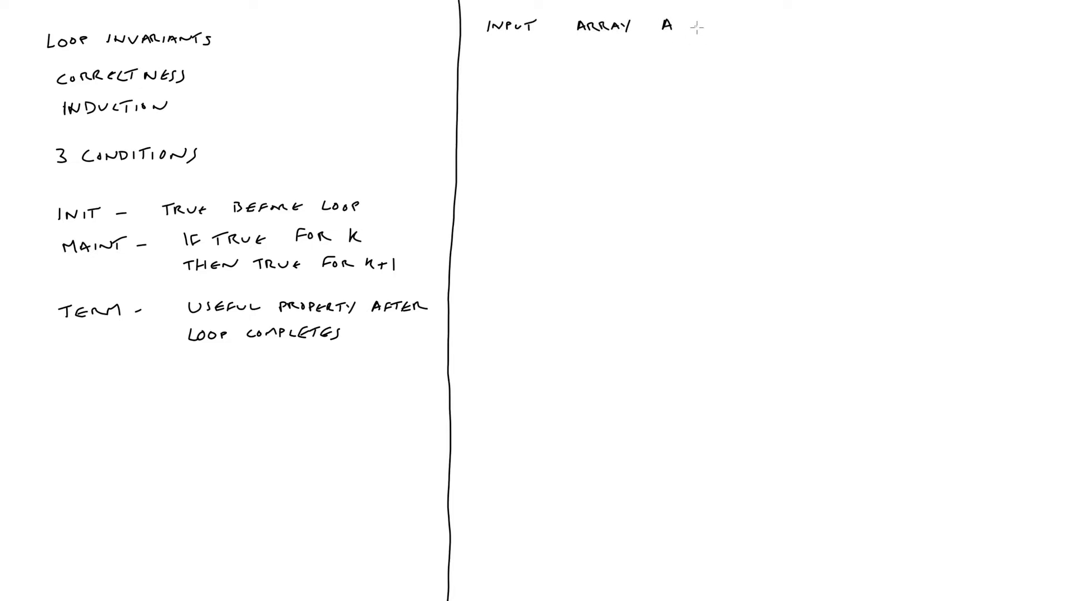
pyautogui.write('OF')
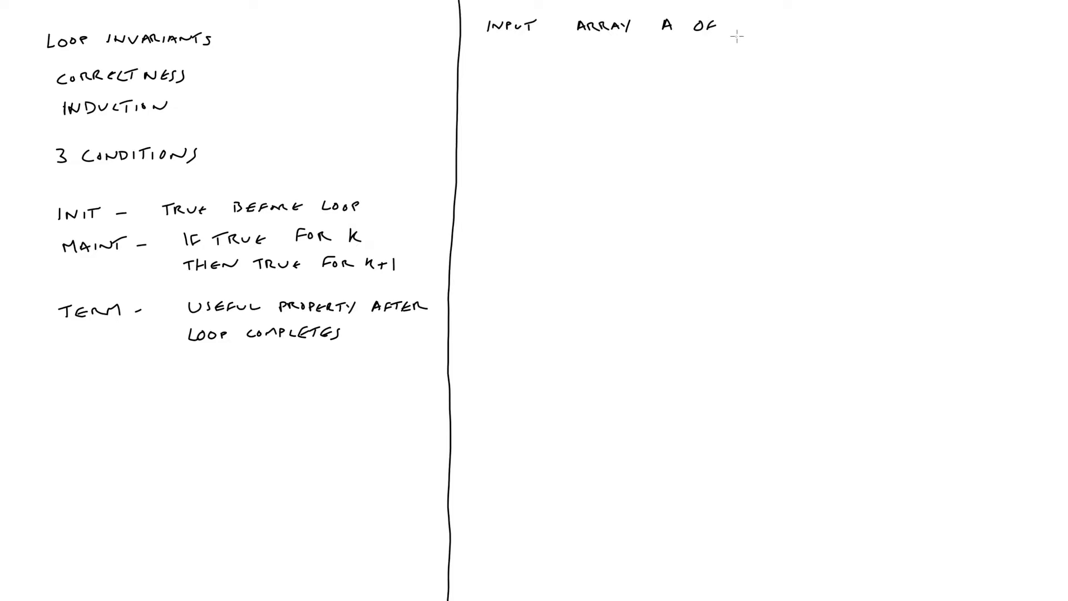
pyautogui.write('N')
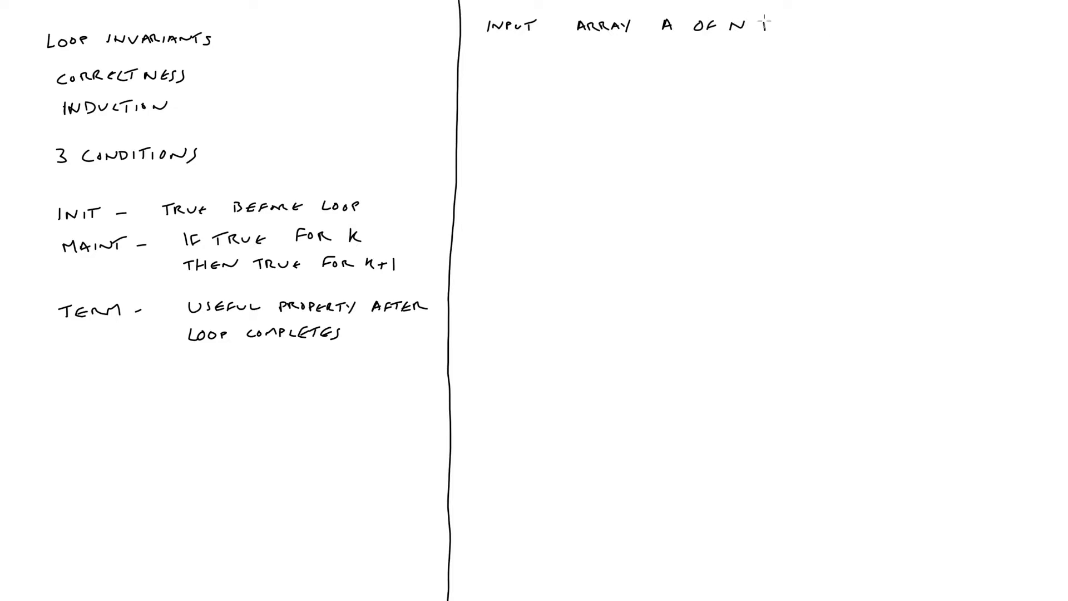
pyautogui.write('REAL')
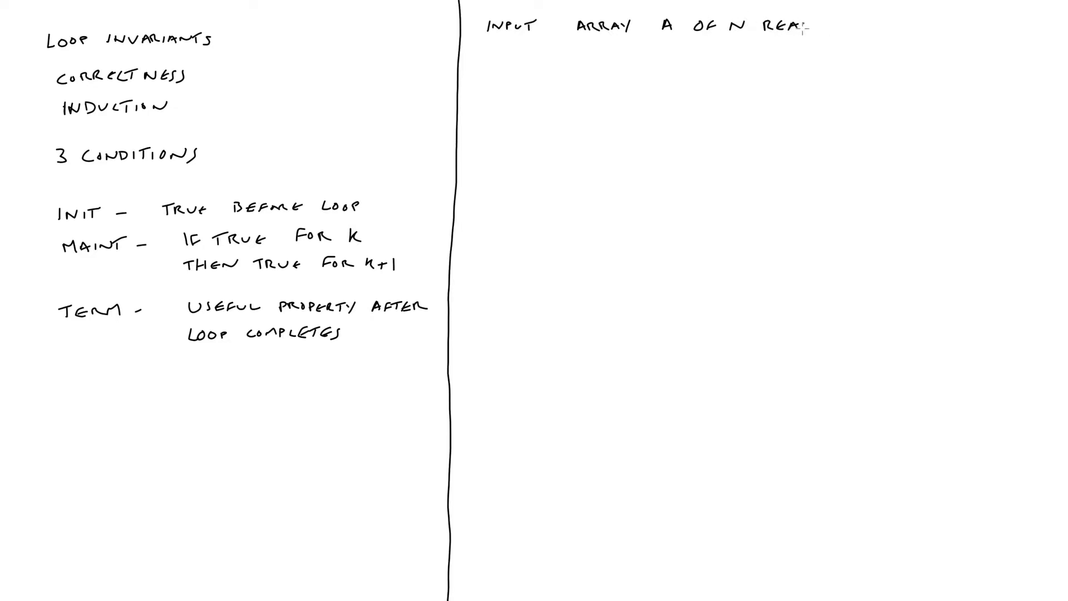
pyautogui.write('LS')
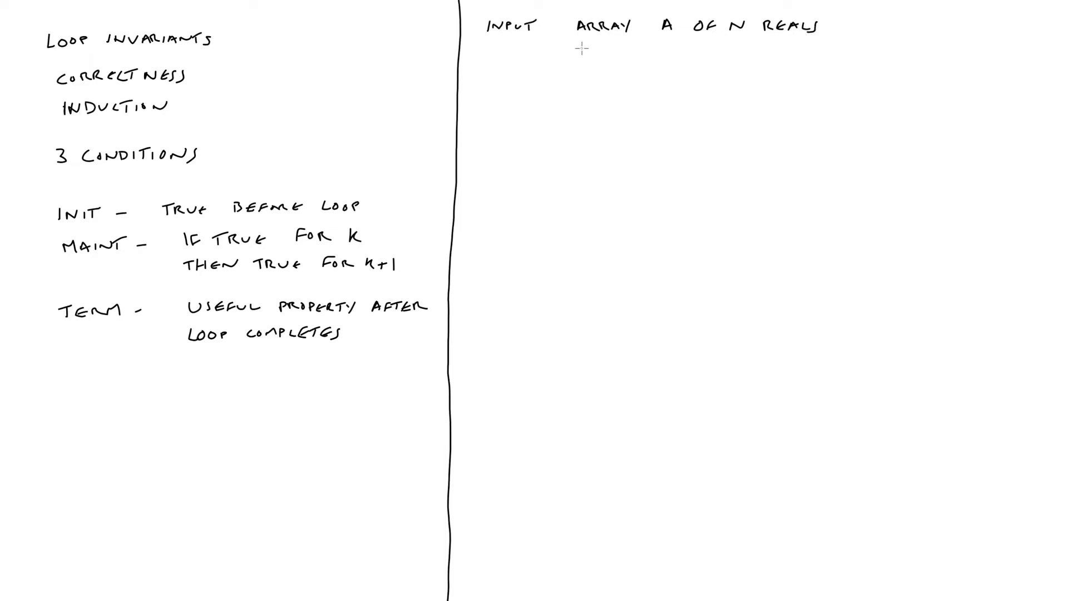
# Step: Handwrite A = [a1, a2...an] under the input line
pyautogui.write('A = [')
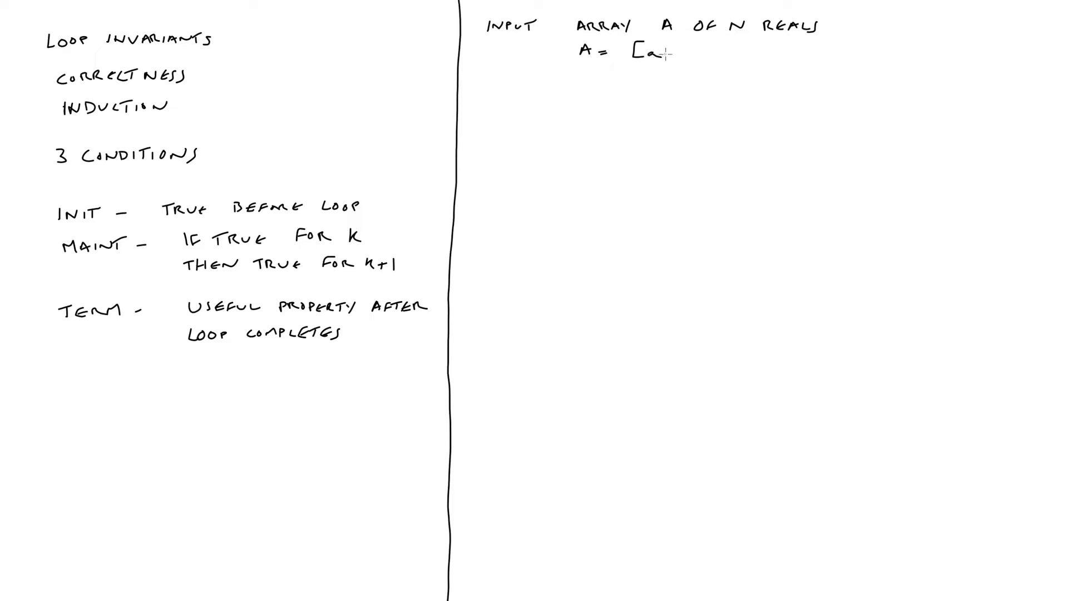
pyautogui.write('a1, a')
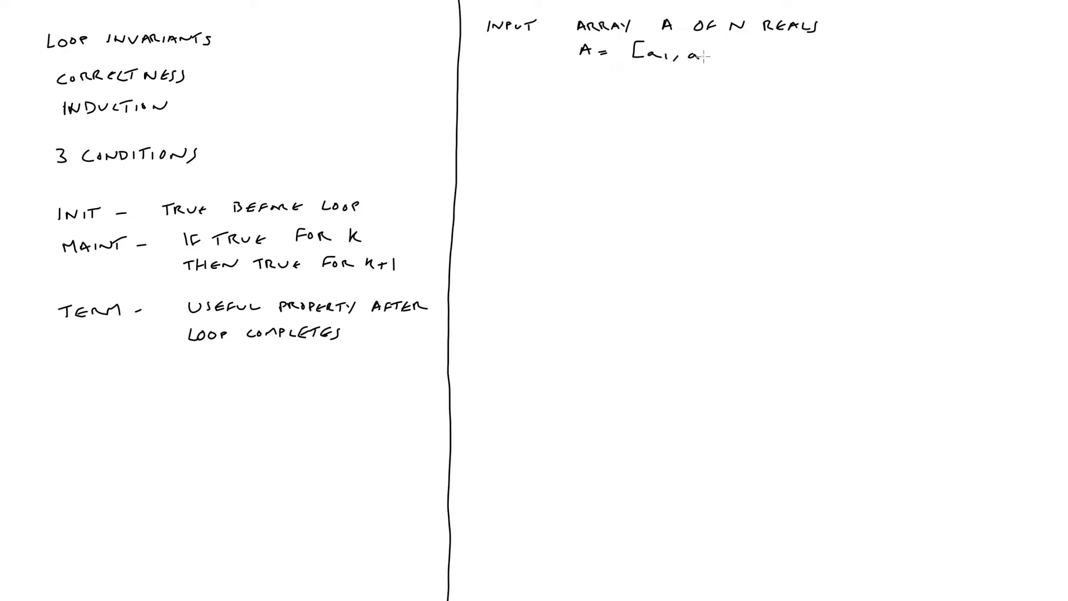
pyautogui.write('a2...')
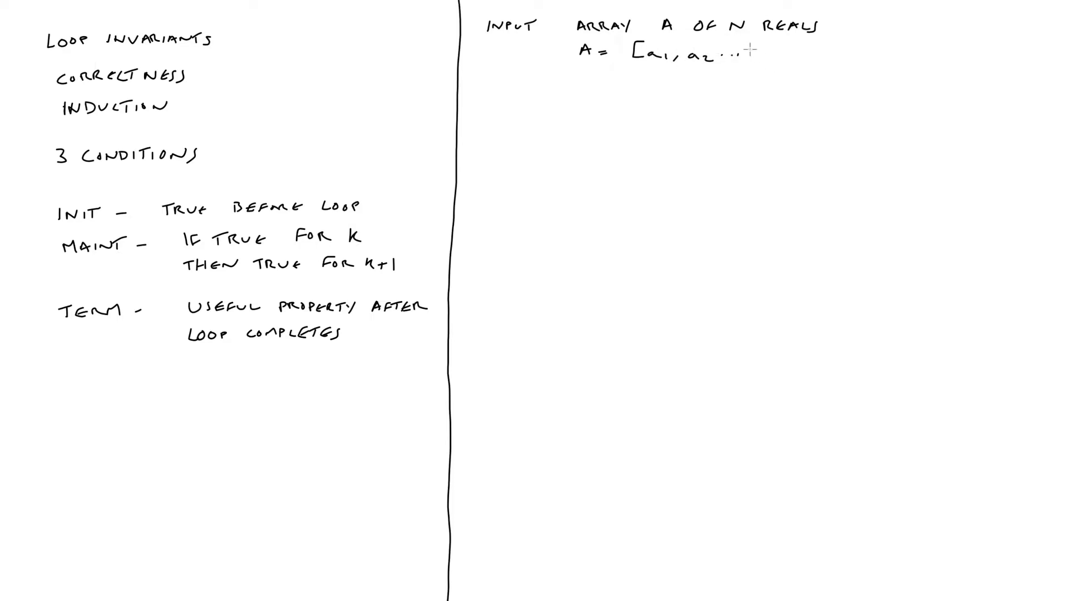
pyautogui.write('an')
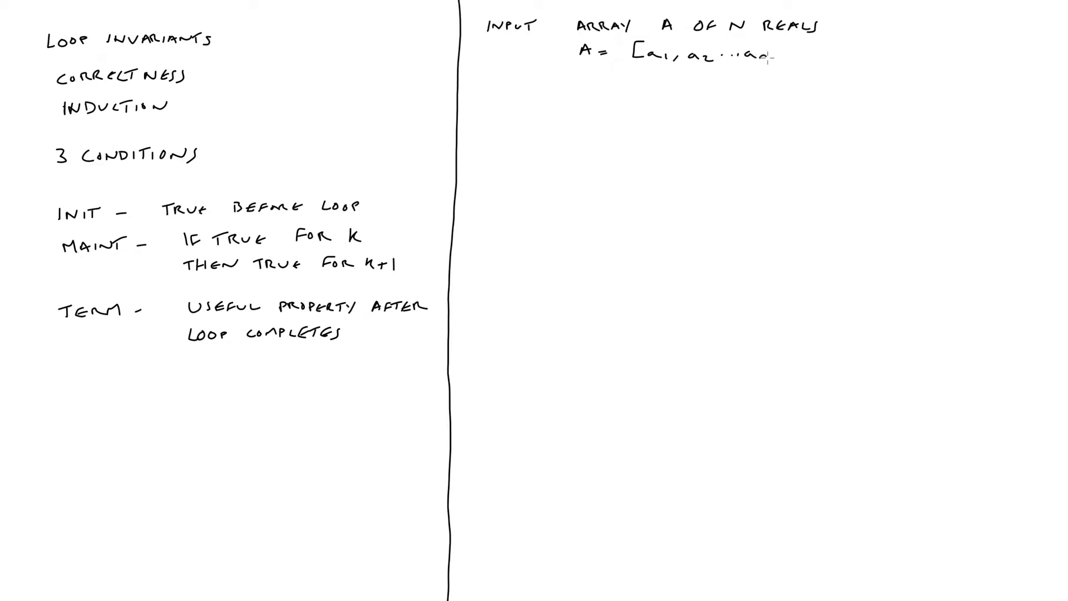
pyautogui.write('an]')
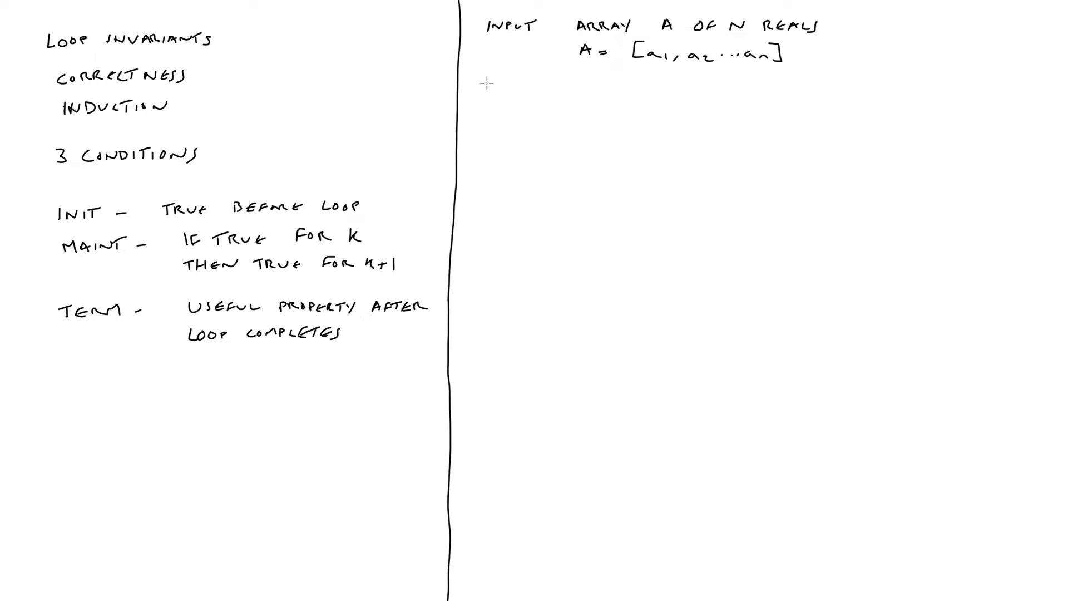
# Step: Handwrite OUTPUT S = sum of elems, S = a1+a2+...+an
pyautogui.write('Ou')
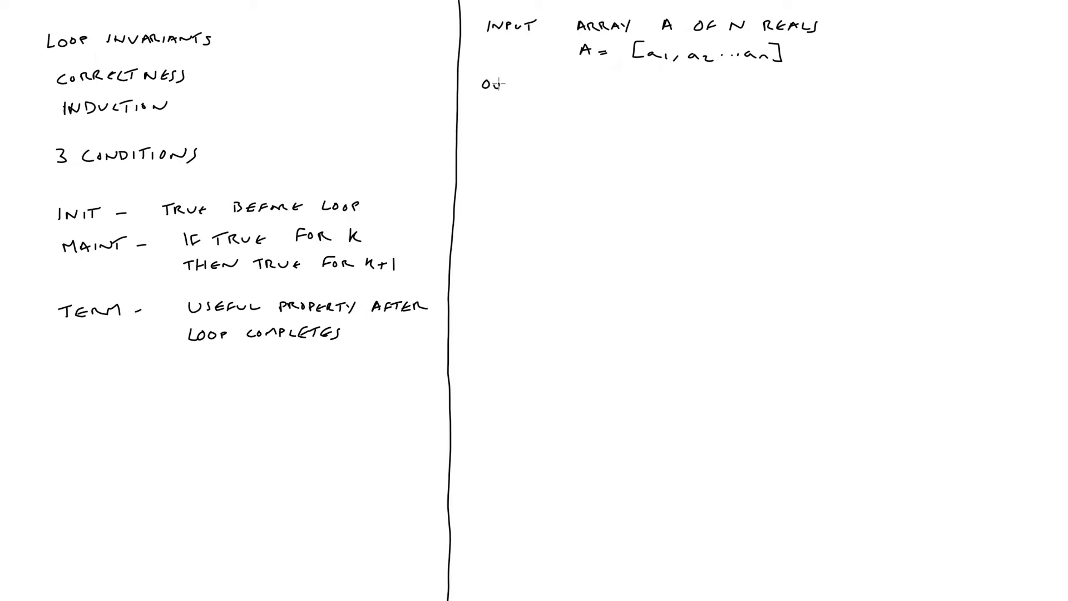
pyautogui.write('OUTPUT')
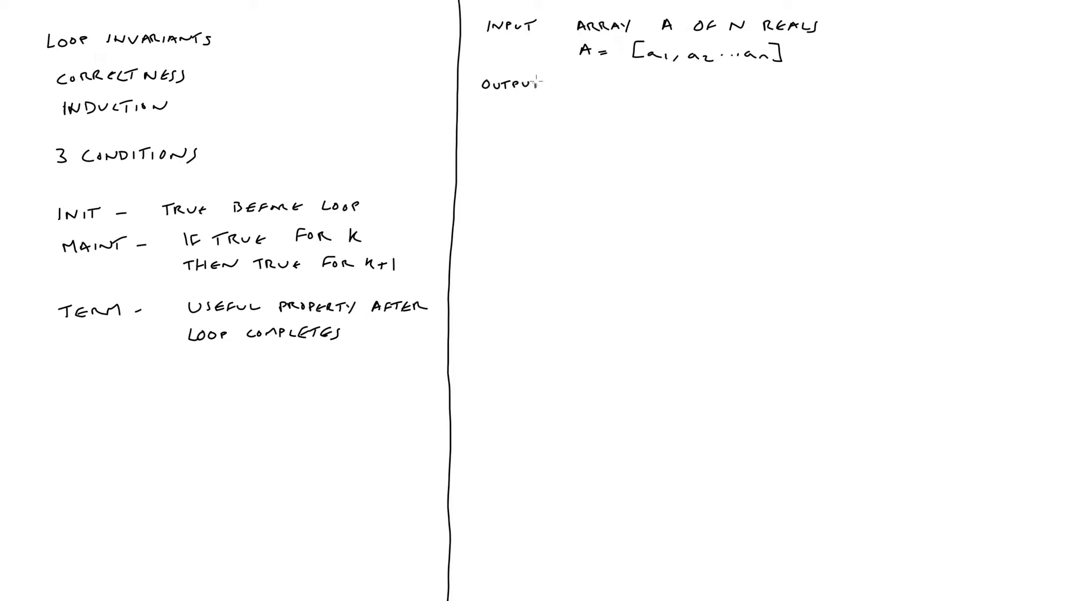
pyautogui.write('S =')
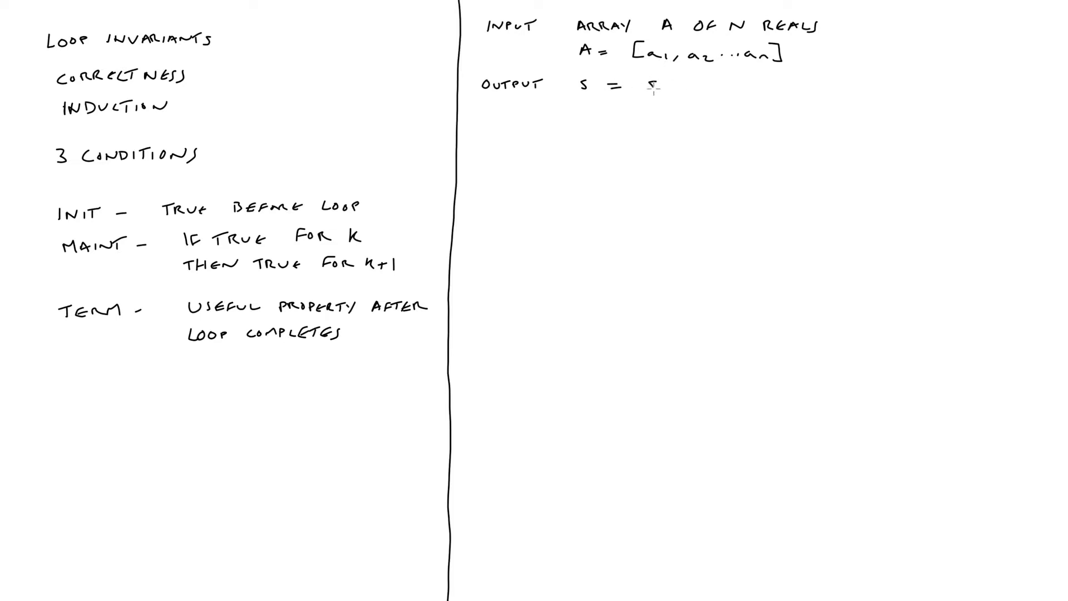
pyautogui.write('SUM OF ELEM')
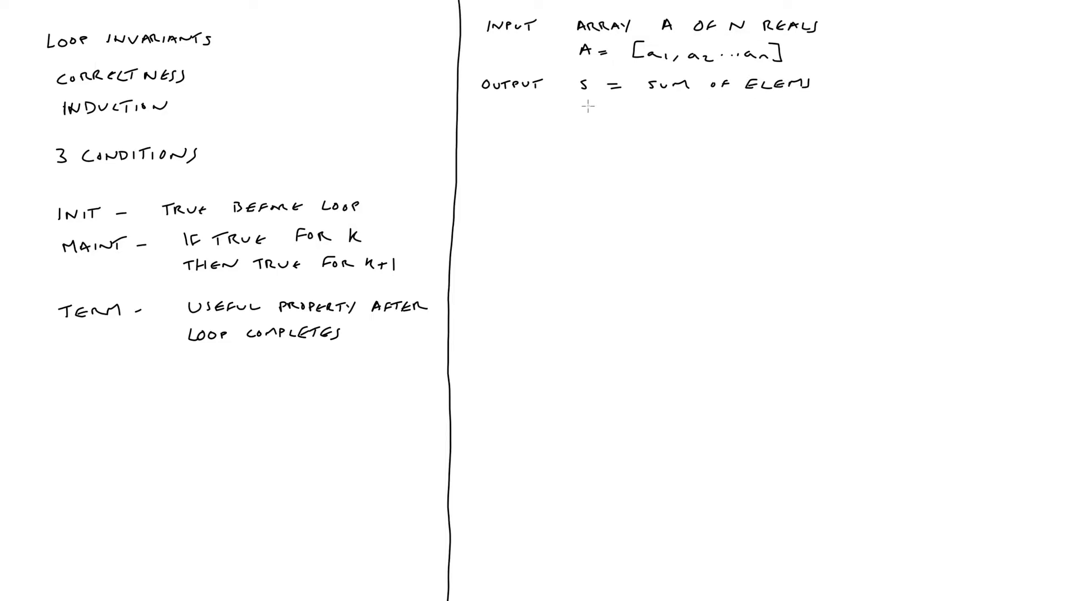
pyautogui.write('S = a')
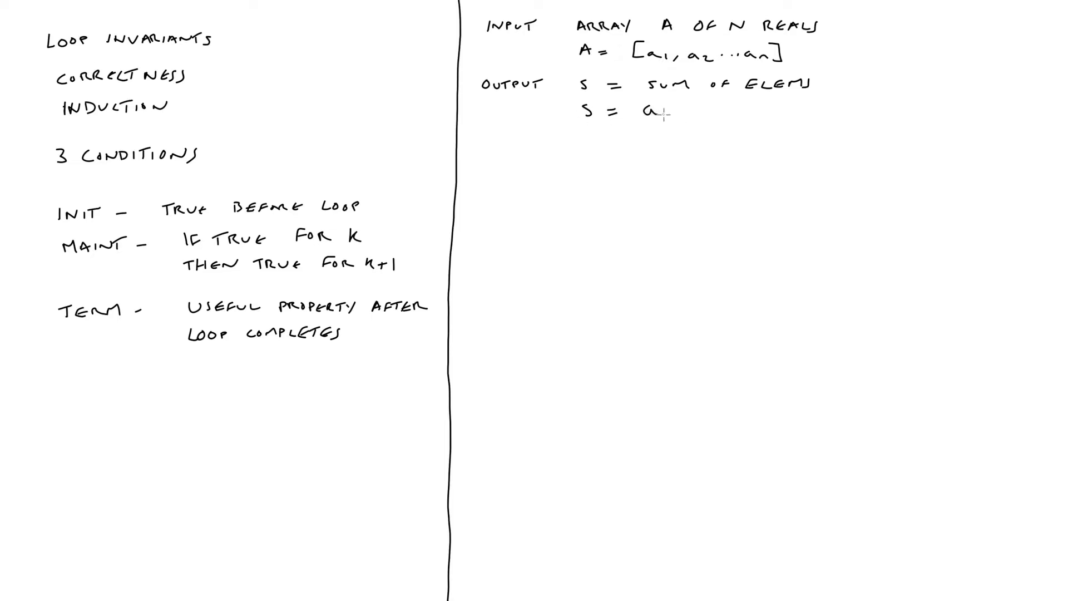
pyautogui.write('+')
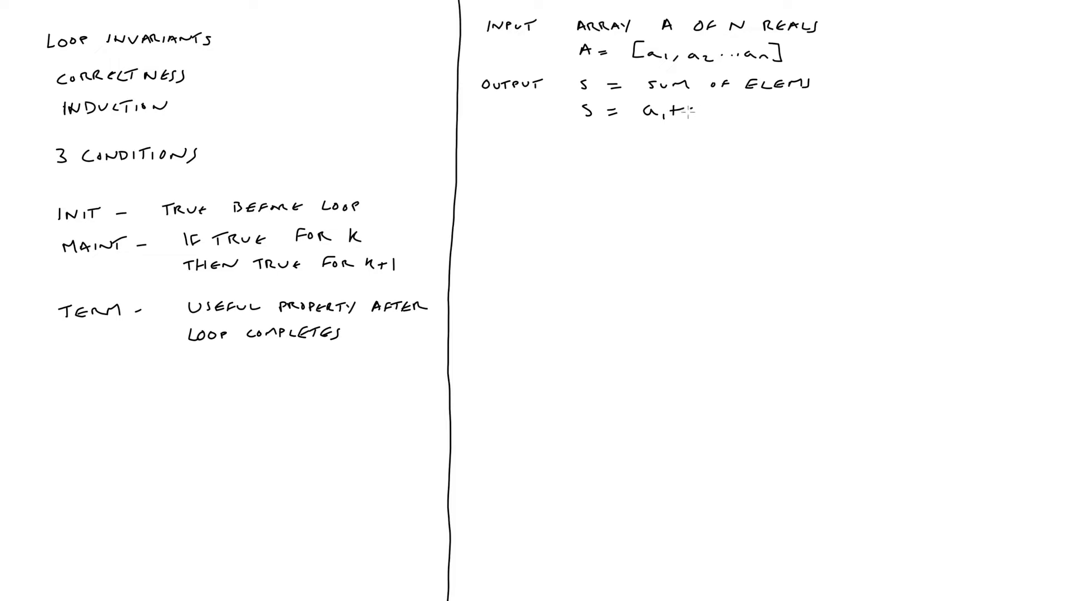
pyautogui.write('a2+')
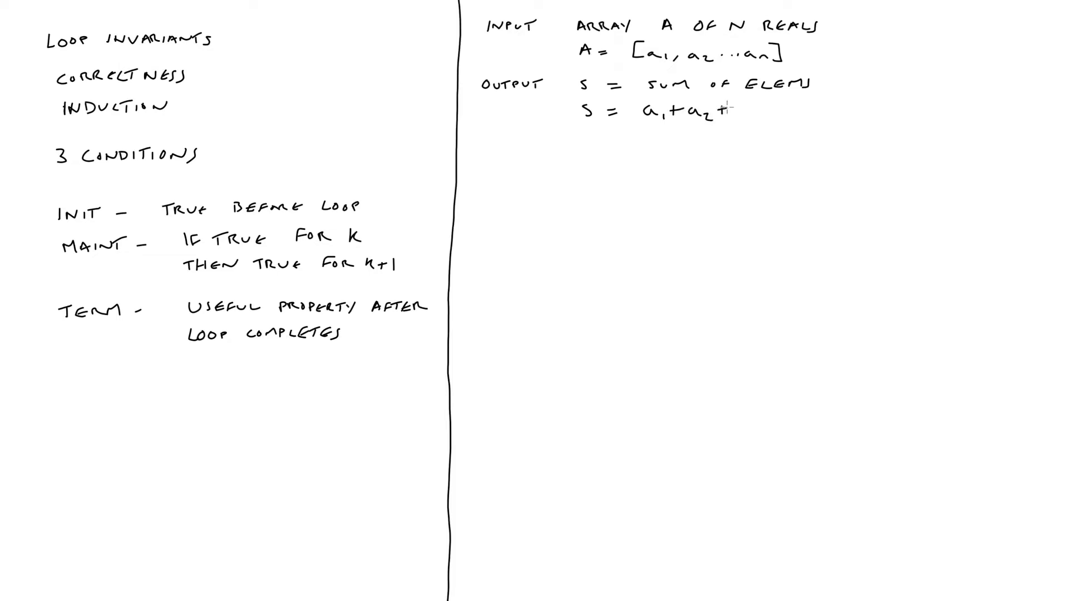
pyautogui.write('+...')
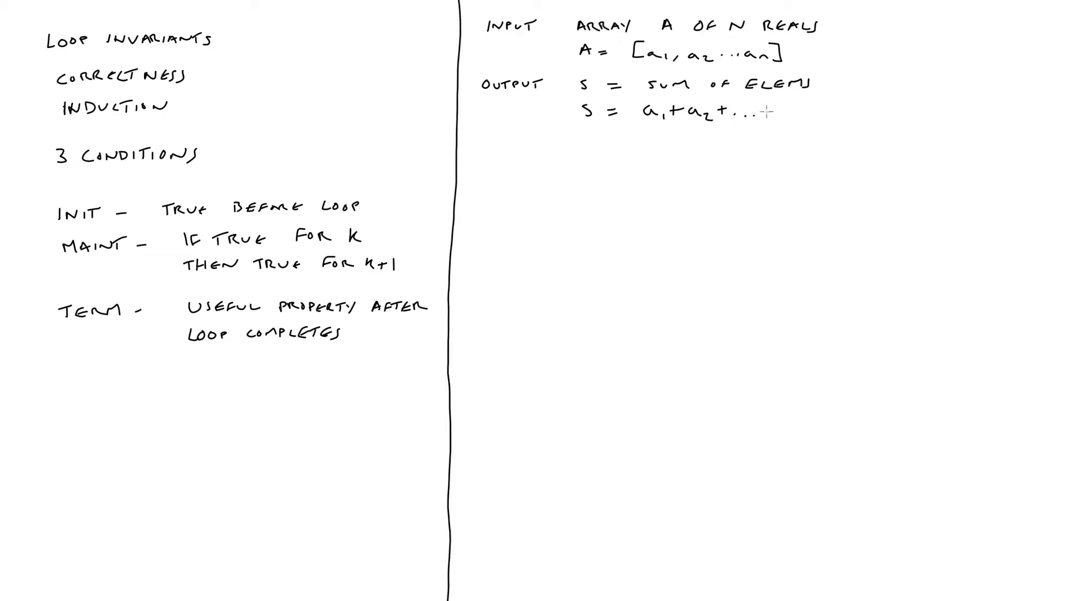
pyautogui.write('an')
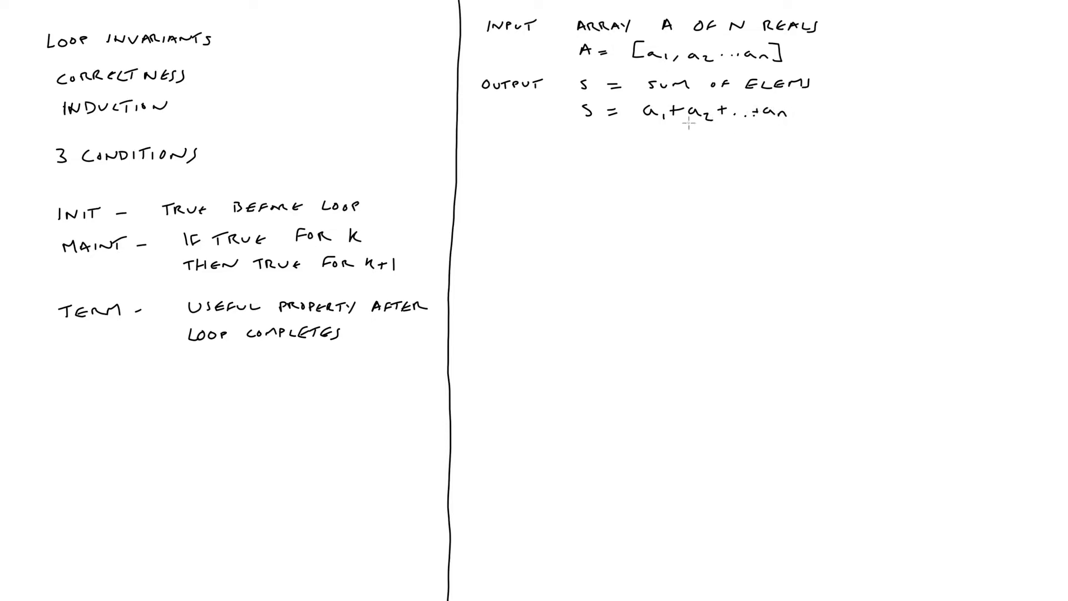
pyautogui.moveTo(491, 148)
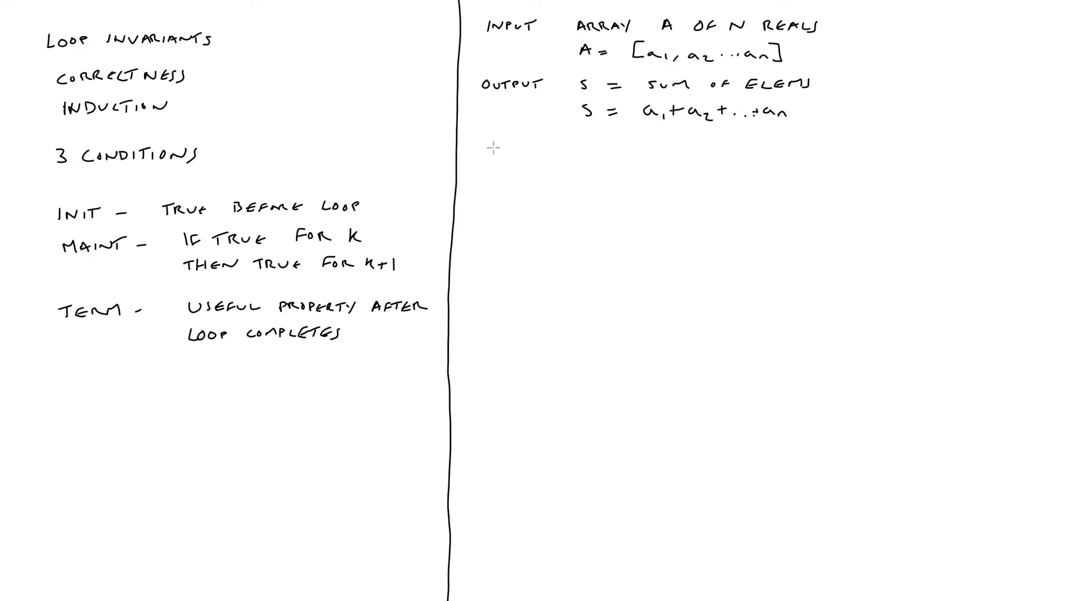
# Step: Handwrite the pseudocode lines S = 0 and for i = 1 to len(A)
pyautogui.write('S =')
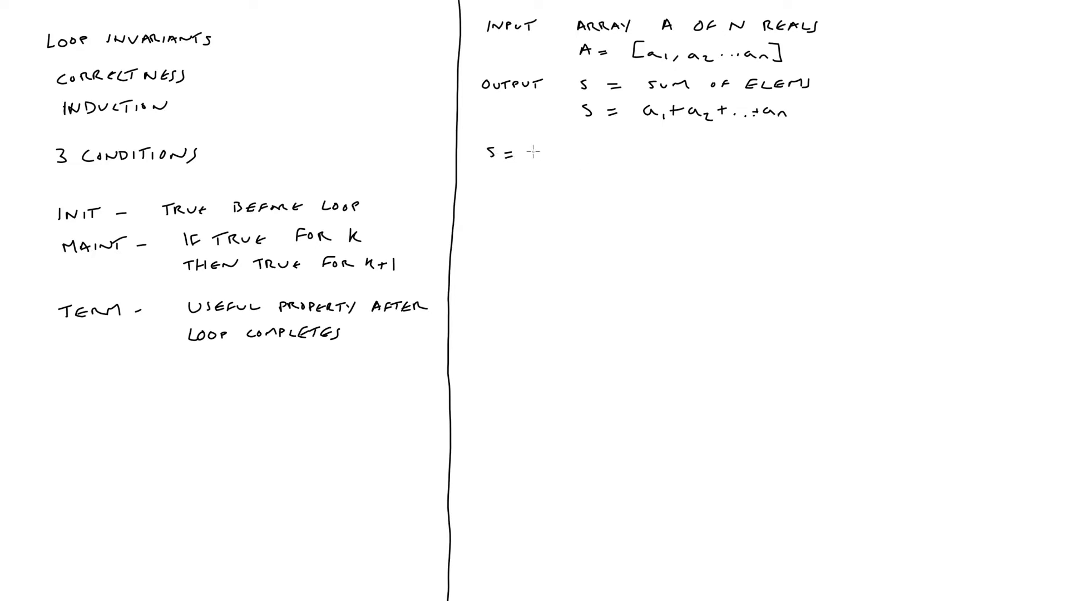
pyautogui.write('0')
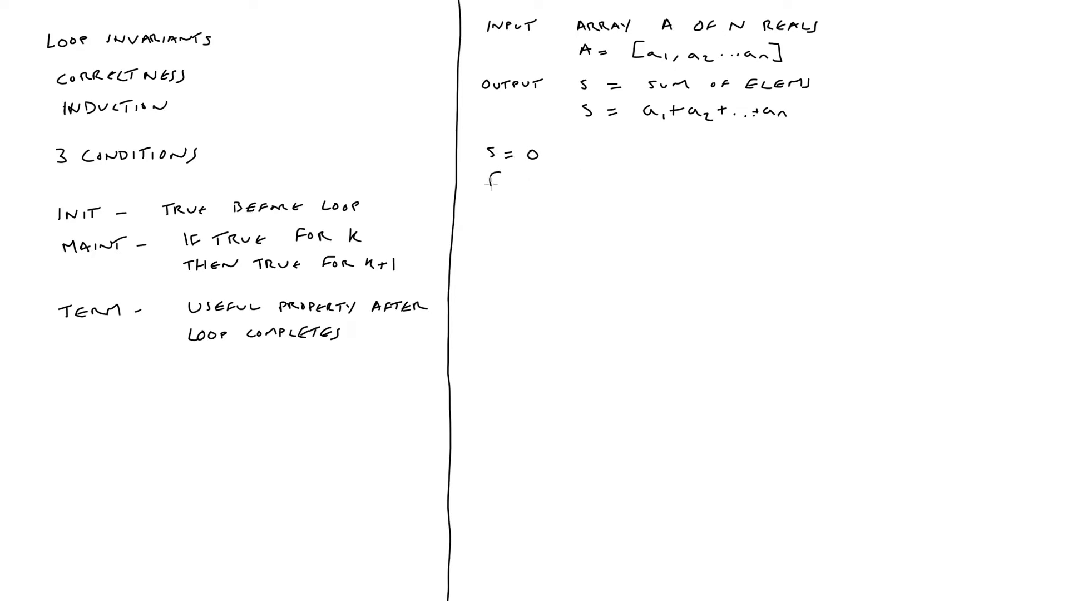
pyautogui.write('for')
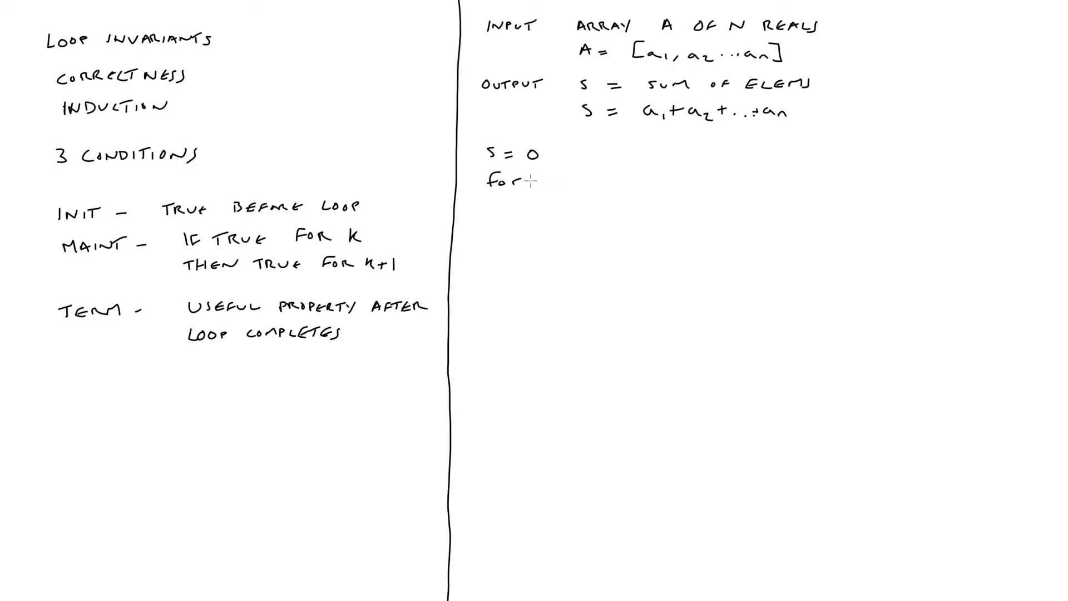
pyautogui.write('i')
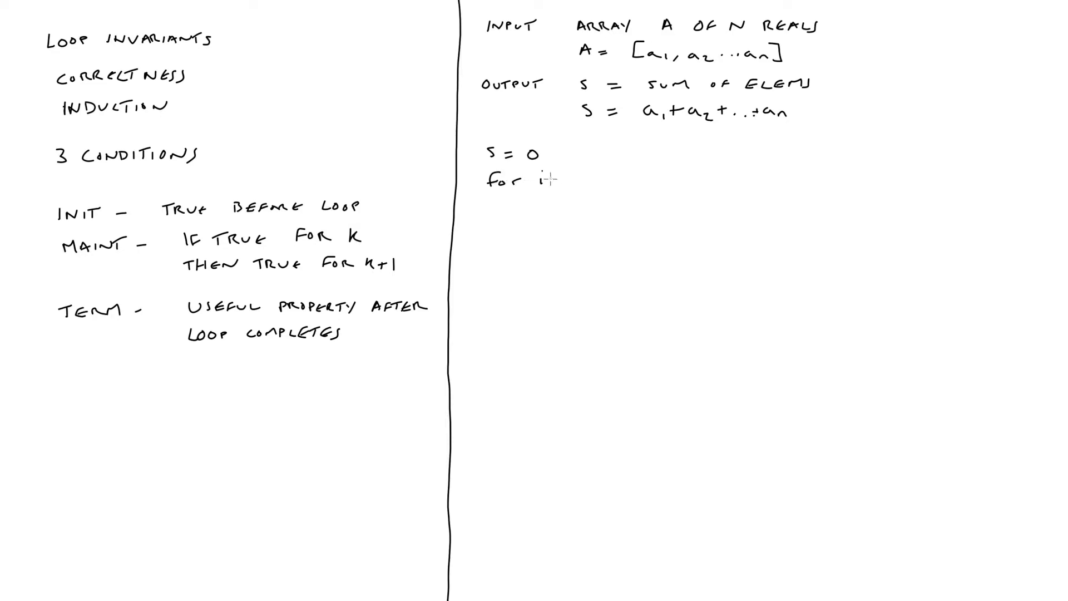
pyautogui.write('= 1')
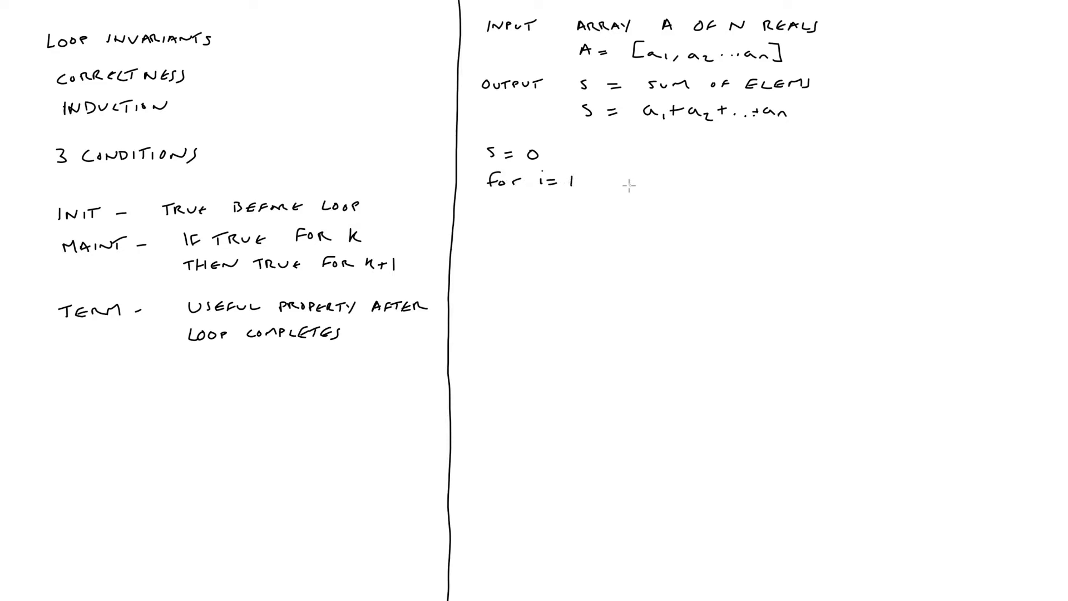
pyautogui.write('to')
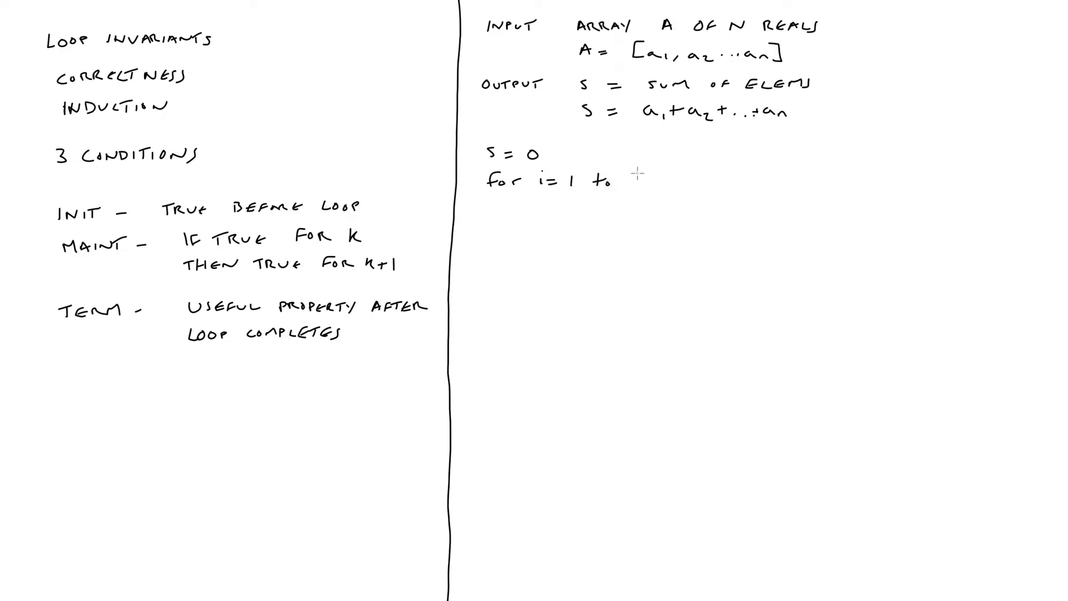
pyautogui.write('len(A')
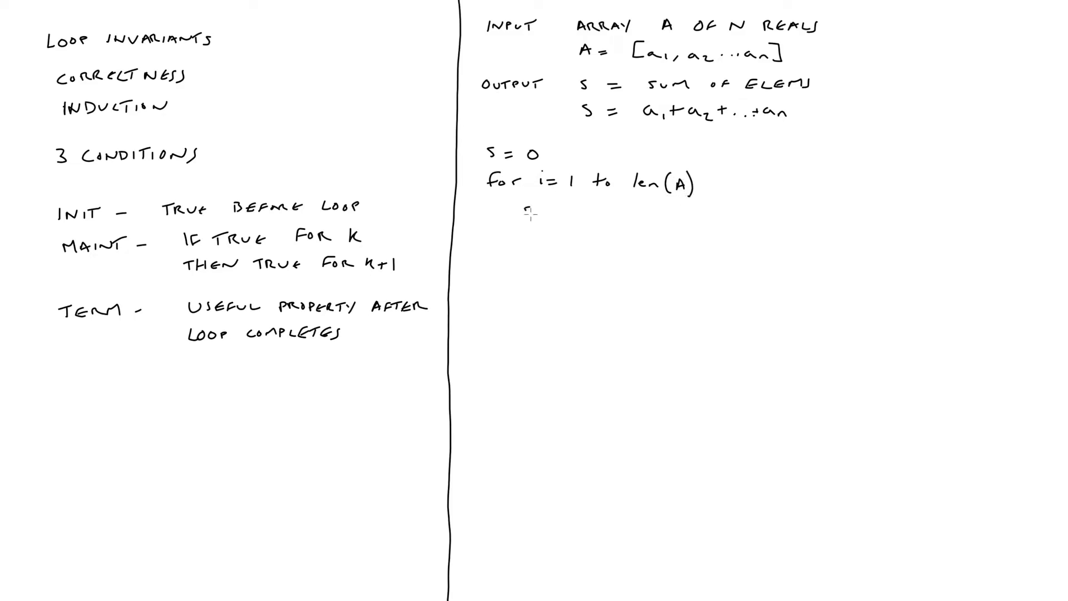
# Step: Handwrite the loop body S = S + A[i] and the closing return S
pyautogui.write('S = S +')
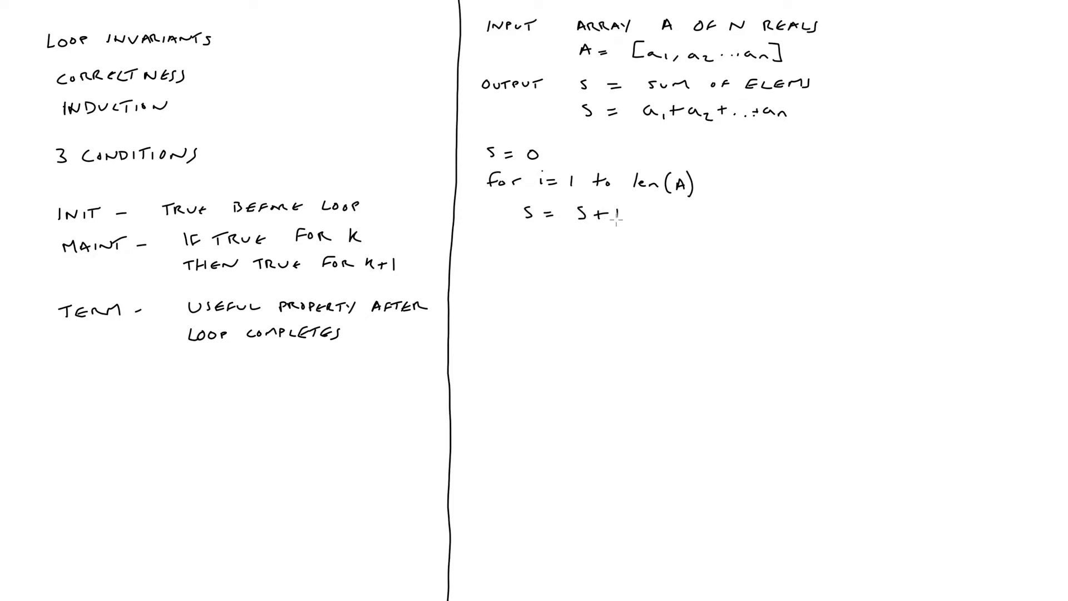
pyautogui.write('A[')
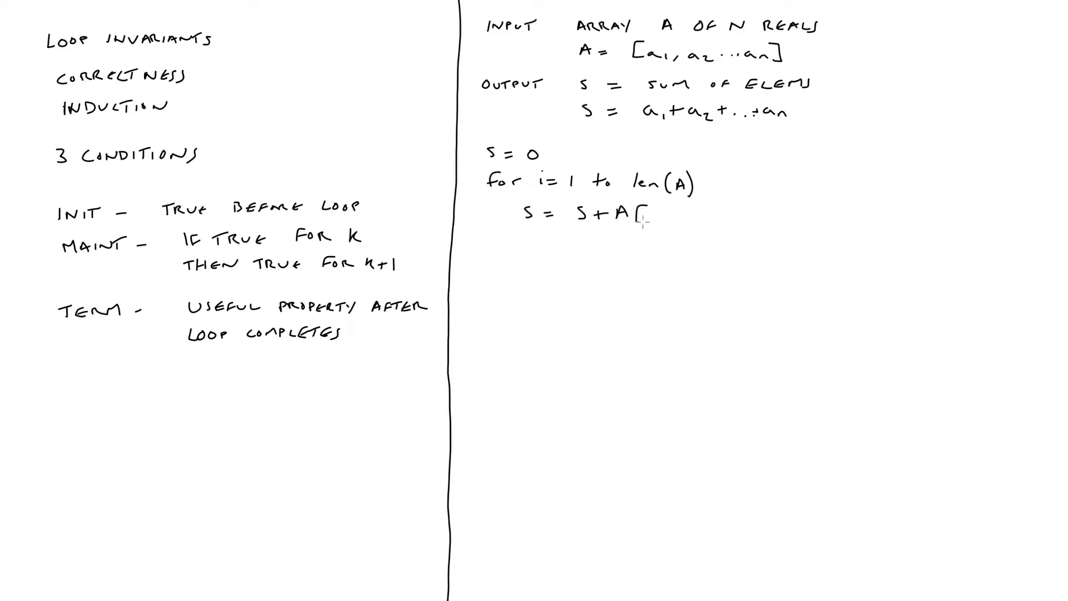
pyautogui.write('i]')
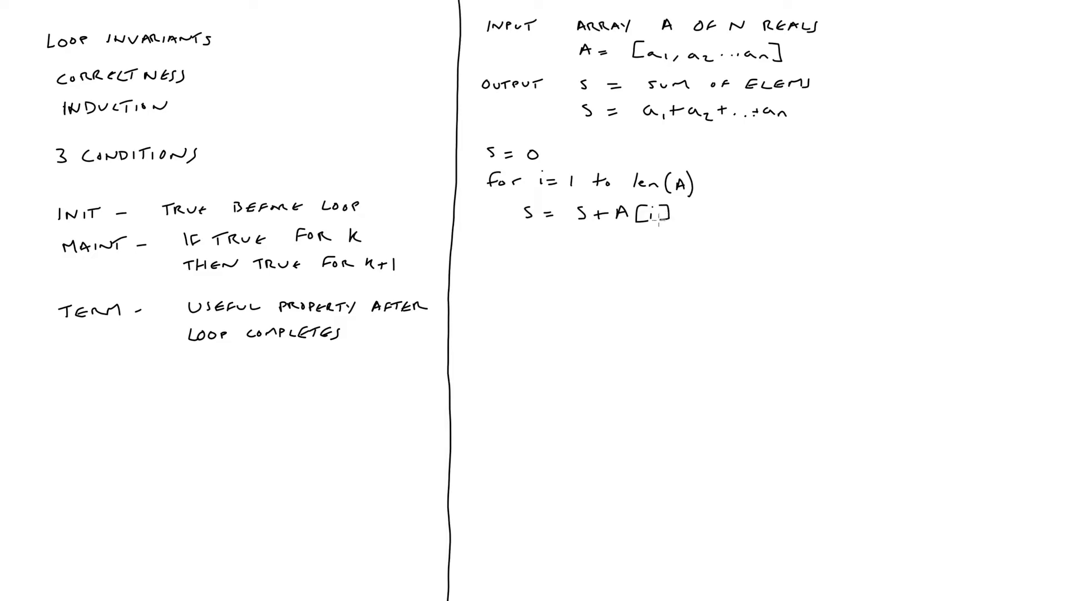
pyautogui.write('S')
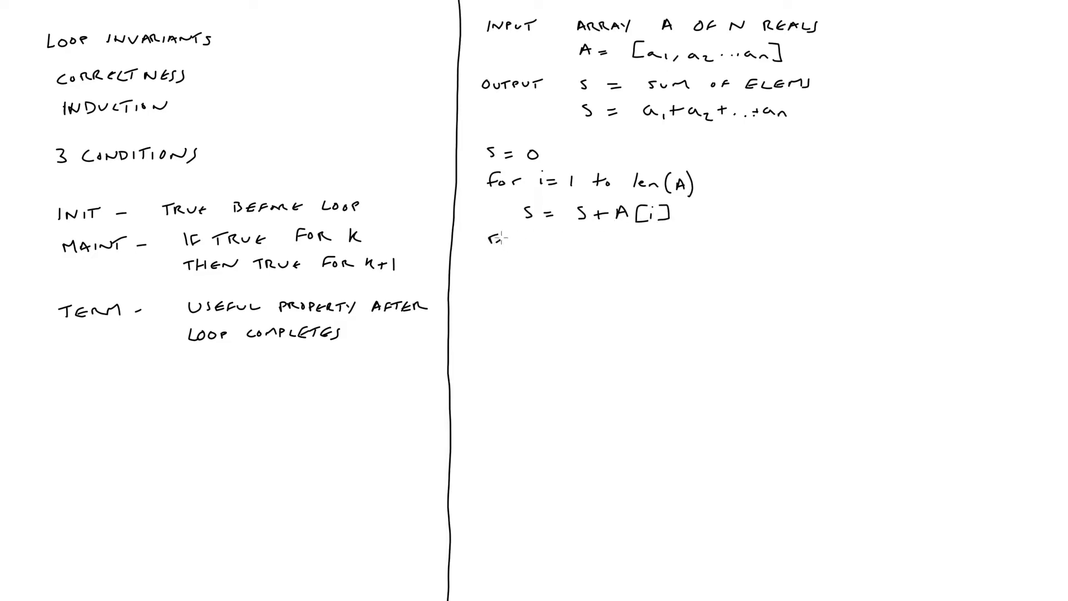
pyautogui.write('return s')
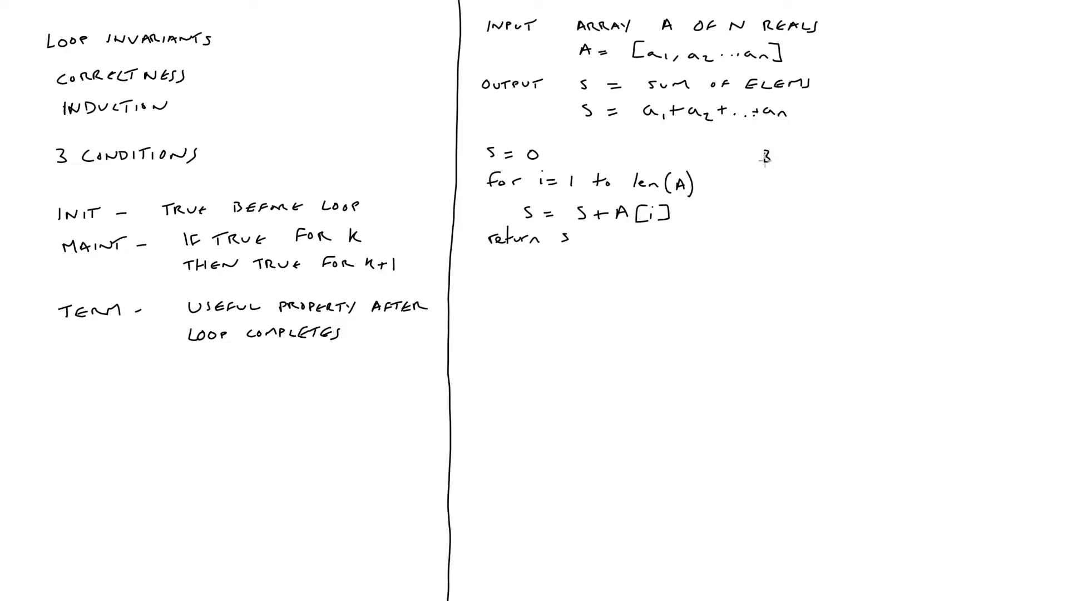
# Step: Handwrite 'BEFORE kTH iteration, S = sum of FIRST k-1 ELEMS' and begin INIT
pyautogui.write('BEF')
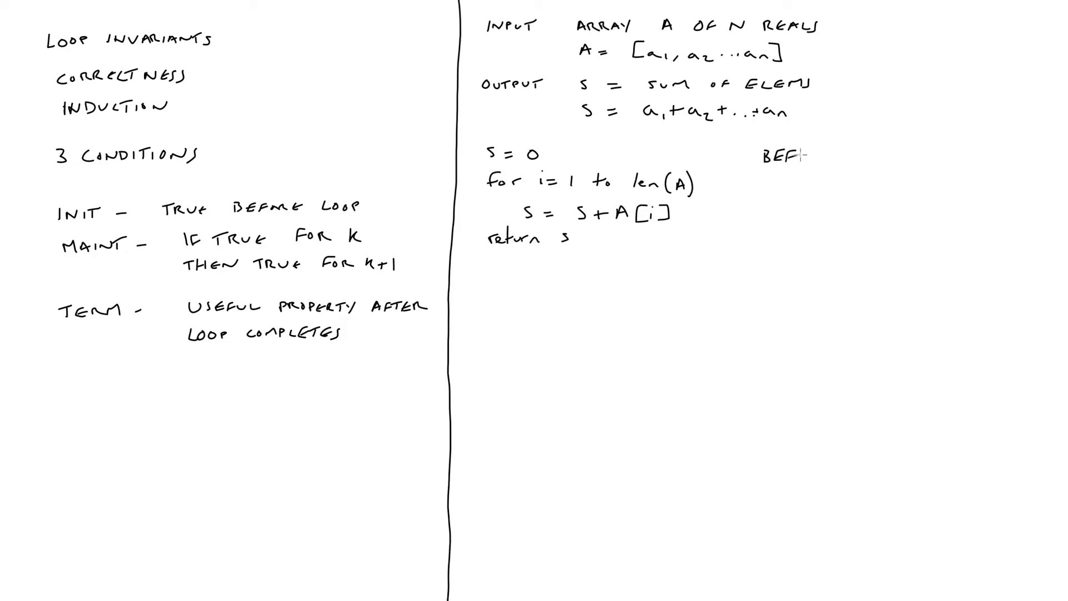
pyautogui.write('ORE')
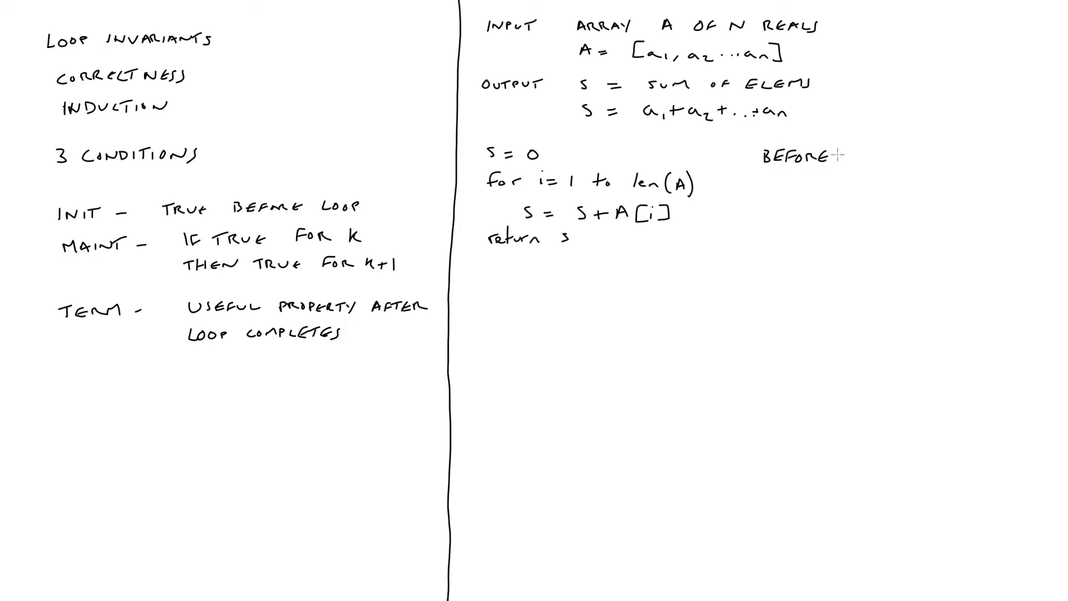
pyautogui.moveTo(861, 155)
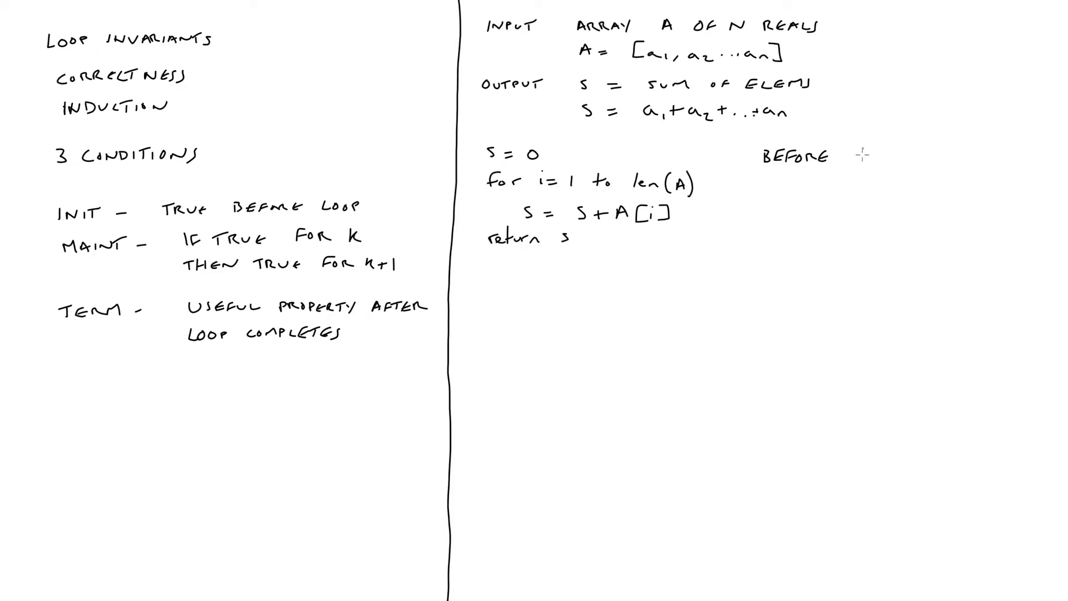
pyautogui.write('kTH Itera')
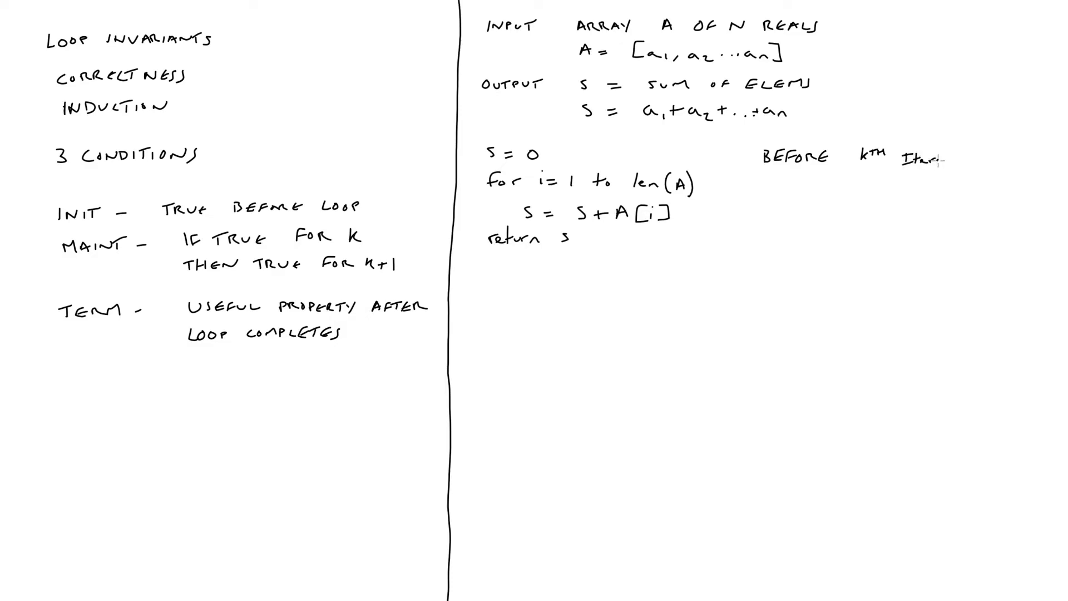
pyautogui.moveTo(923, 167)
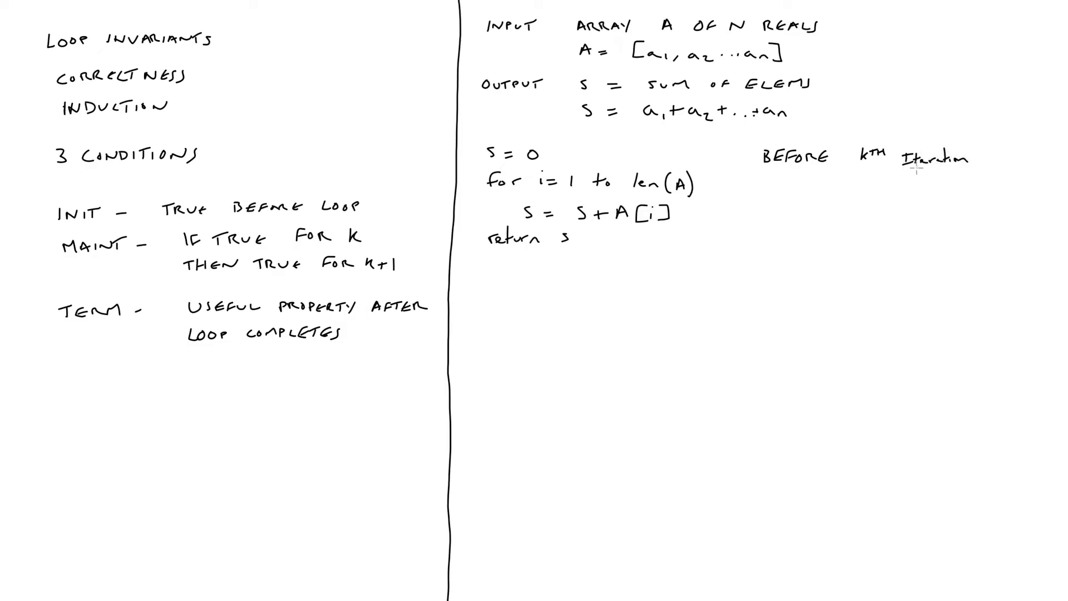
pyautogui.moveTo(765, 202)
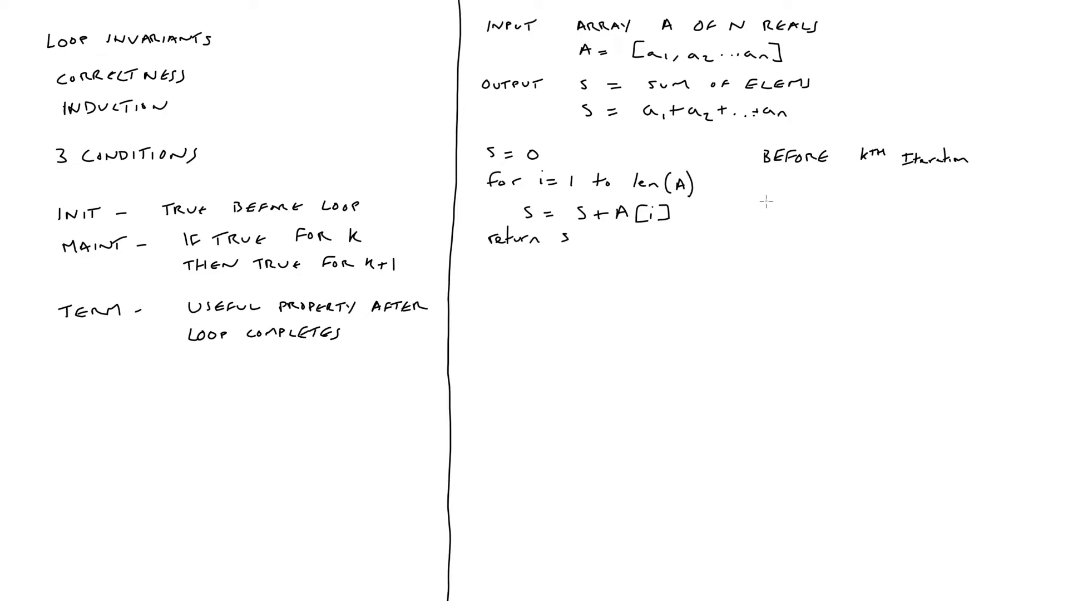
pyautogui.write('S = sum')
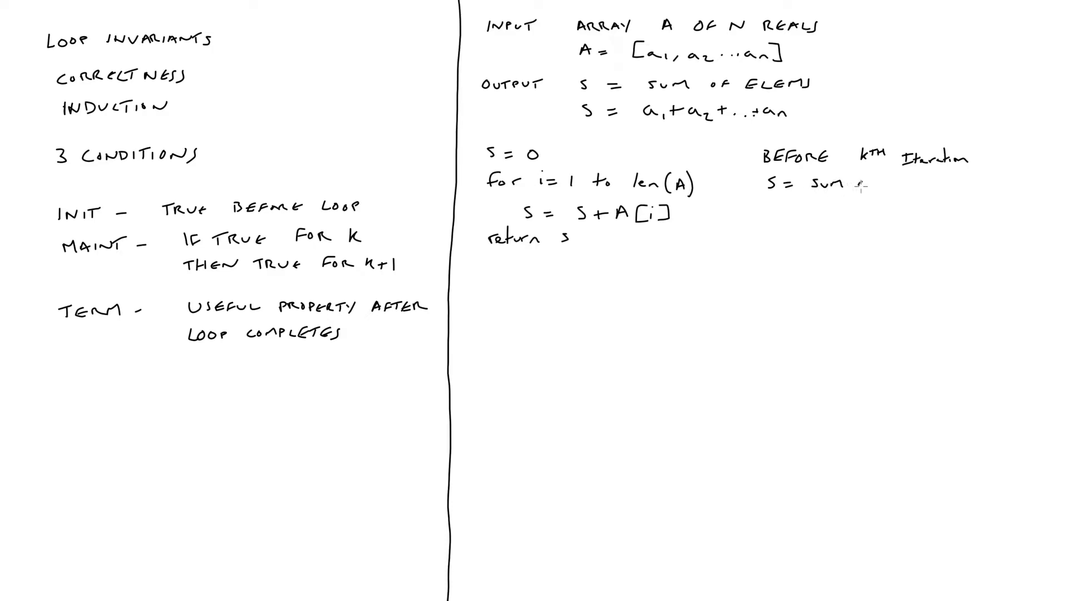
pyautogui.write('of F')
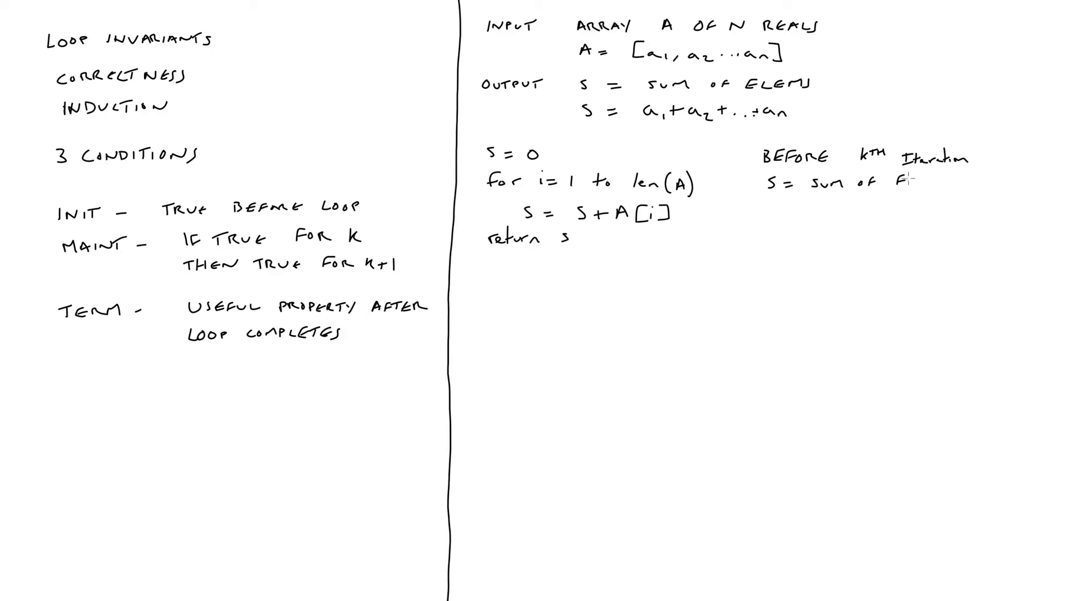
pyautogui.write('FIRST')
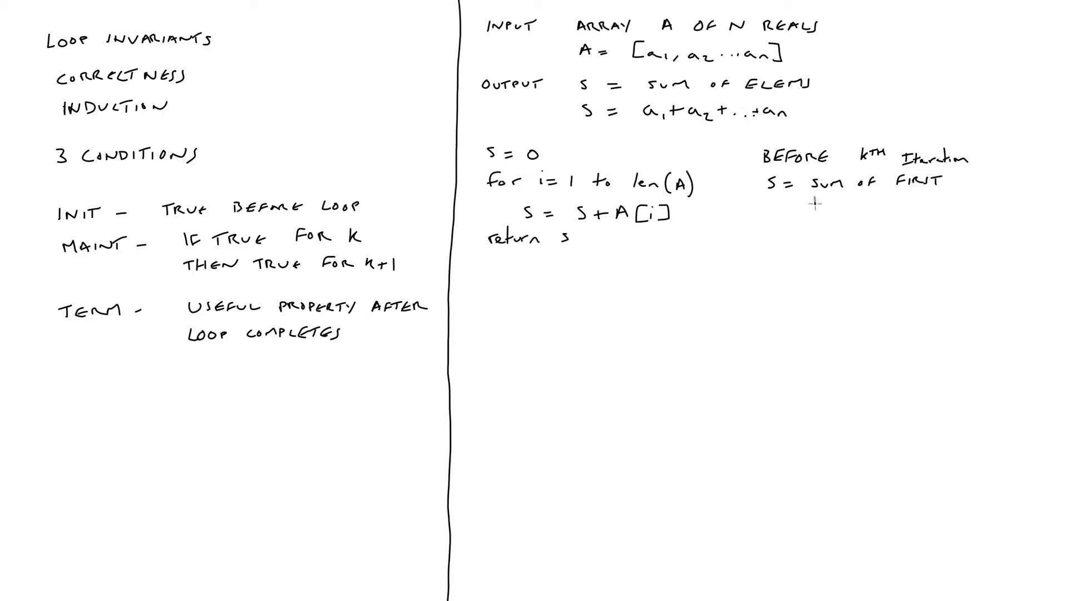
pyautogui.write('k-1')
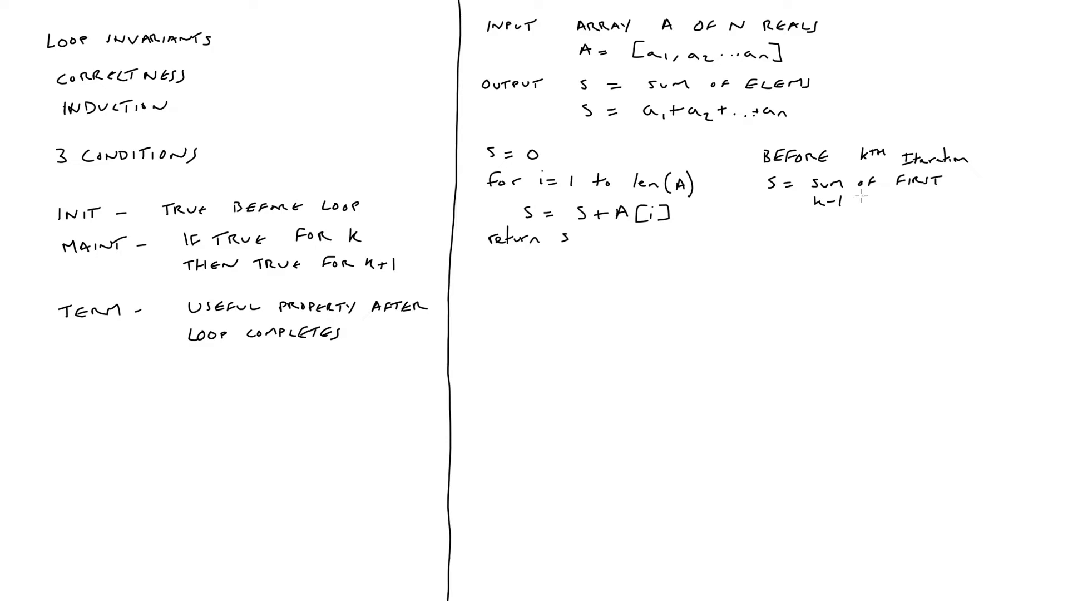
pyautogui.write('ELEMS')
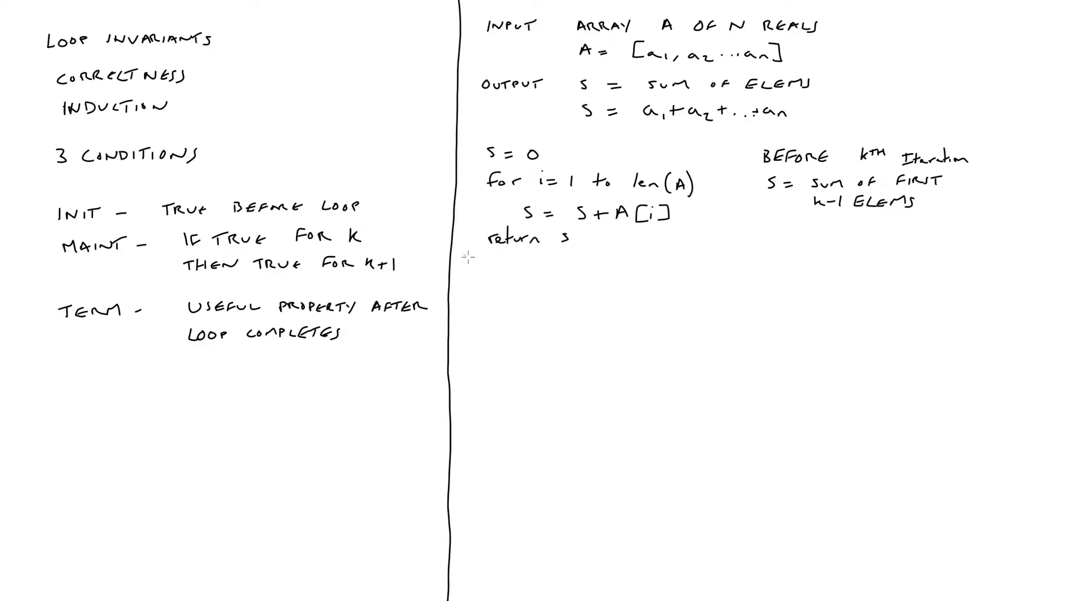
pyautogui.write('INIT - S =')
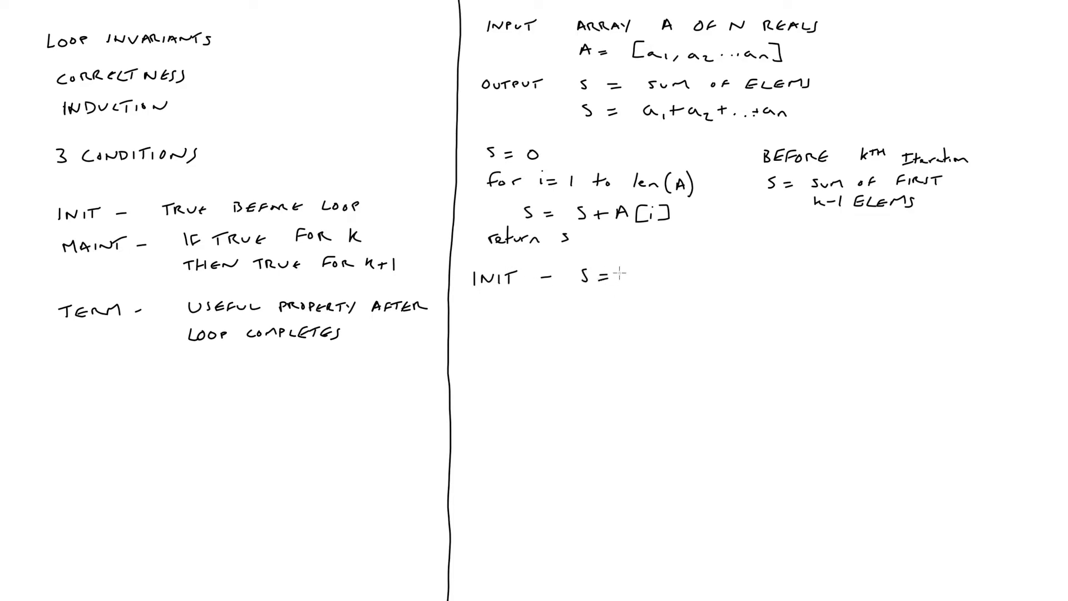
# Step: Handwrite INIT: S = 0; i = 1, so S = SUM OF 0 ELEMS = 0
pyautogui.write('0 ;')
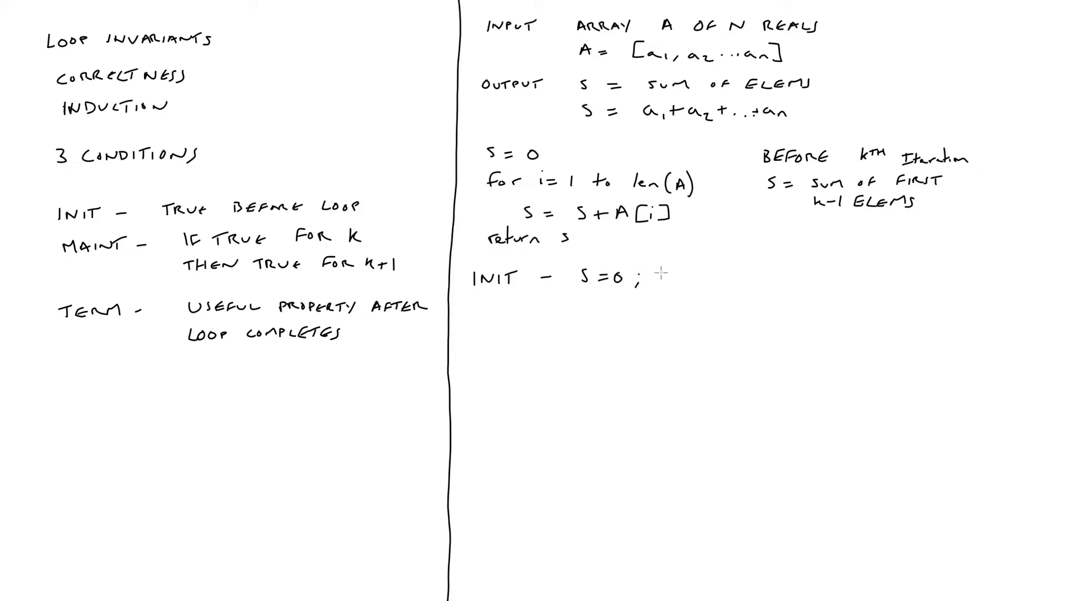
pyautogui.write('i=')
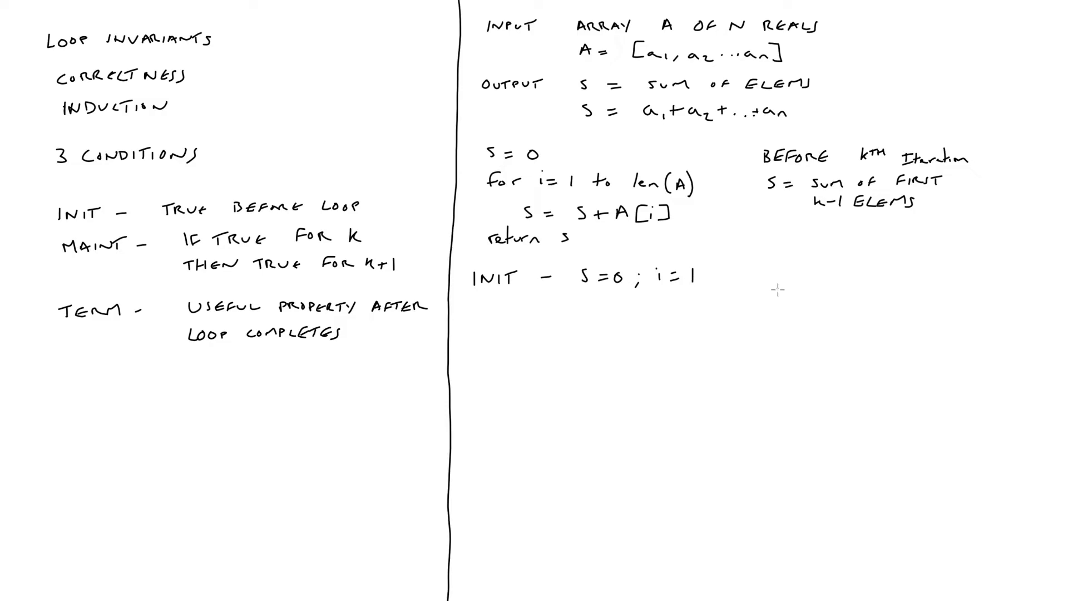
pyautogui.moveTo(762, 271)
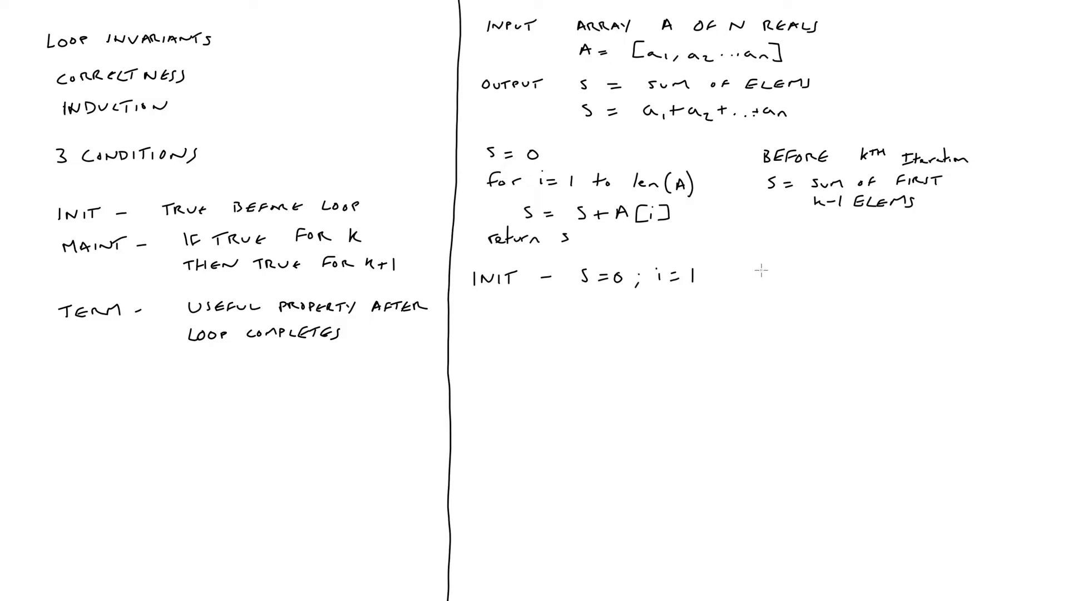
pyautogui.write('S=')
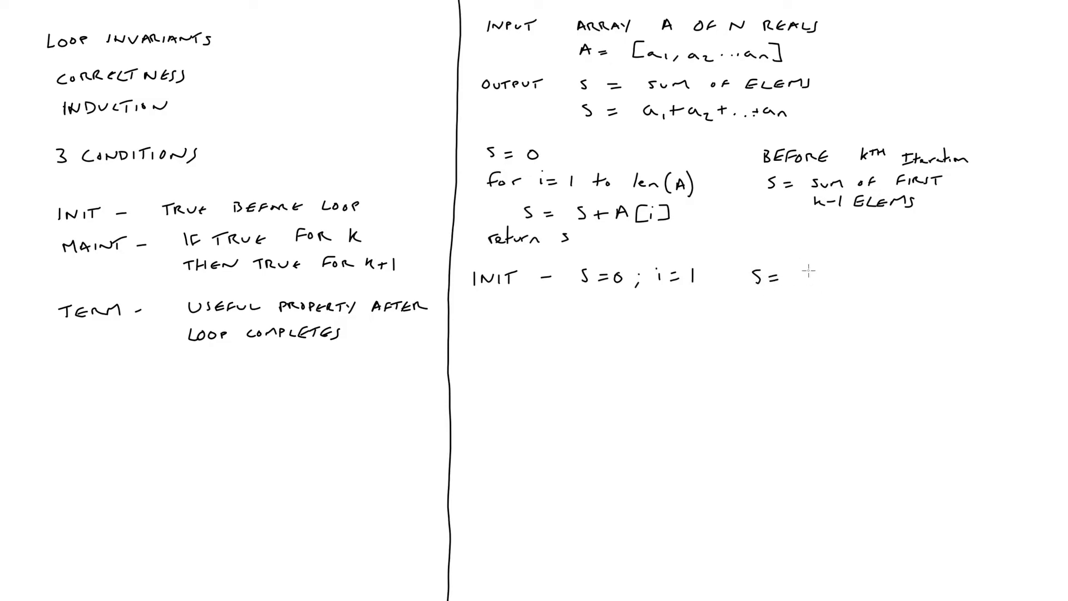
pyautogui.write('SUM')
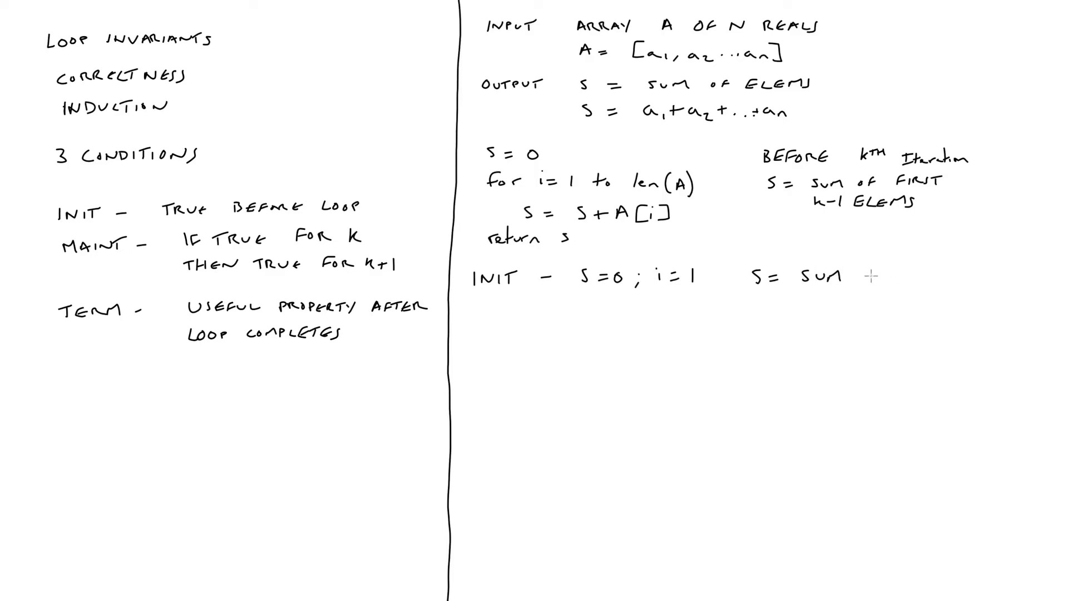
pyautogui.write('OF')
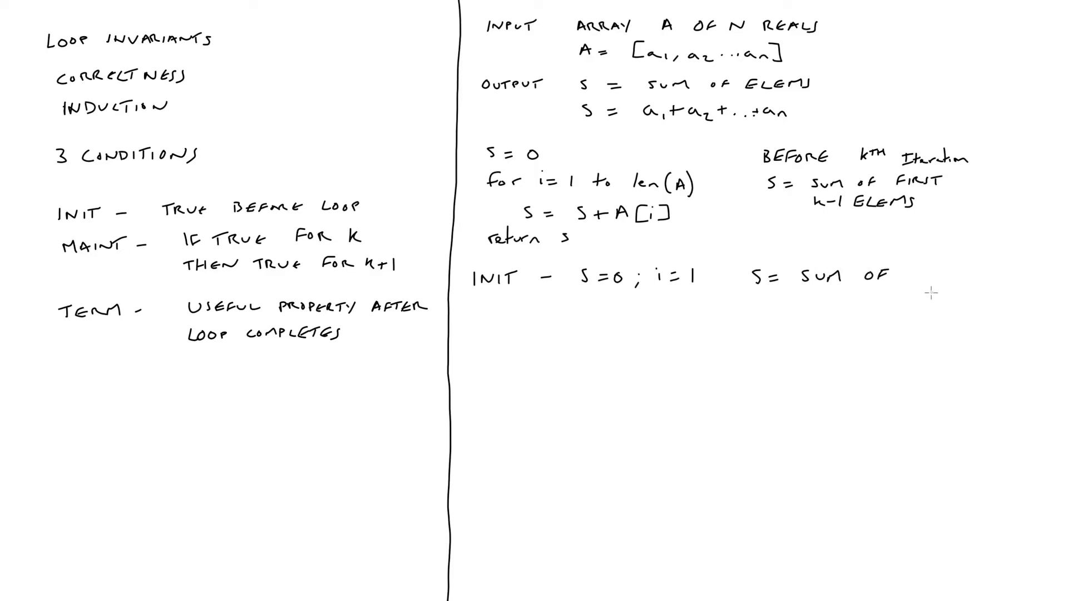
pyautogui.write('0')
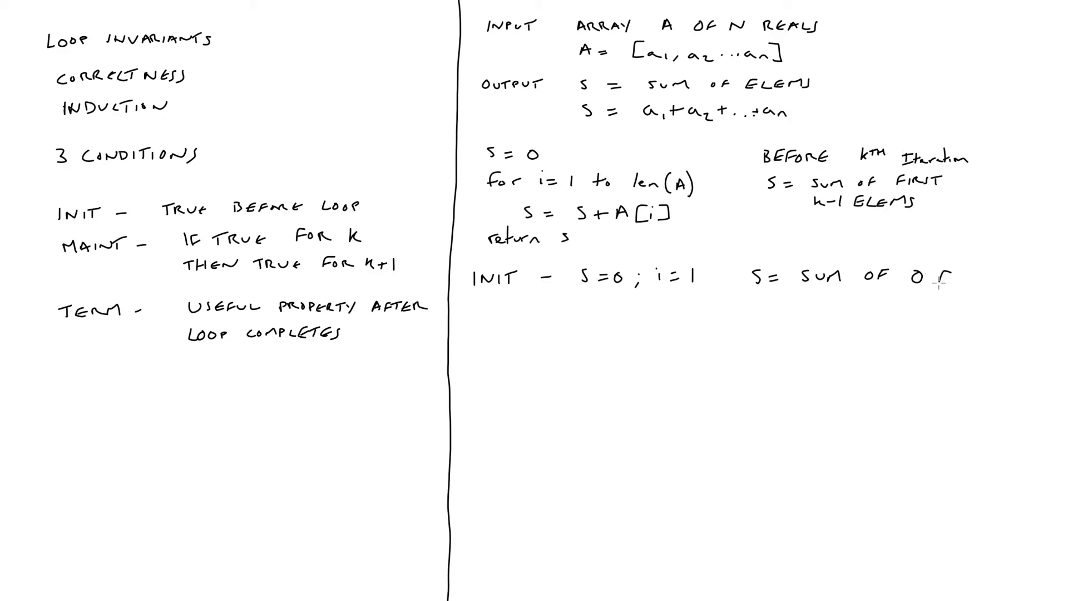
pyautogui.write('ELEMS')
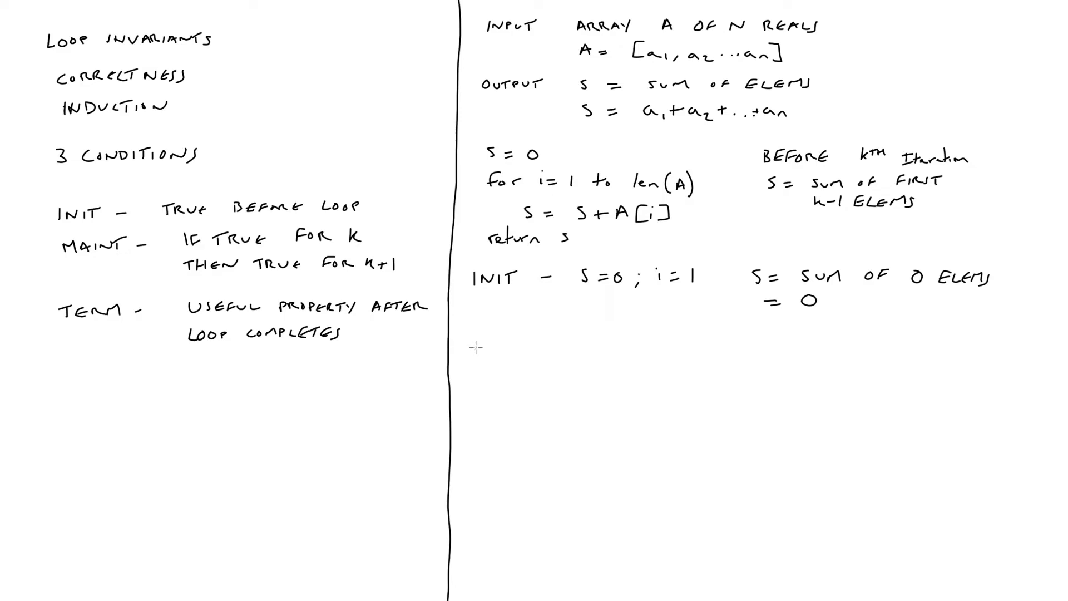
# Step: Handwrite MAIN: TRUE BEFORE k, THEN TRUE FOR K+1
pyautogui.write('MA')
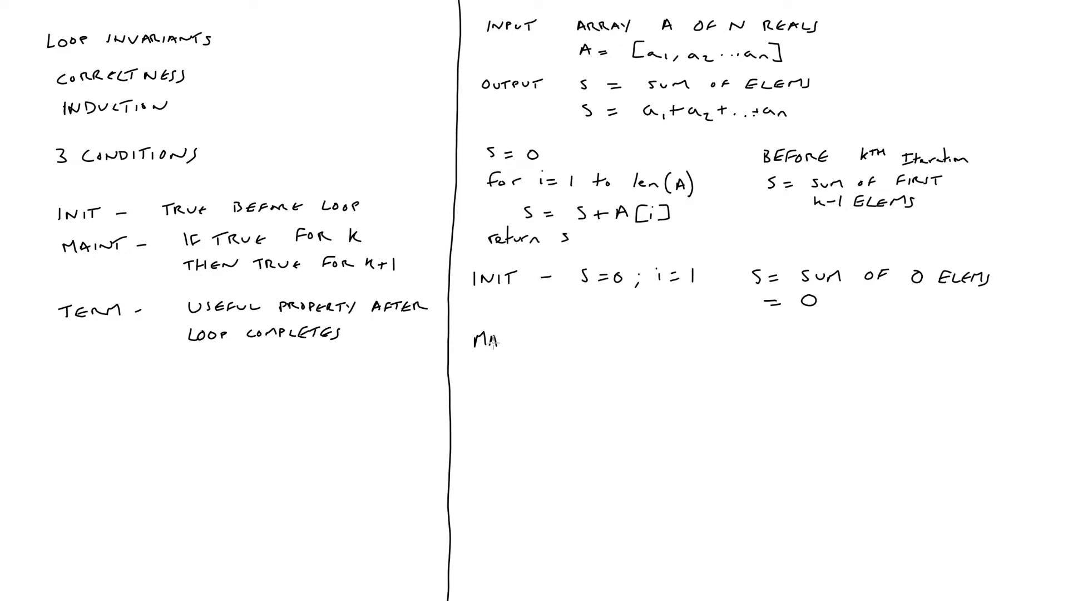
pyautogui.write('IN -')
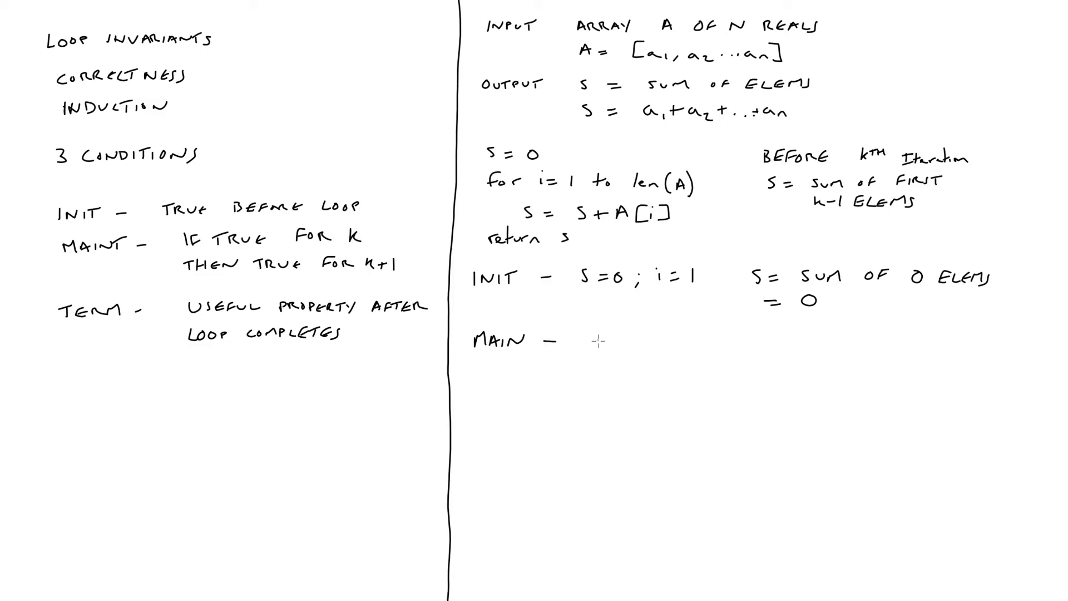
pyautogui.write('TR')
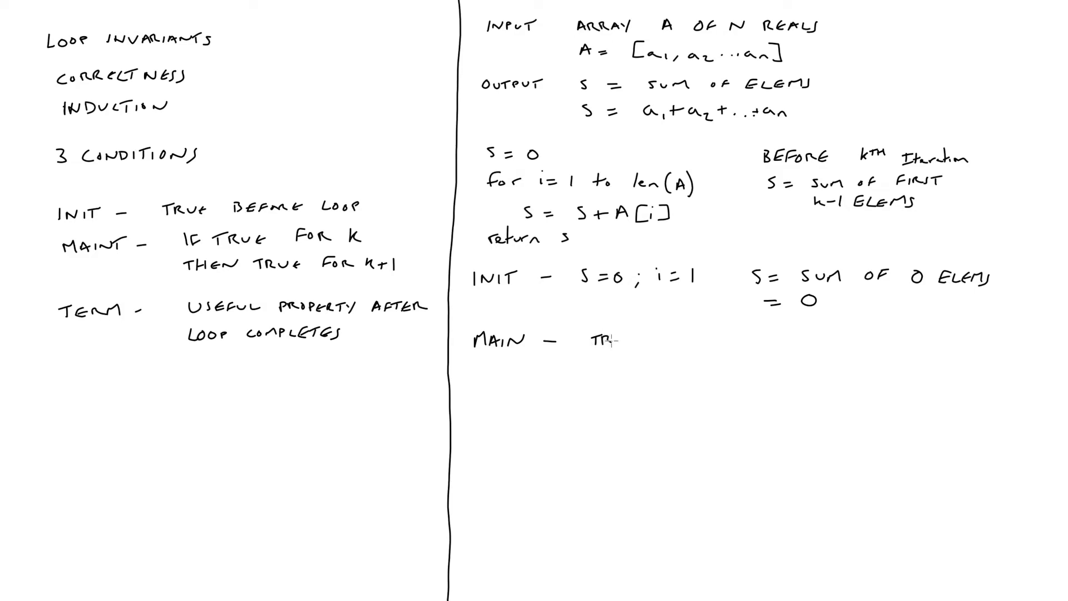
pyautogui.write('TRUE')
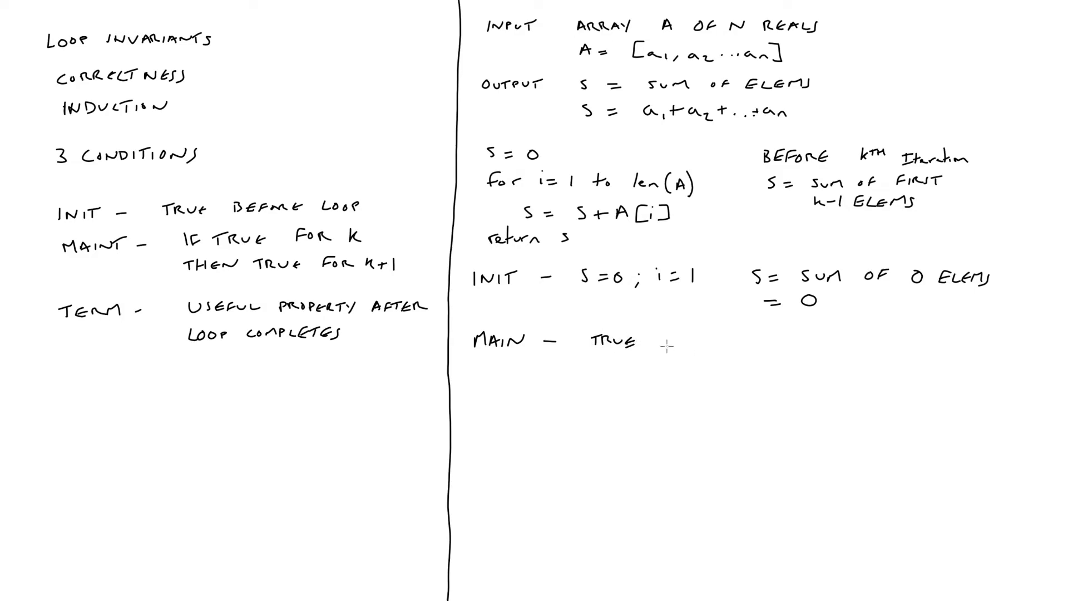
pyautogui.write('BEFOR')
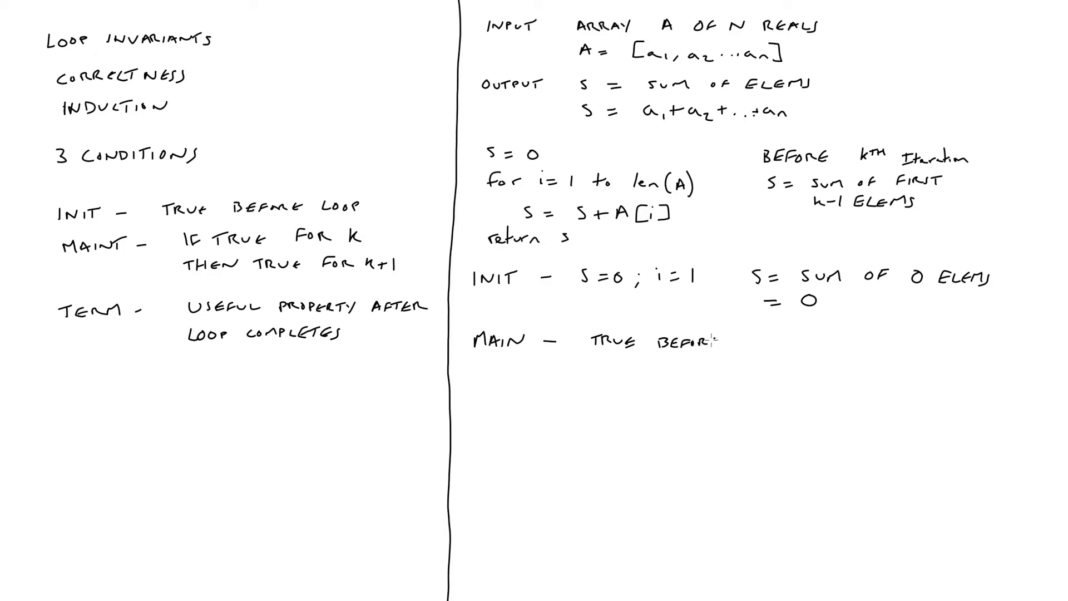
pyautogui.write('k,')
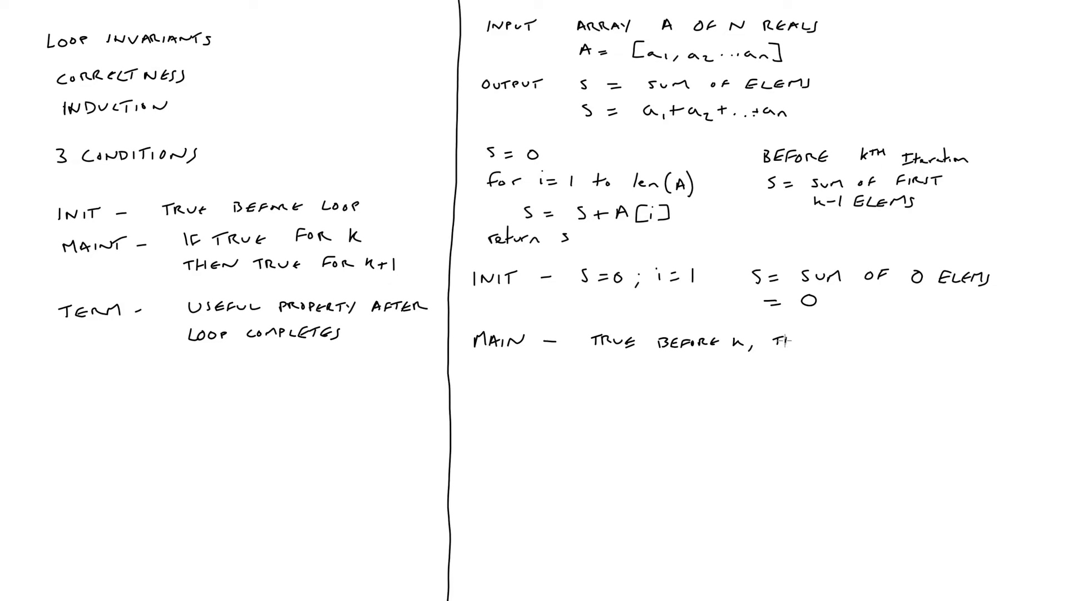
pyautogui.write('THEN')
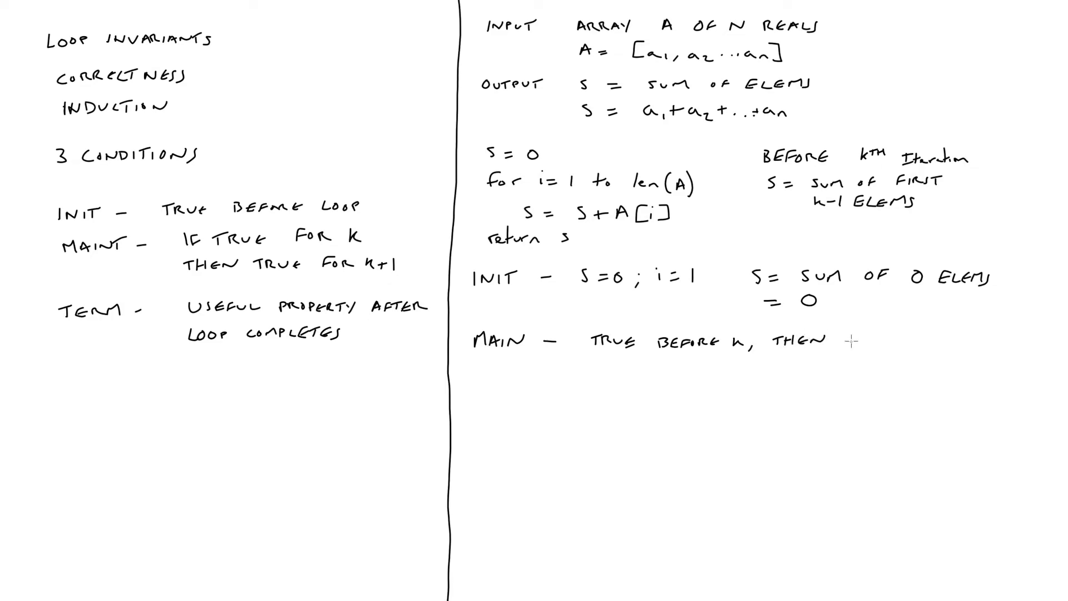
pyautogui.write('TRUE')
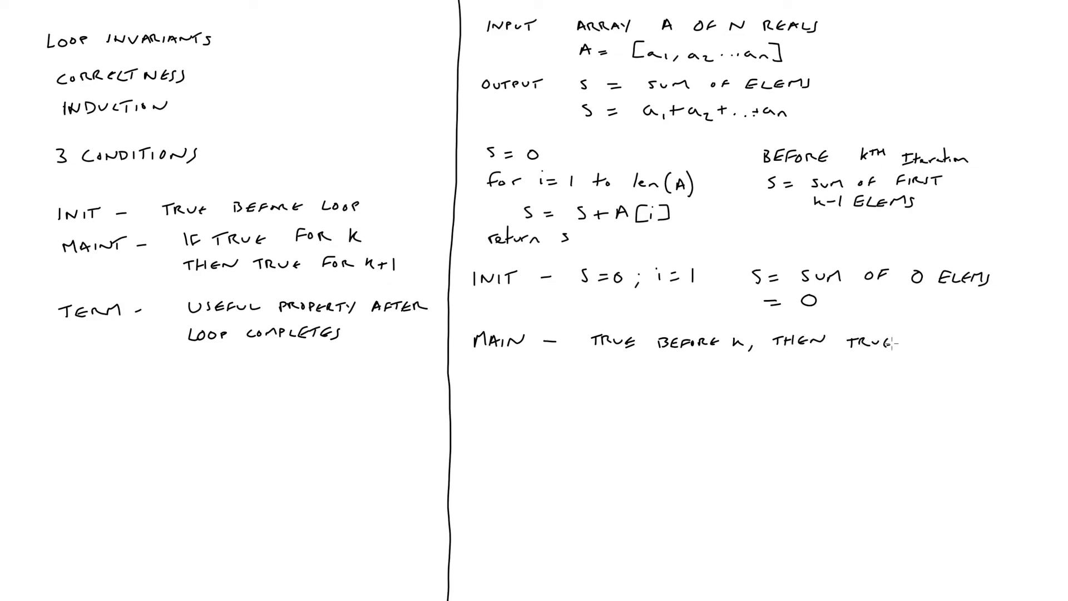
pyautogui.moveTo(909, 344)
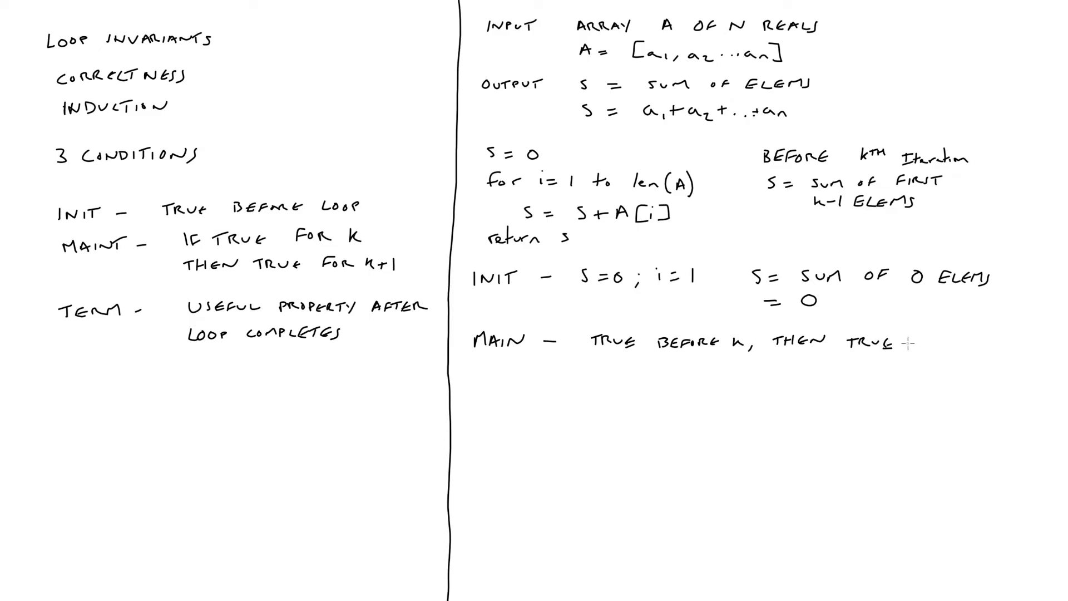
pyautogui.write('FOR')
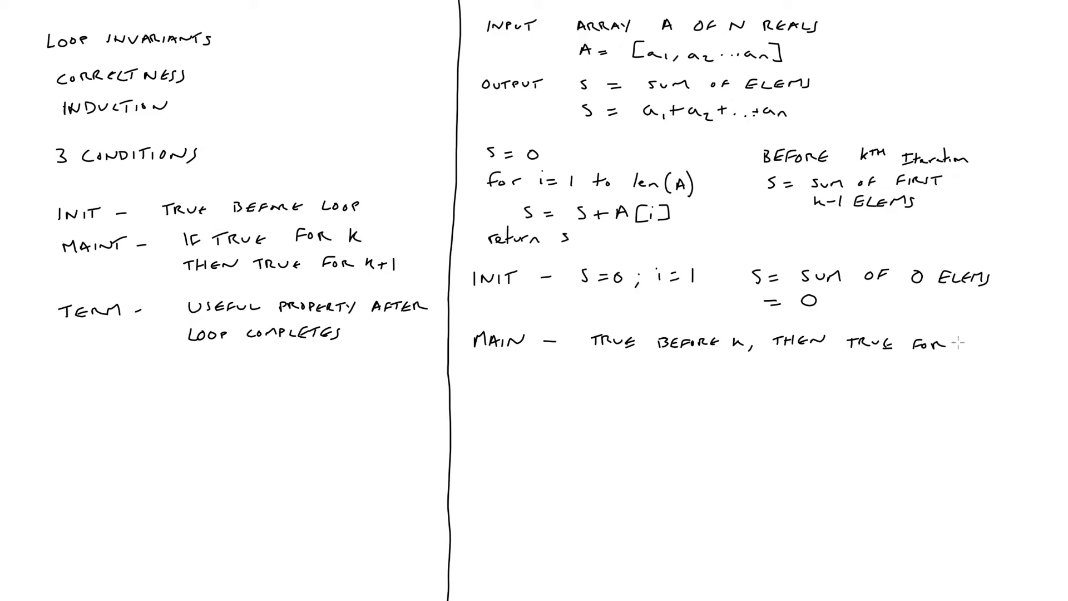
pyautogui.write('K+1')
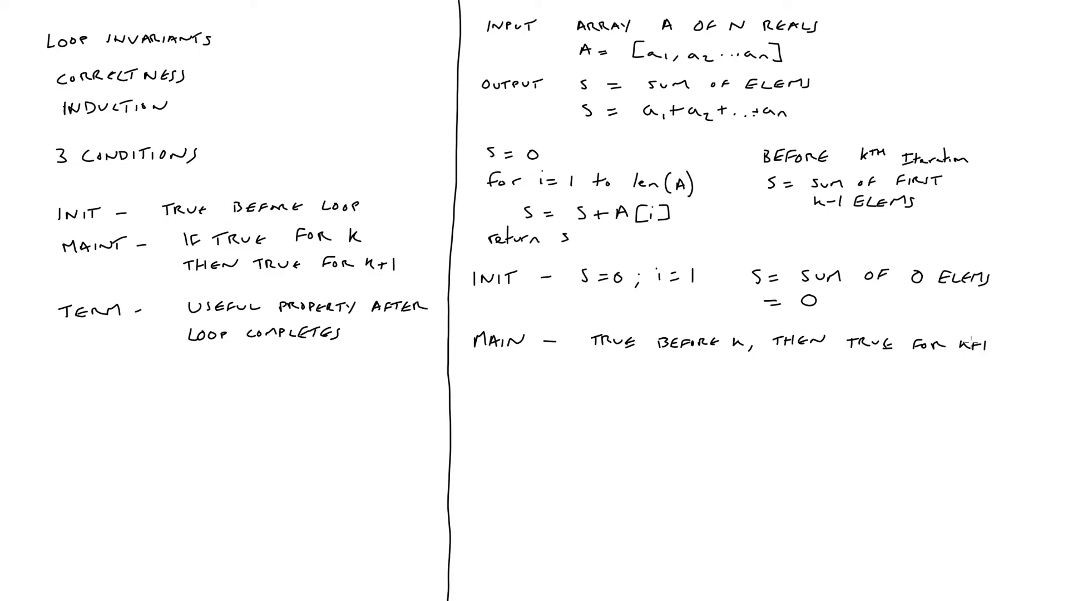
pyautogui.moveTo(546, 373)
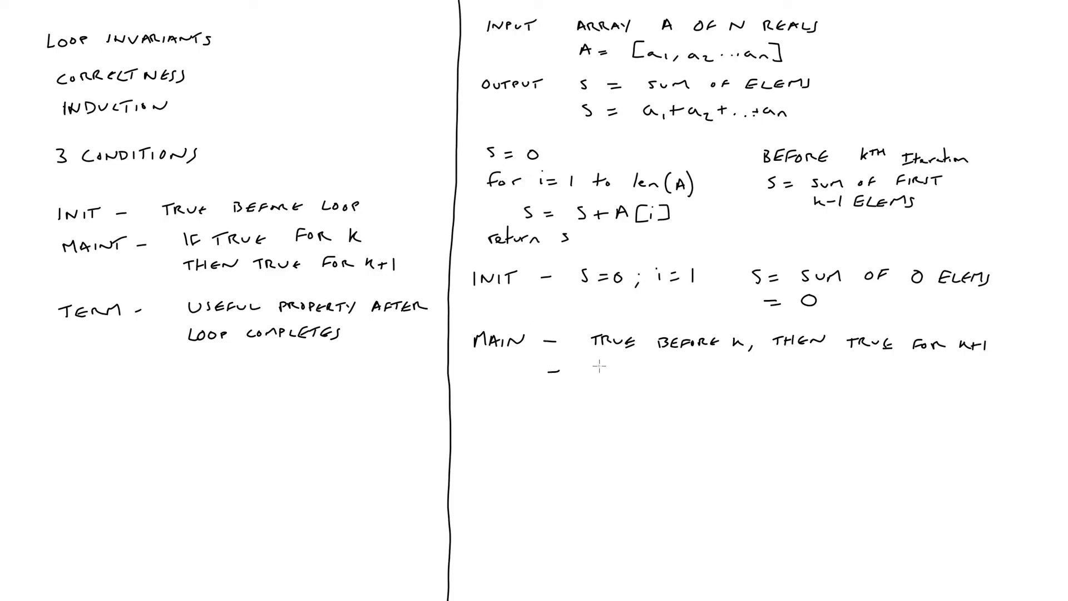
# Step: Begin expanding S = a1 + ... beneath the MAIN line
pyautogui.write('S')
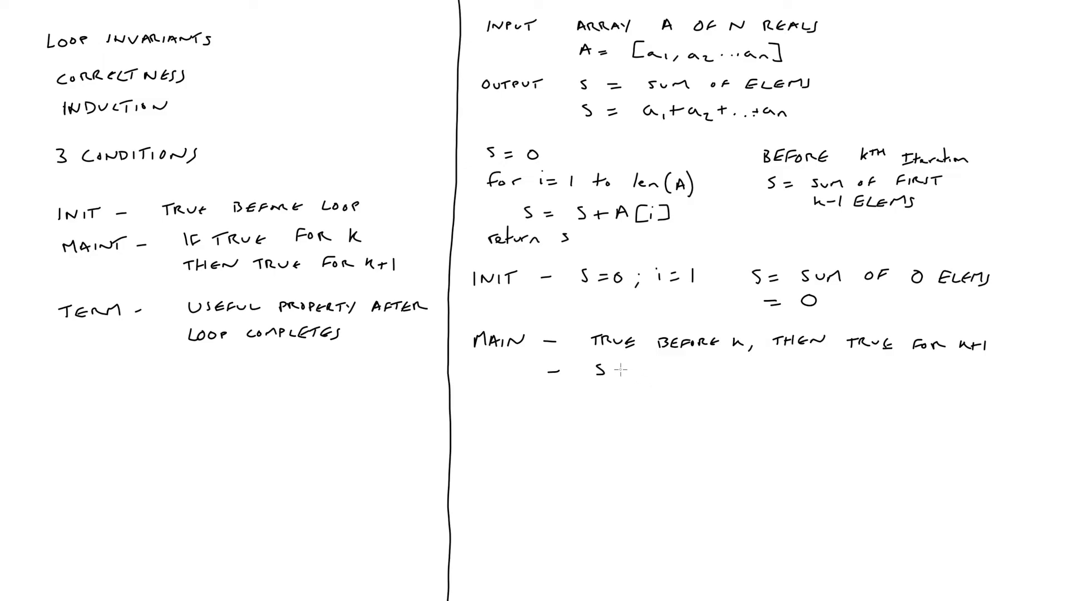
pyautogui.write('=')
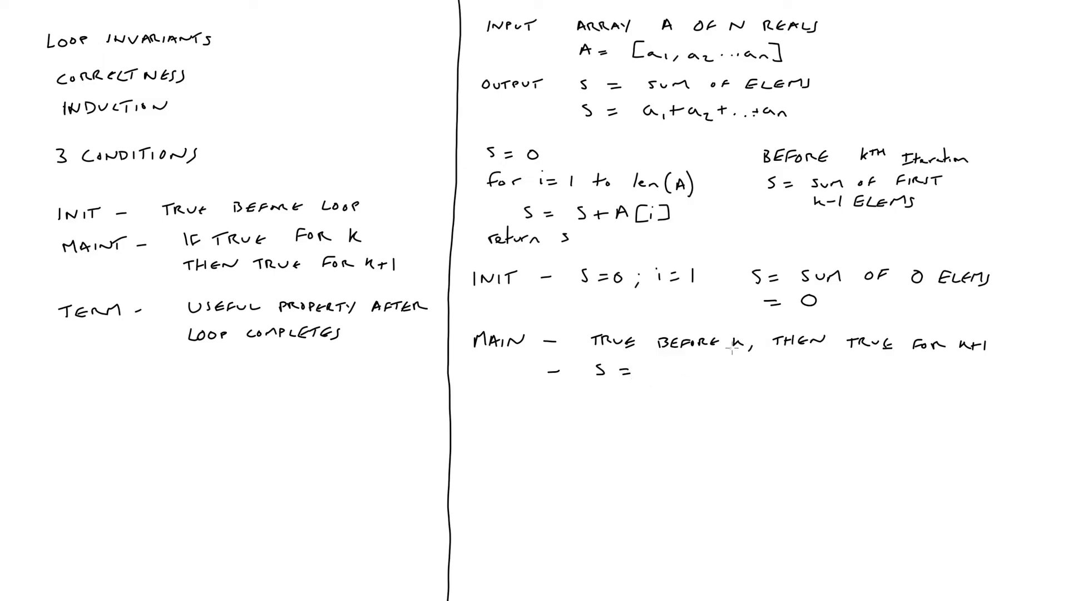
pyautogui.moveTo(668, 370)
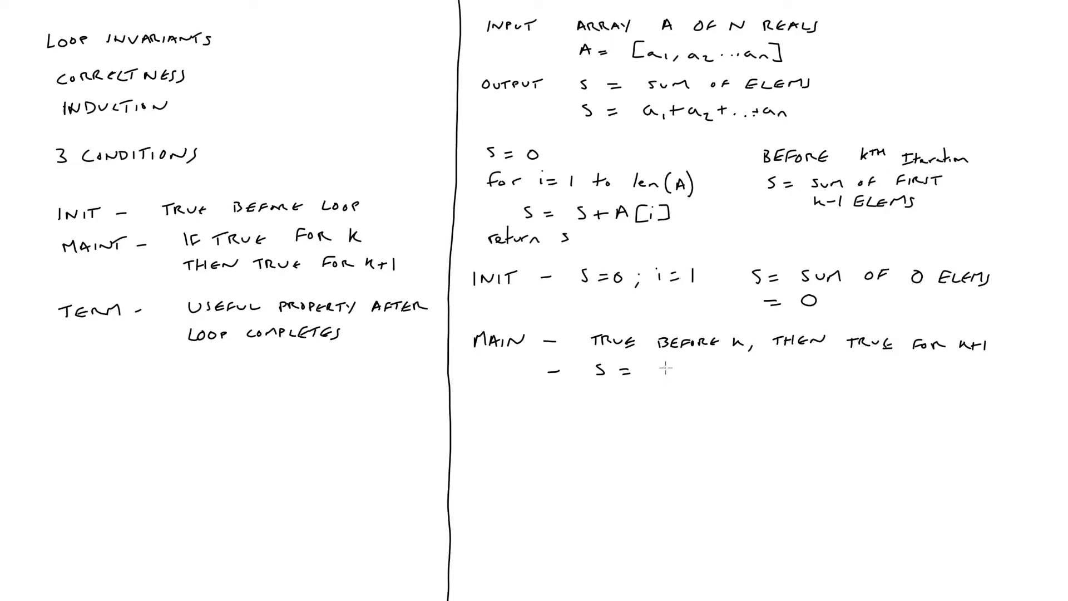
pyautogui.moveTo(668, 370)
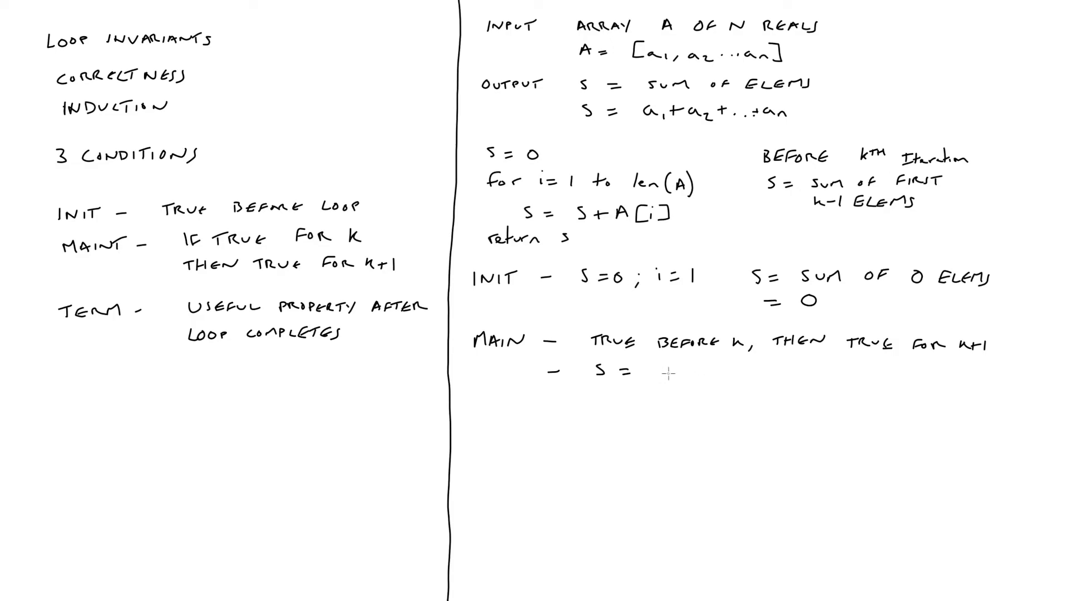
pyautogui.write('a1+a2+...+a')
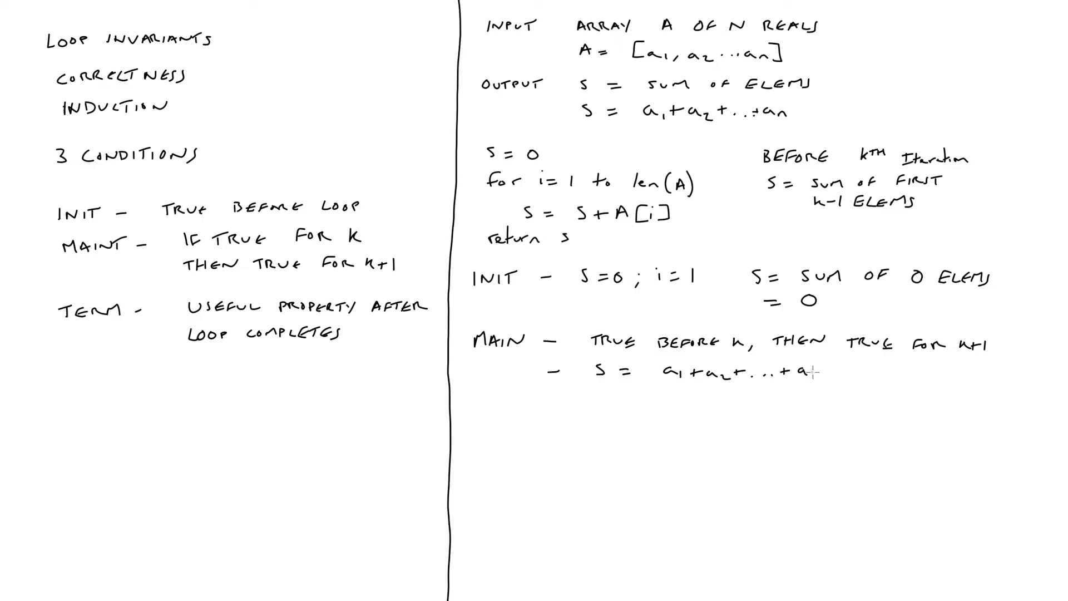
# Step: Write the k-1 subscript and the line S = a1 + a2 + ... + a(k-1) + ak
pyautogui.write('k-1')
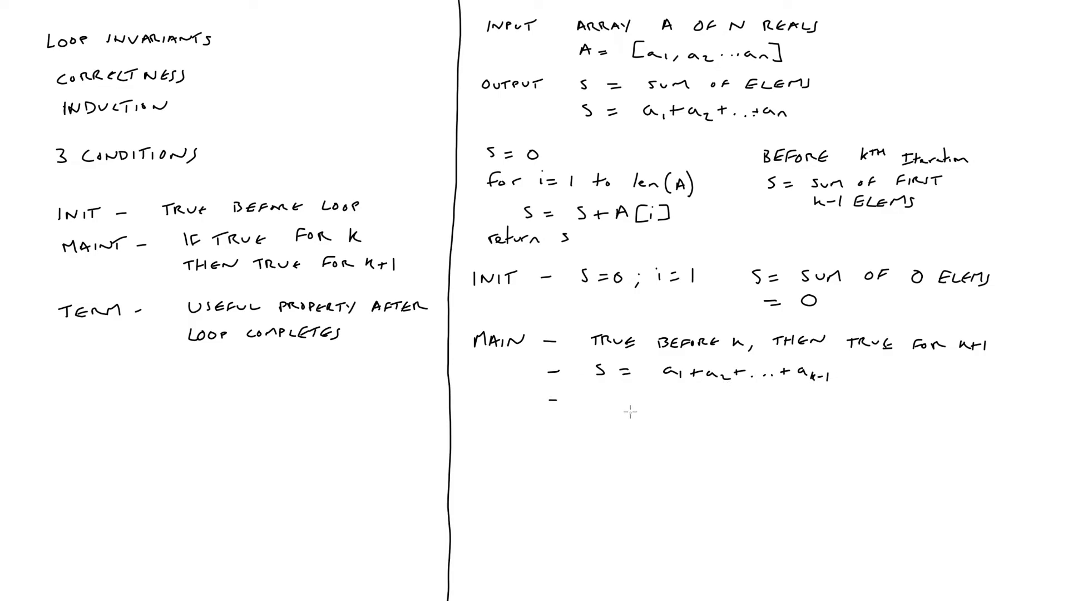
pyautogui.write('S =')
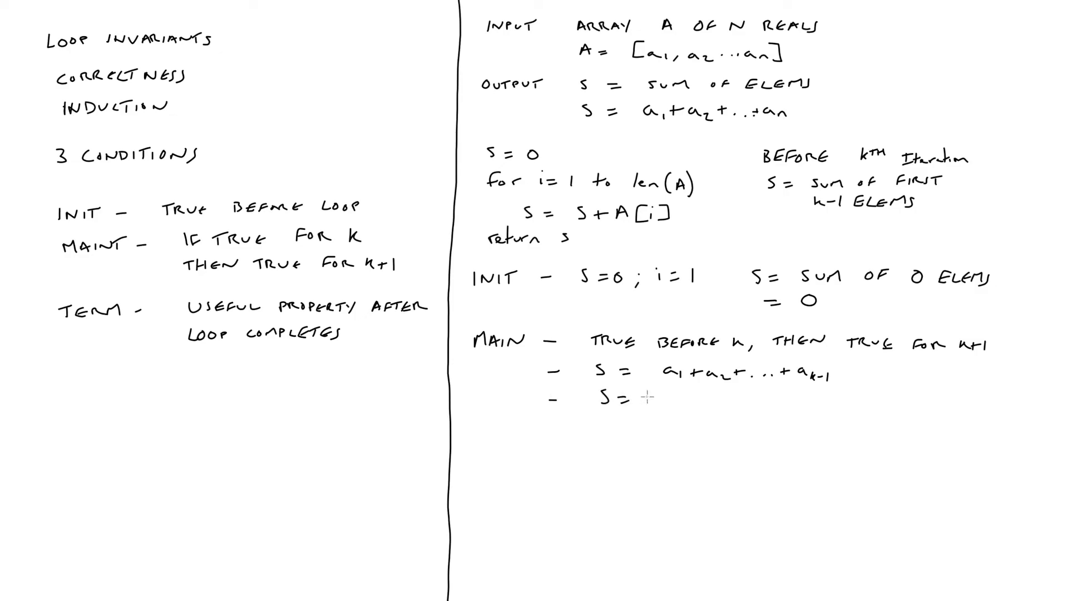
pyautogui.write('a1 +')
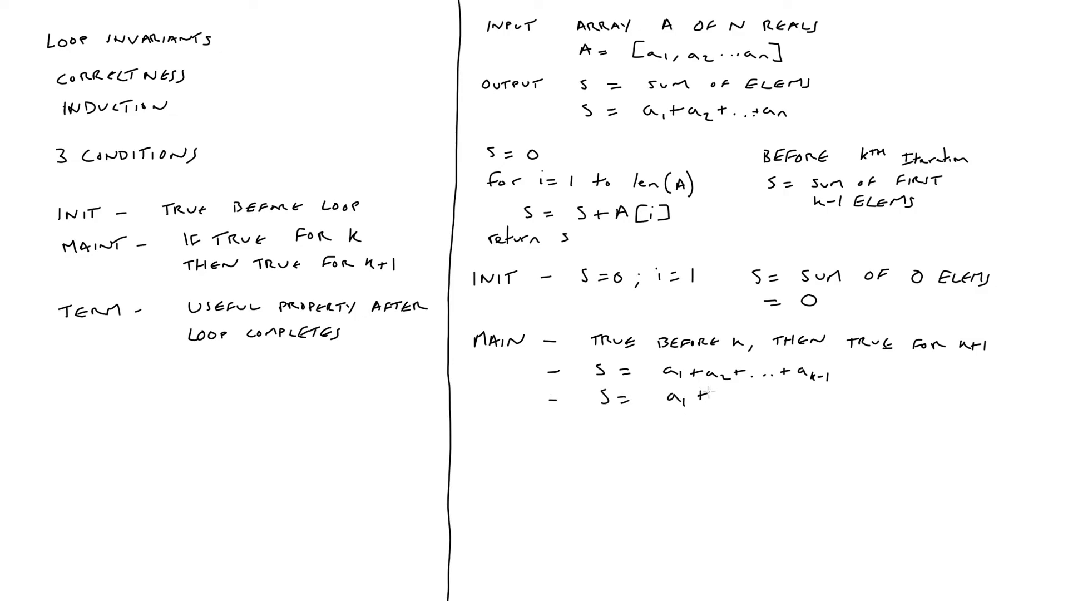
pyautogui.write('a2+')
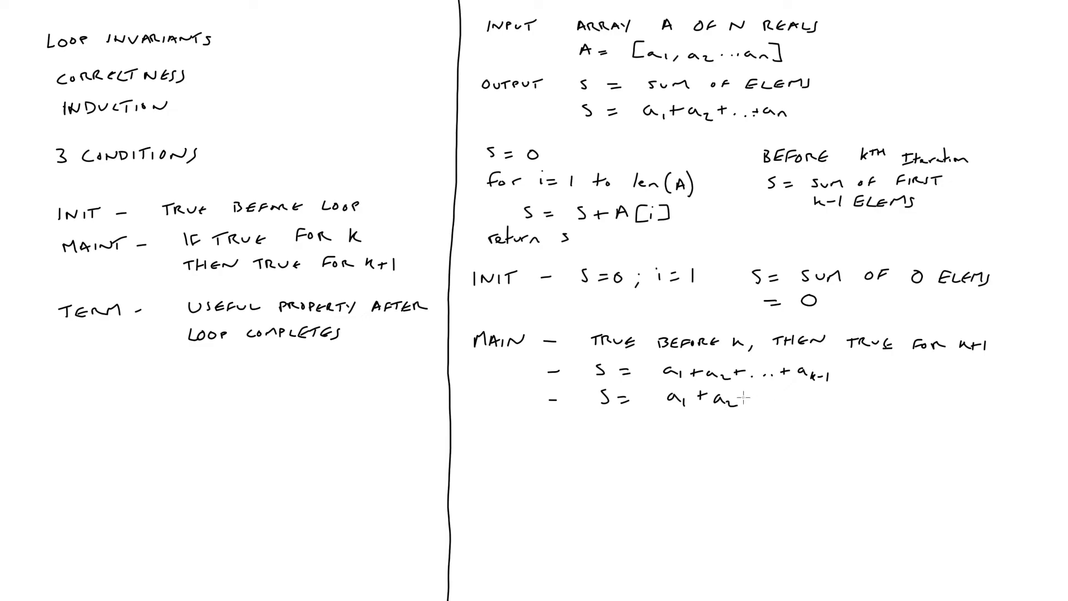
pyautogui.write('+a')
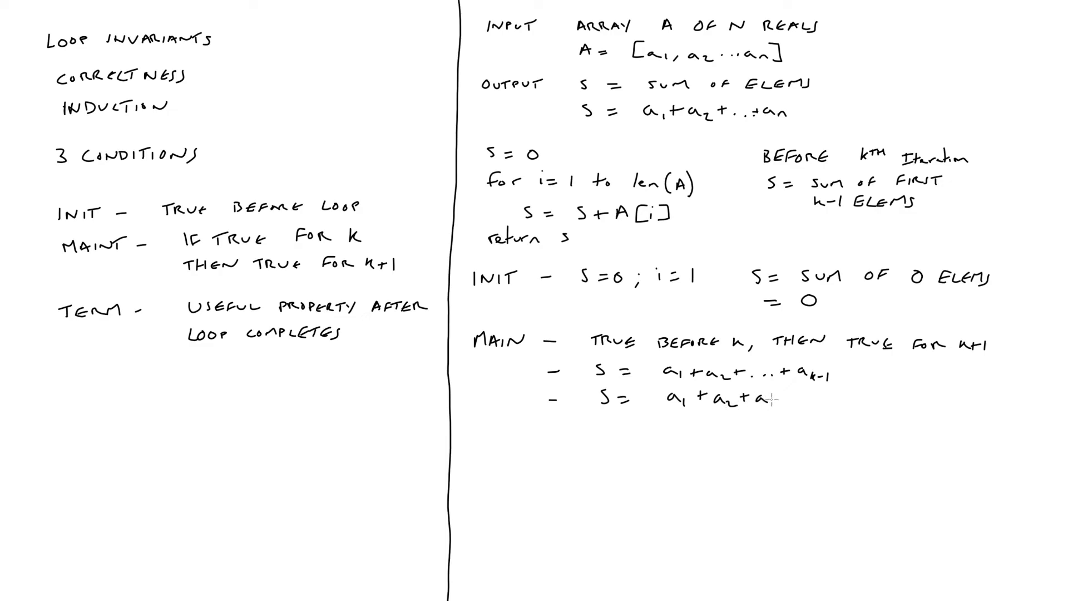
pyautogui.write('k-1 + ak')
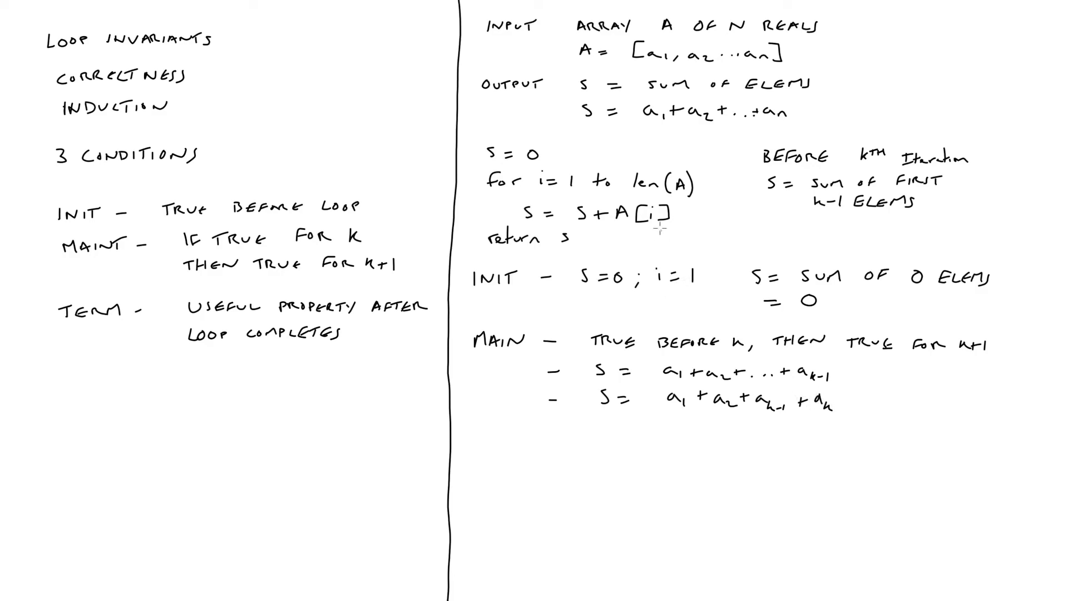
pyautogui.moveTo(548, 420)
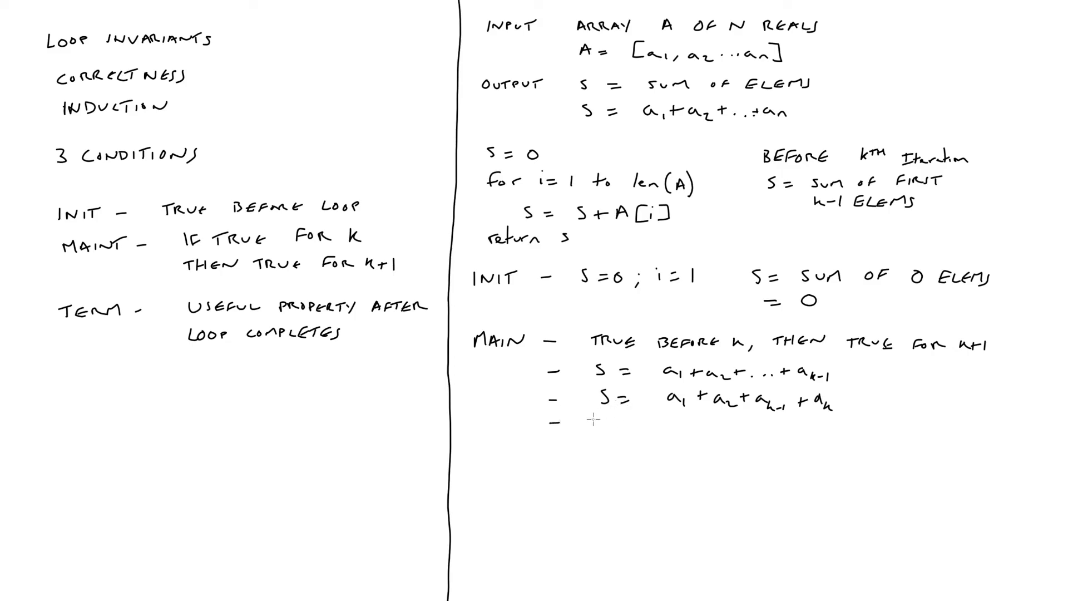
# Step: Write 'SO BEFORE k+1' and draw a brace grouping the expanded sum as S
pyautogui.write('SO')
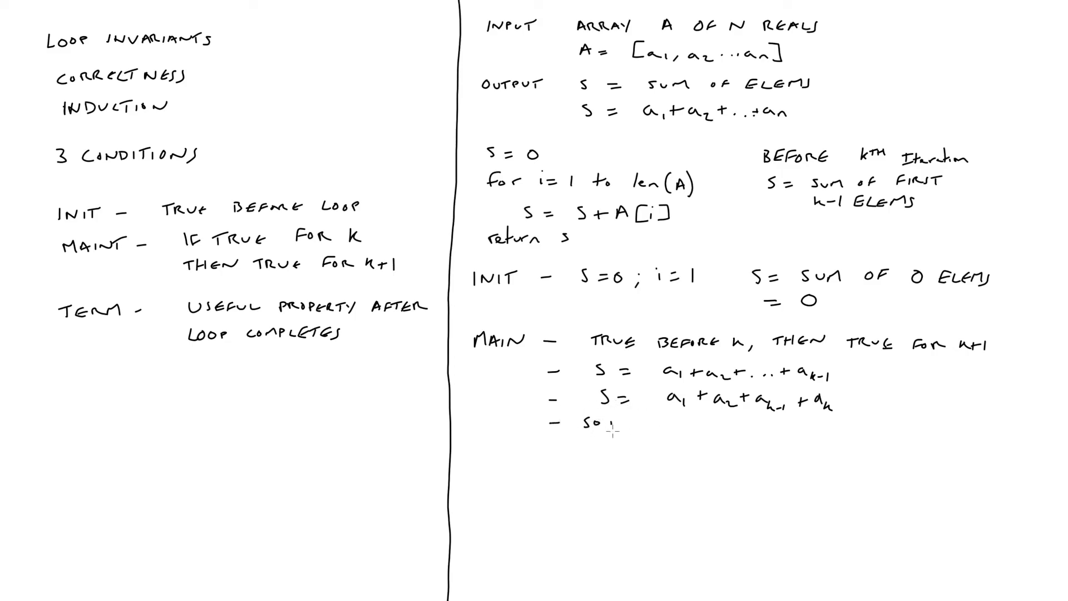
pyautogui.write('BE')
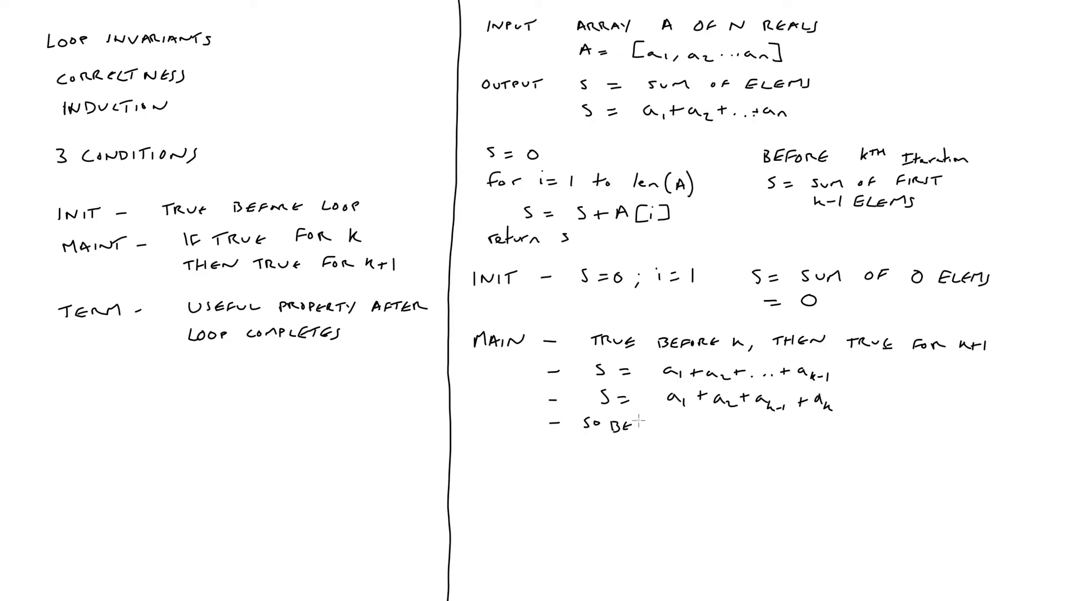
pyautogui.write('BEFORE')
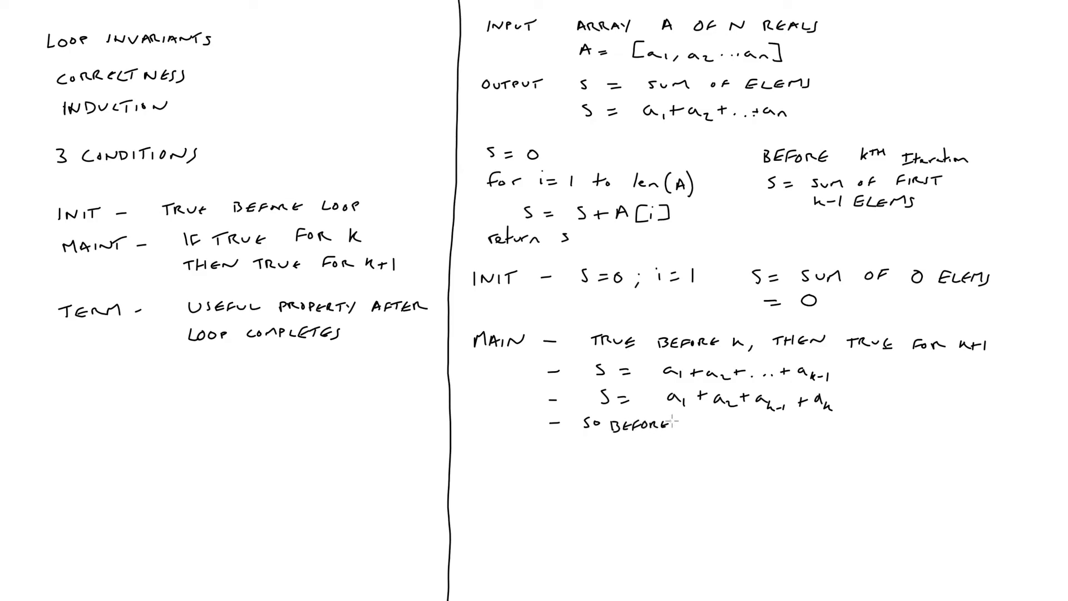
pyautogui.write('k+')
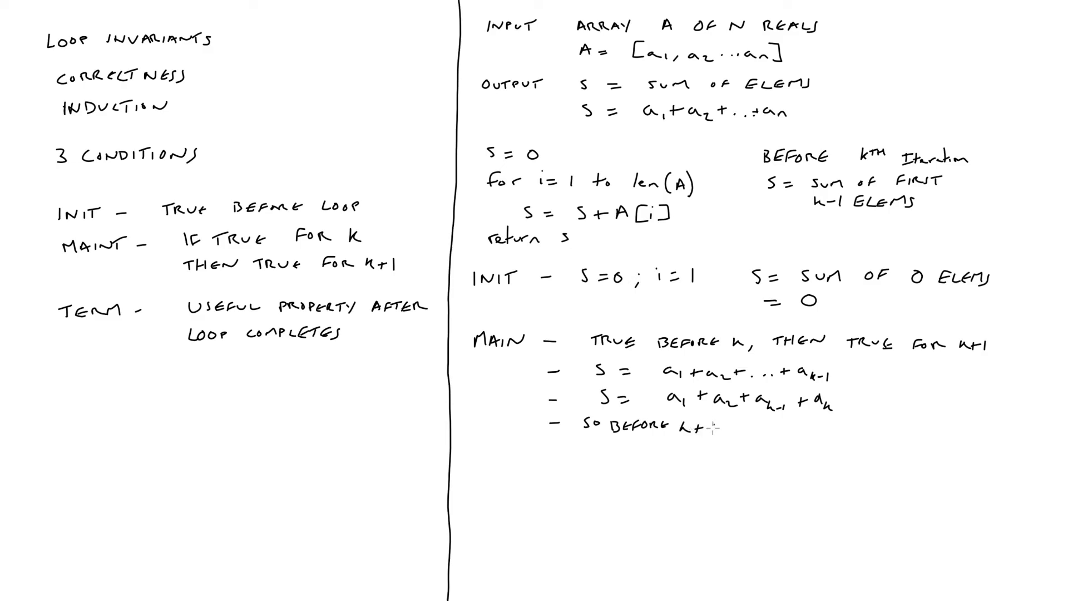
pyautogui.moveTo(671, 409); pyautogui.dragTo(743, 412)
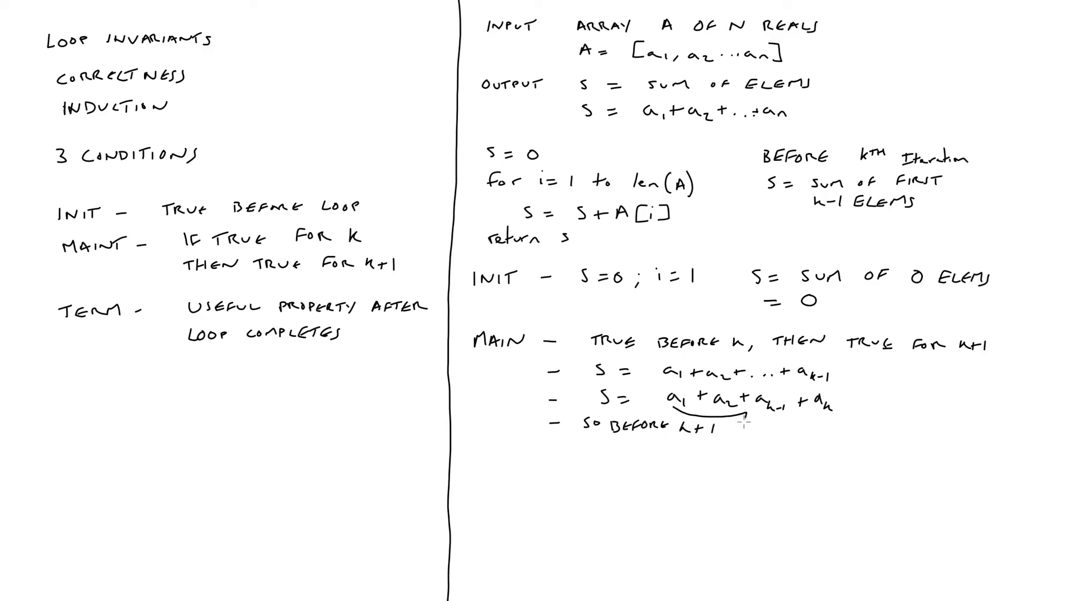
pyautogui.moveTo(740, 416); pyautogui.dragTo(831, 414)
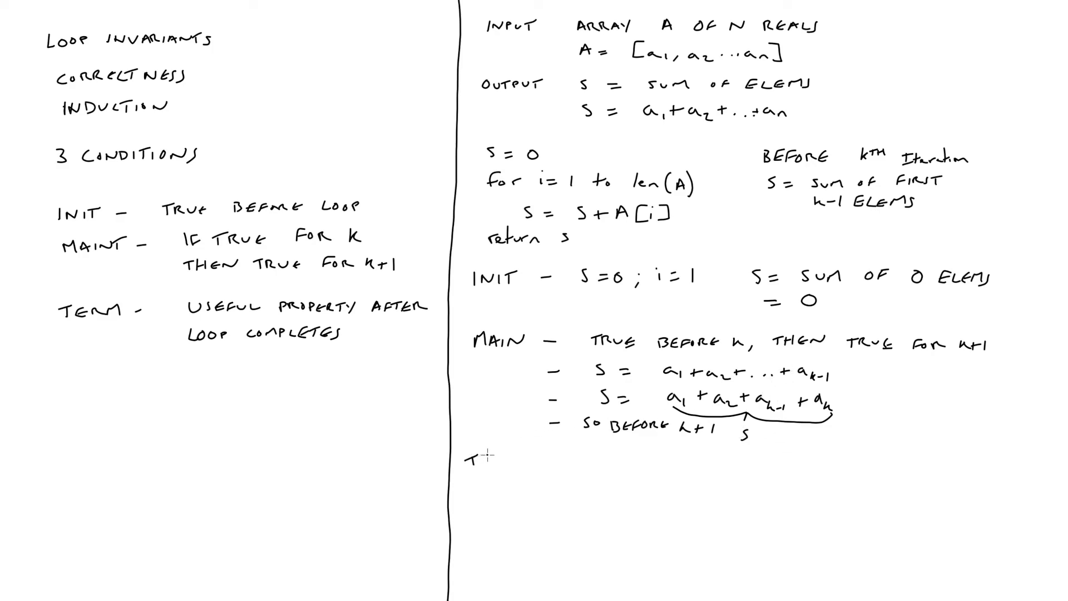
# Step: Handwrite the TERM line: i = len(A) + 1
pyautogui.write('TERM -')
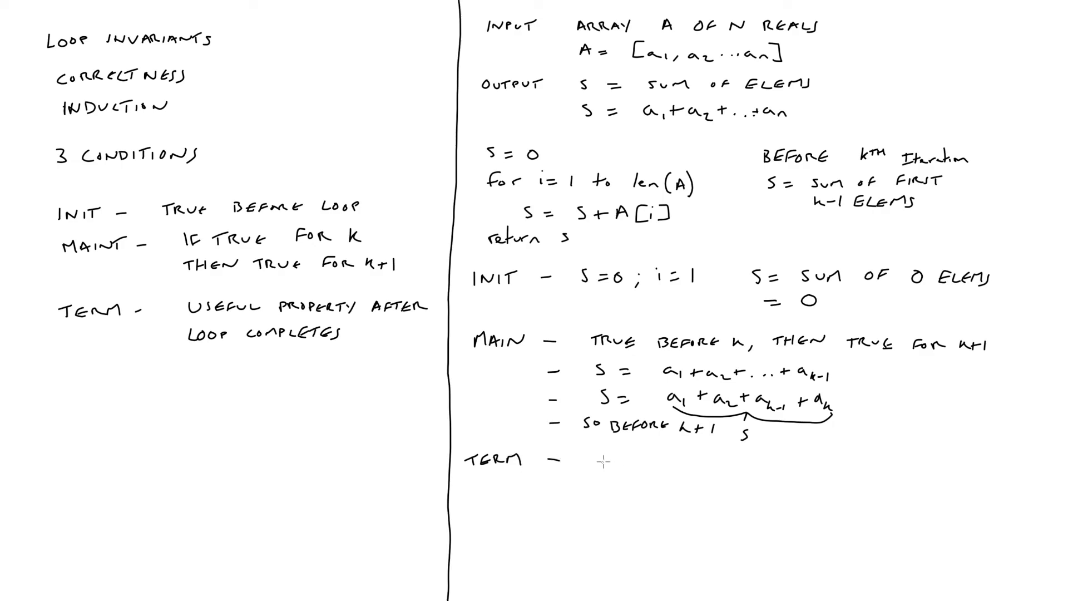
pyautogui.write('i =')
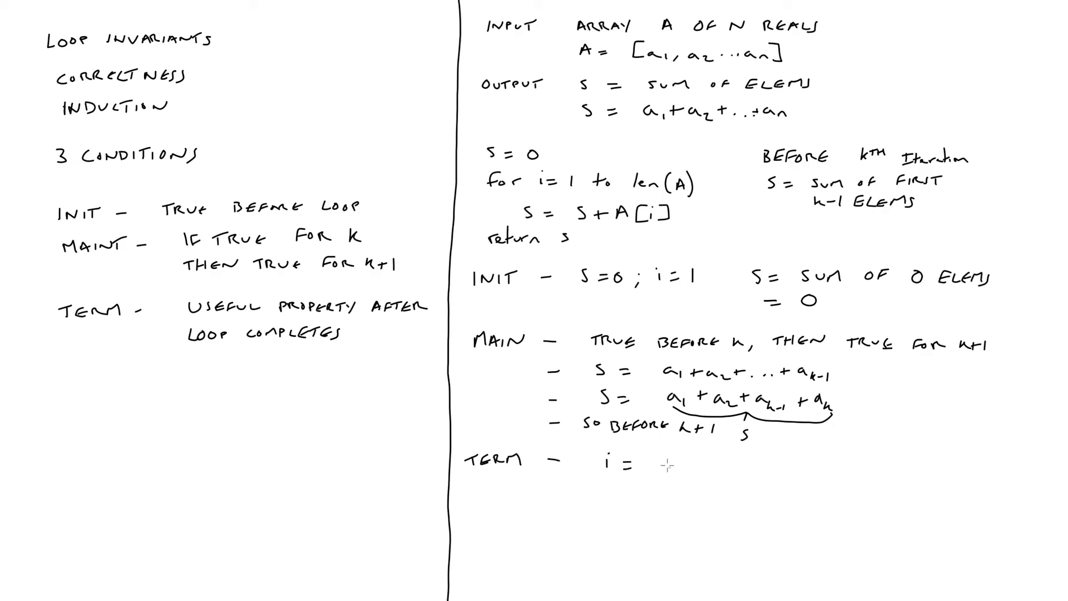
pyautogui.write('len')
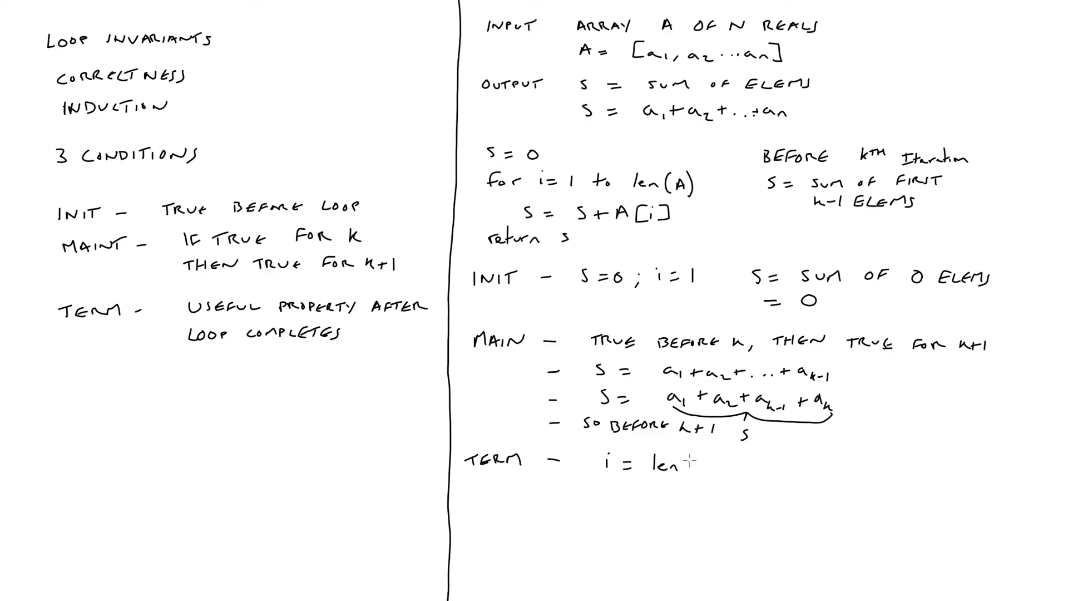
pyautogui.write('(A)')
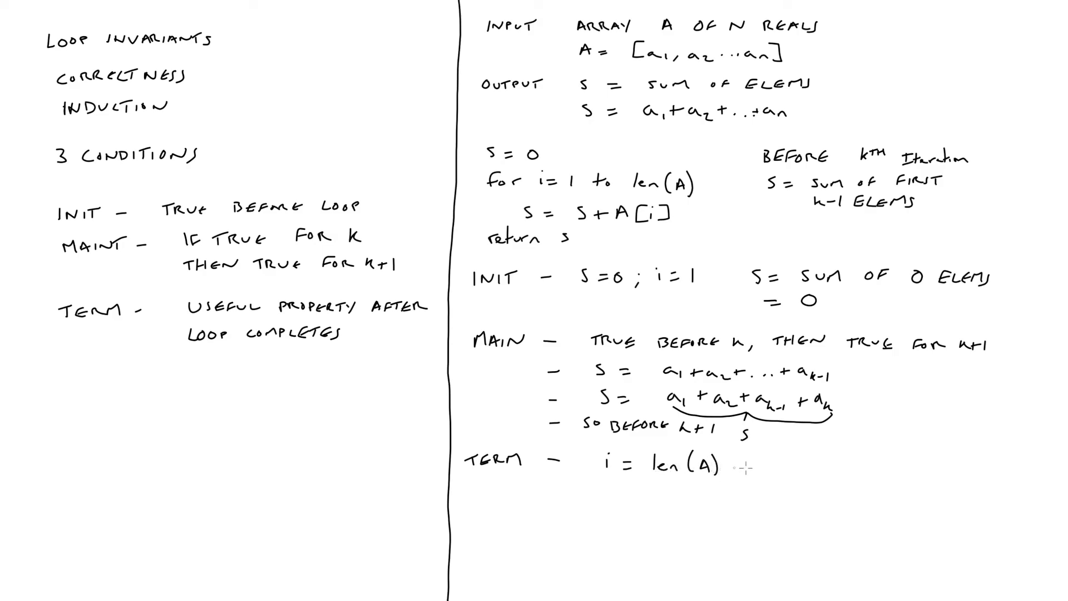
pyautogui.write('+1')
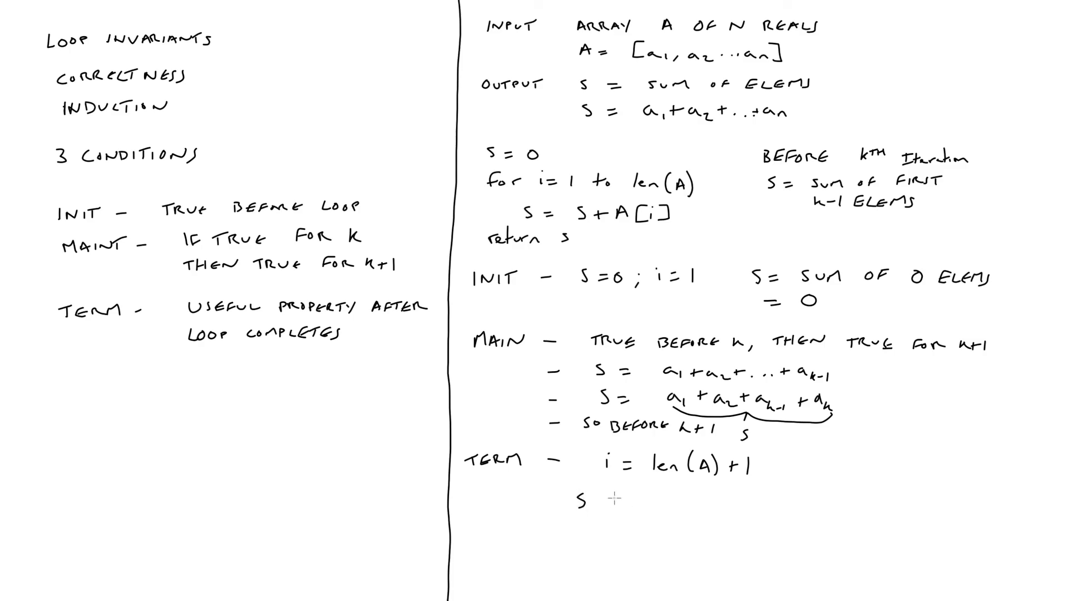
# Step: Handwrite 'S HAS SUM OF ALL ELEMS IN A' below the TERM line
pyautogui.write('HAS sum of')
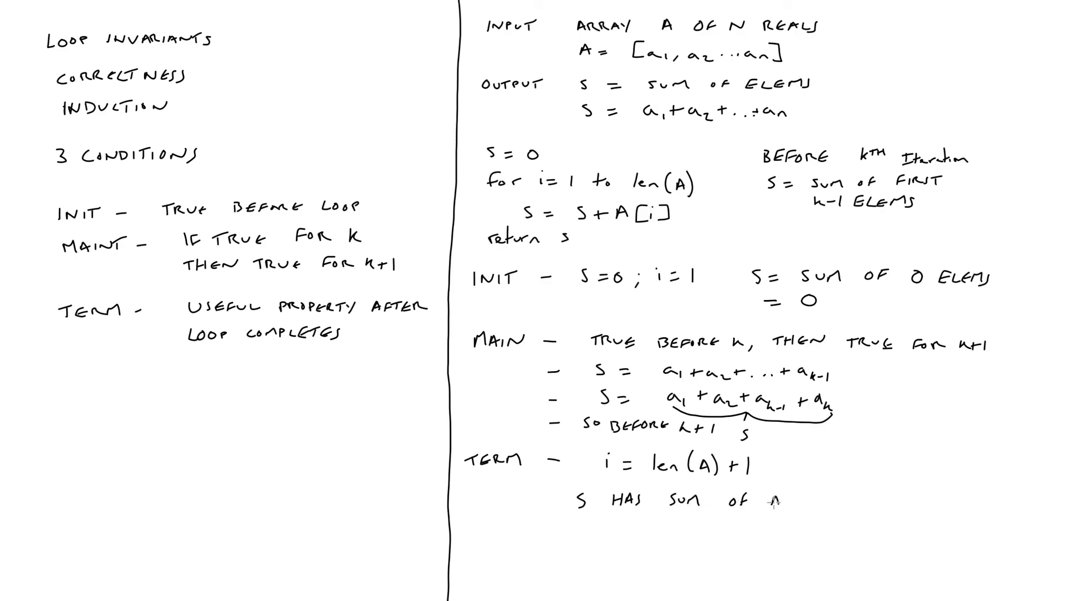
pyautogui.write('ALL')
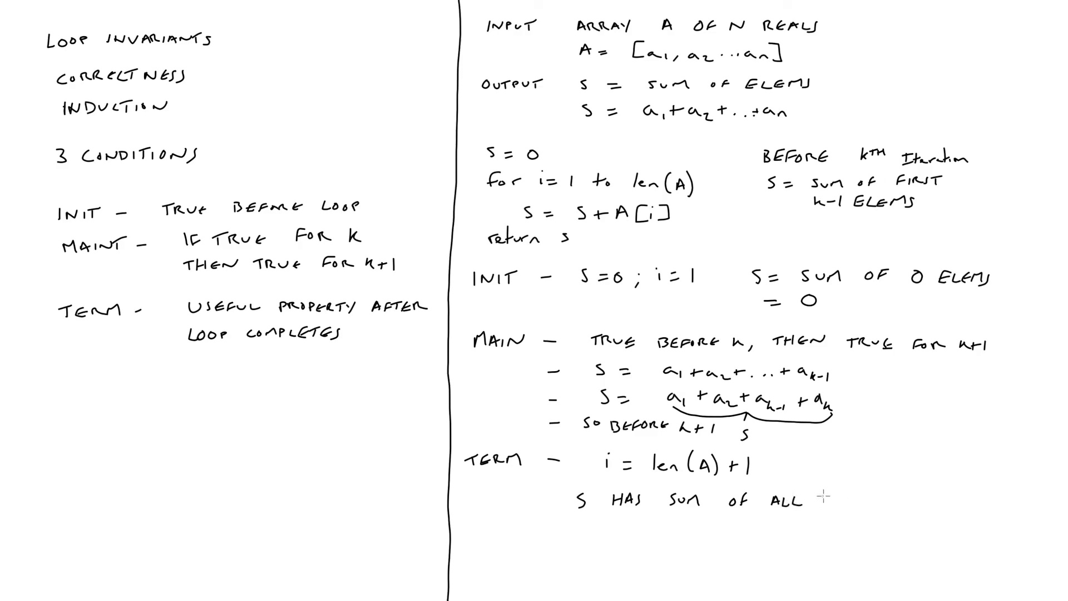
pyautogui.write('ELe')
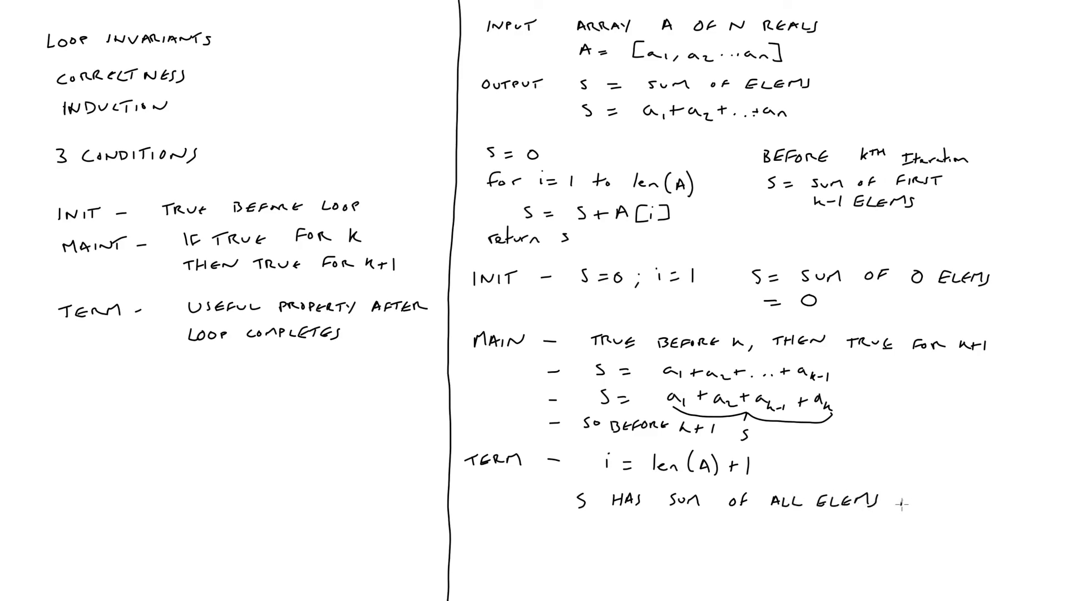
pyautogui.write('IN A')
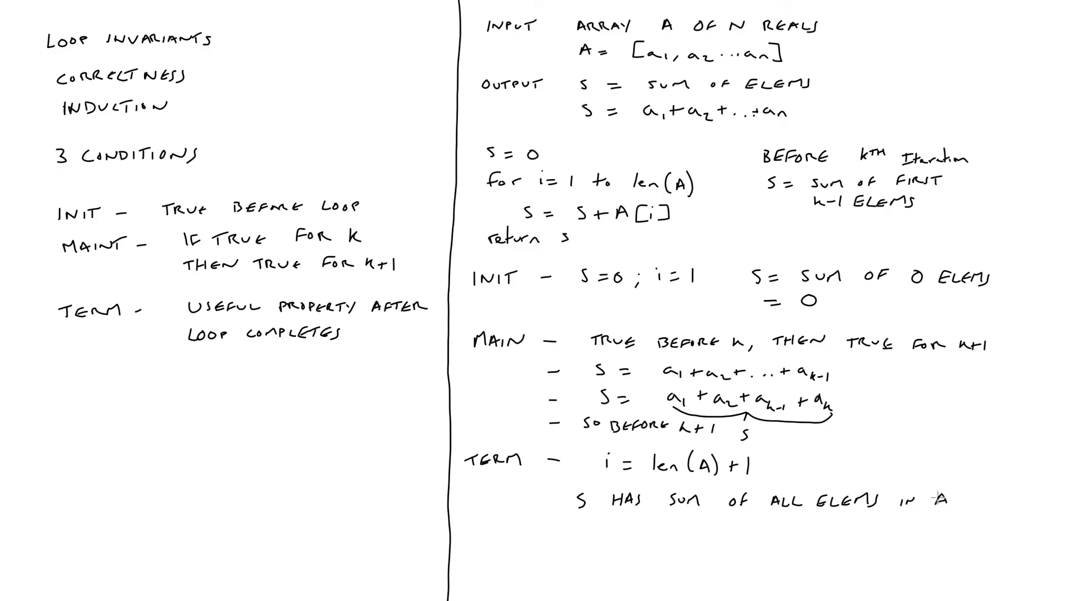